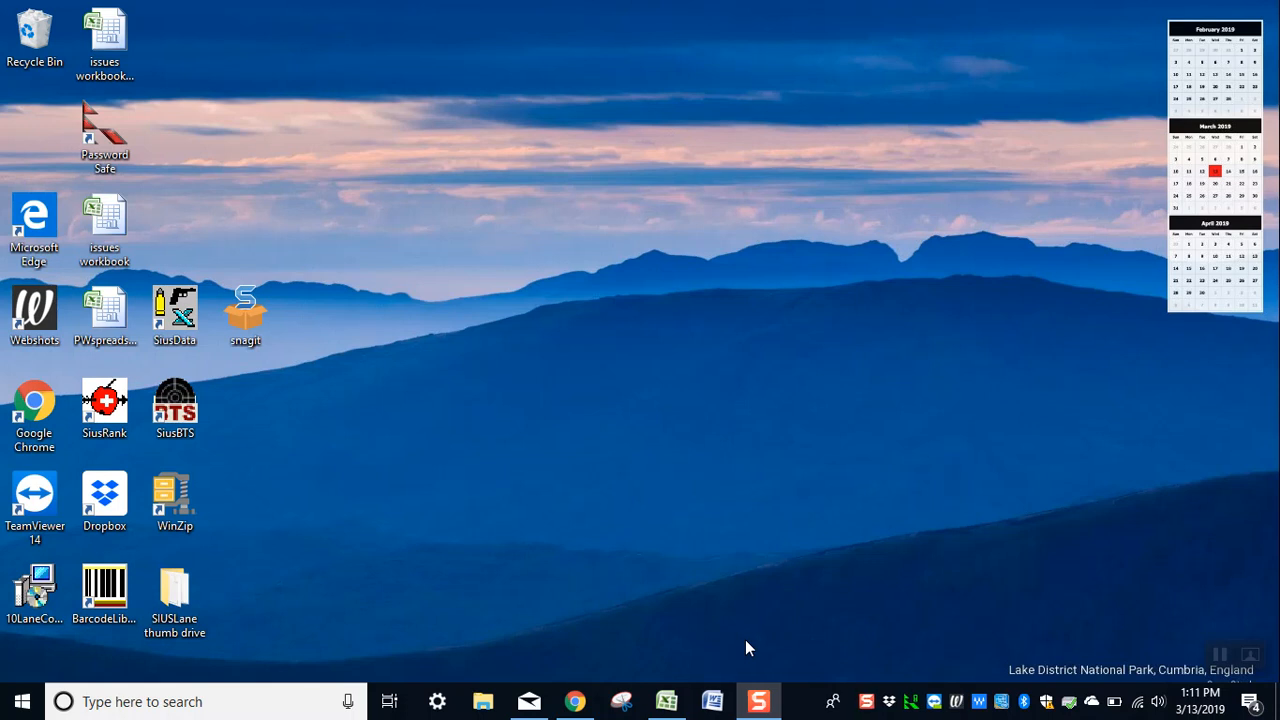
pyautogui.moveTo(1150, 60)
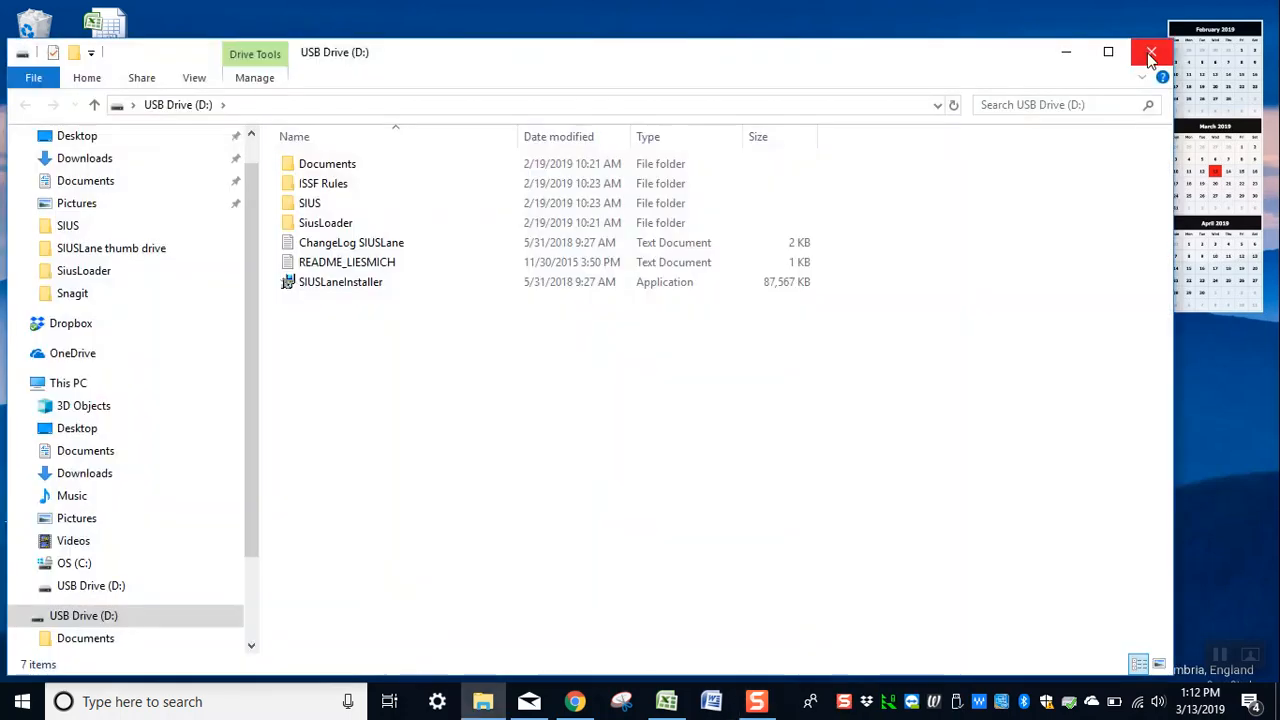
pyautogui.moveTo(307, 400)
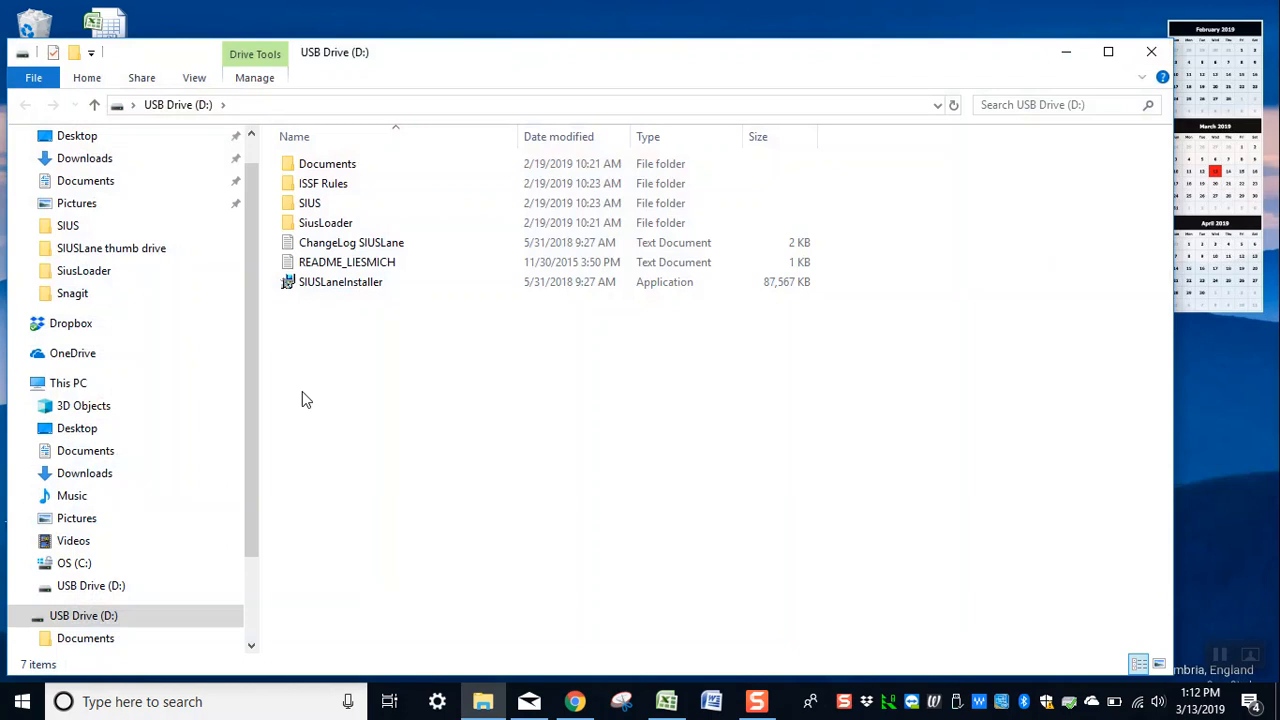
pyautogui.moveTo(360, 326)
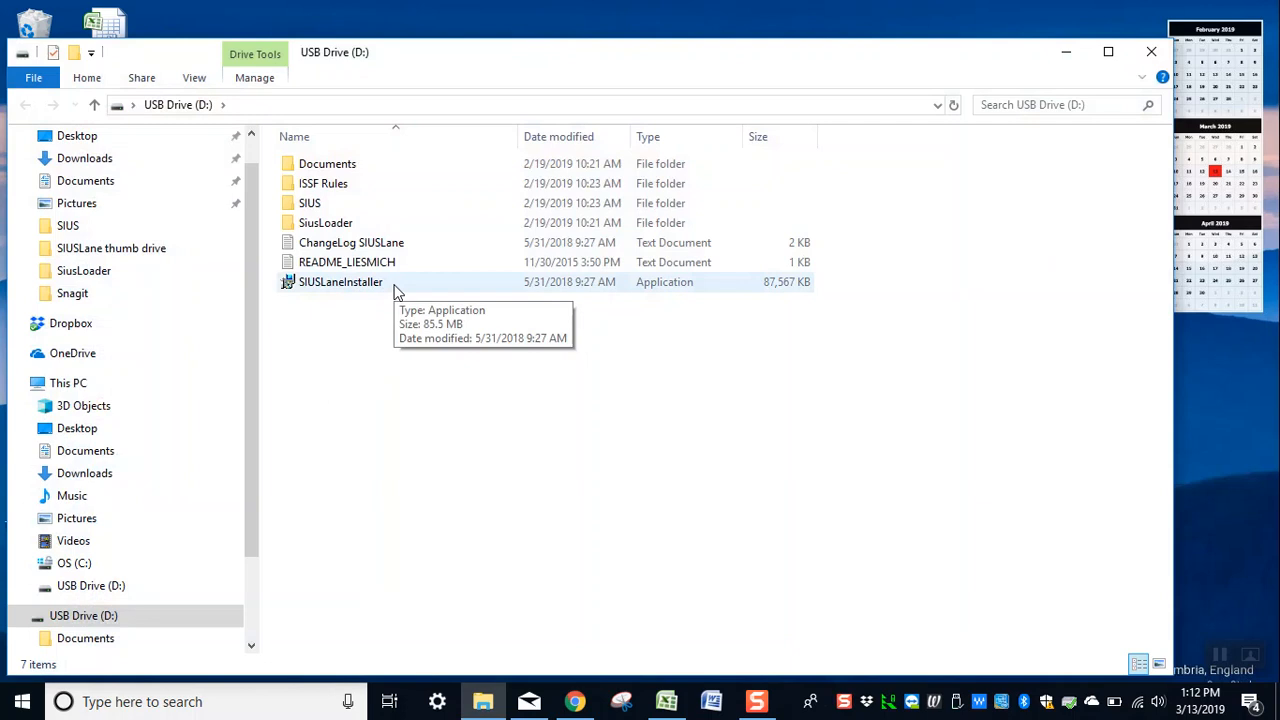
# Launch SIUSLaneInstaller from the USB drive and start the SiusLane install.
pyautogui.click(340, 281)
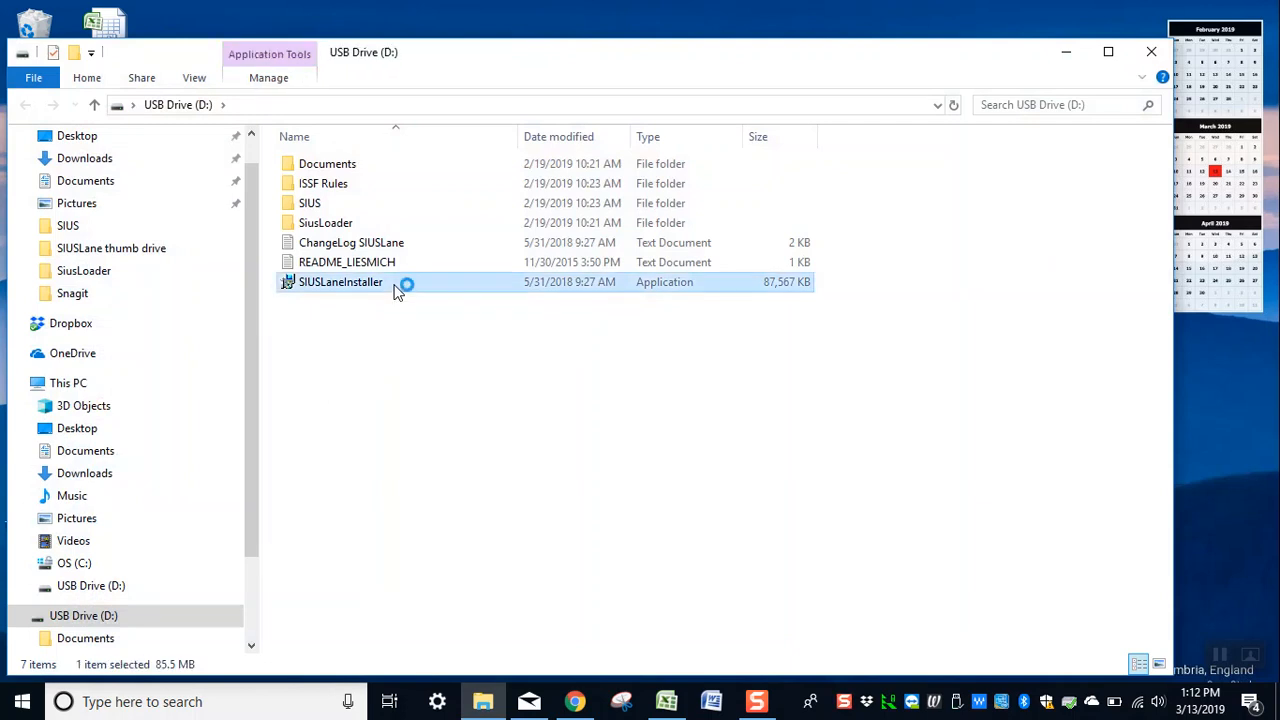
pyautogui.doubleClick(340, 281)
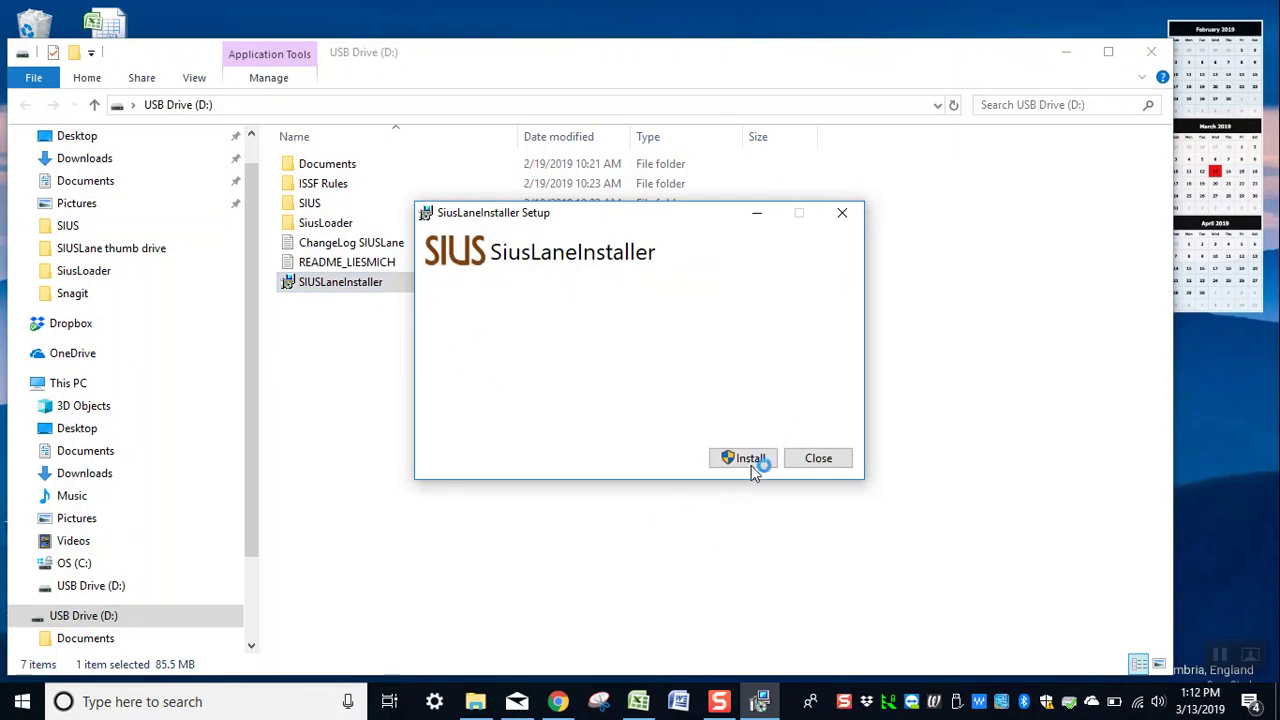
pyautogui.click(743, 458)
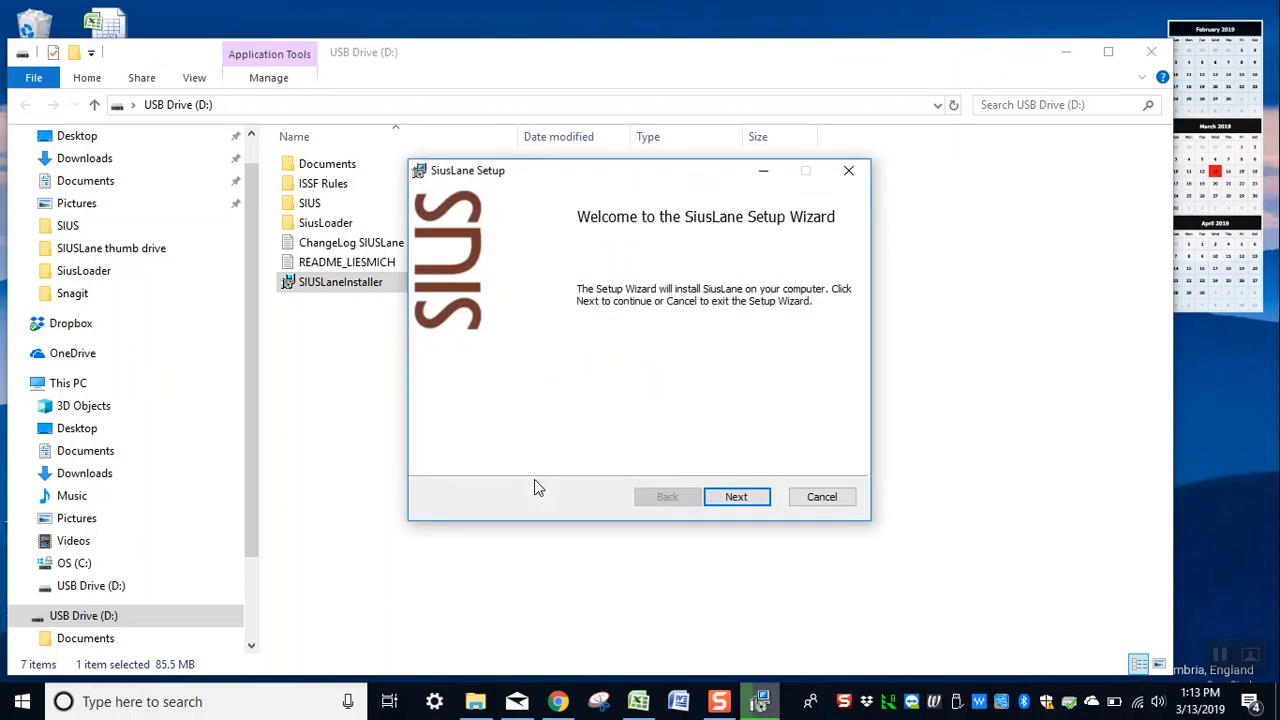
pyautogui.moveTo(621, 546)
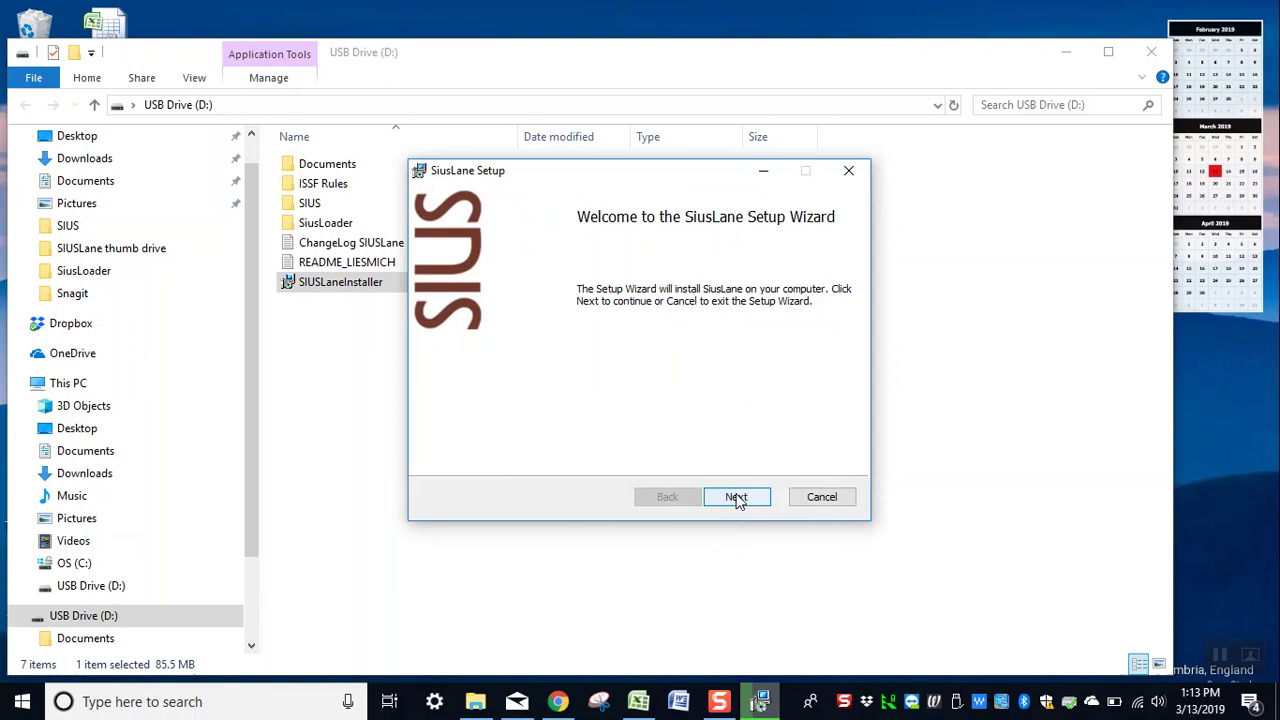
# Install SiusLane to the default C:\SIUS\SiusLane\ folder, finish the wizard and close the installer.
pyautogui.click(736, 497)
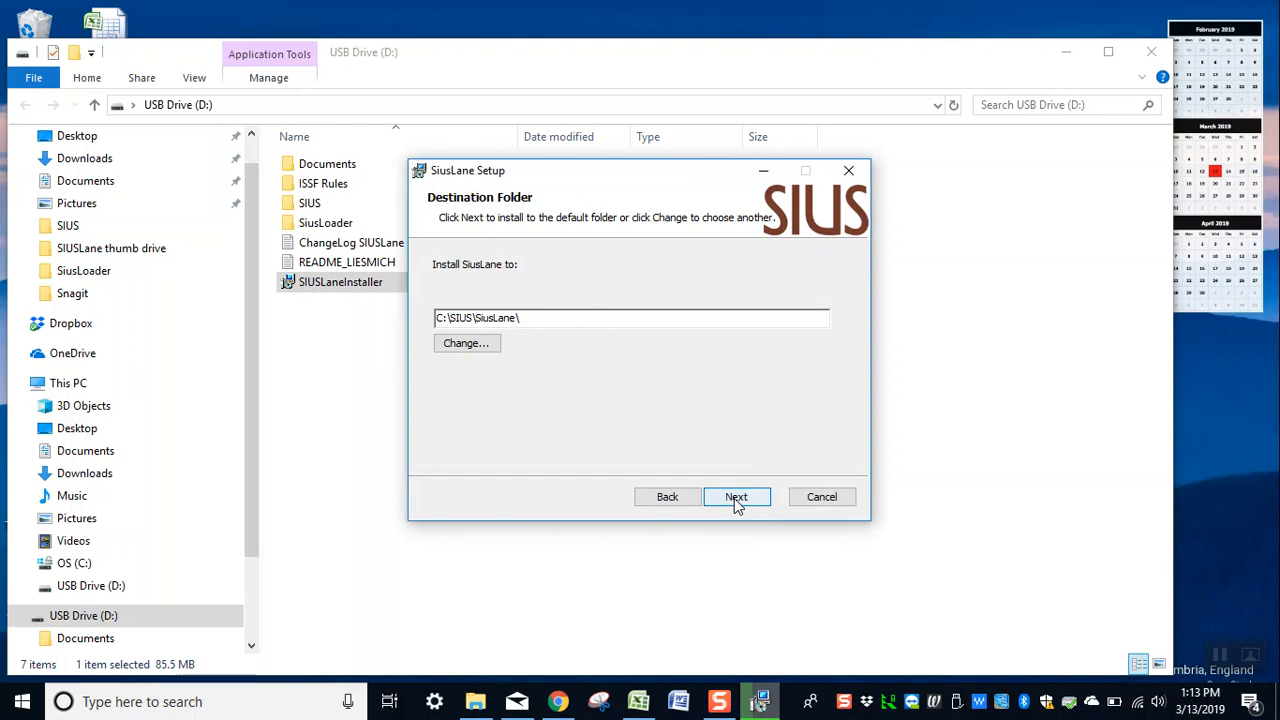
pyautogui.click(736, 497)
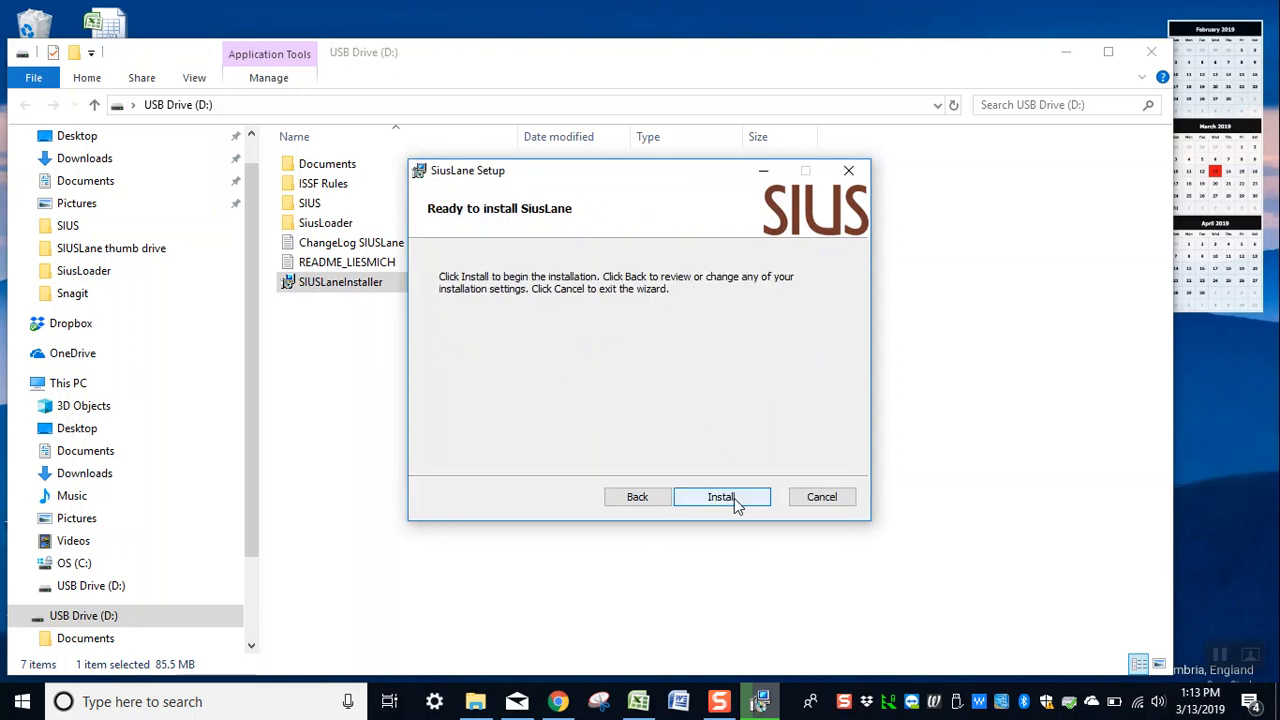
pyautogui.click(721, 497)
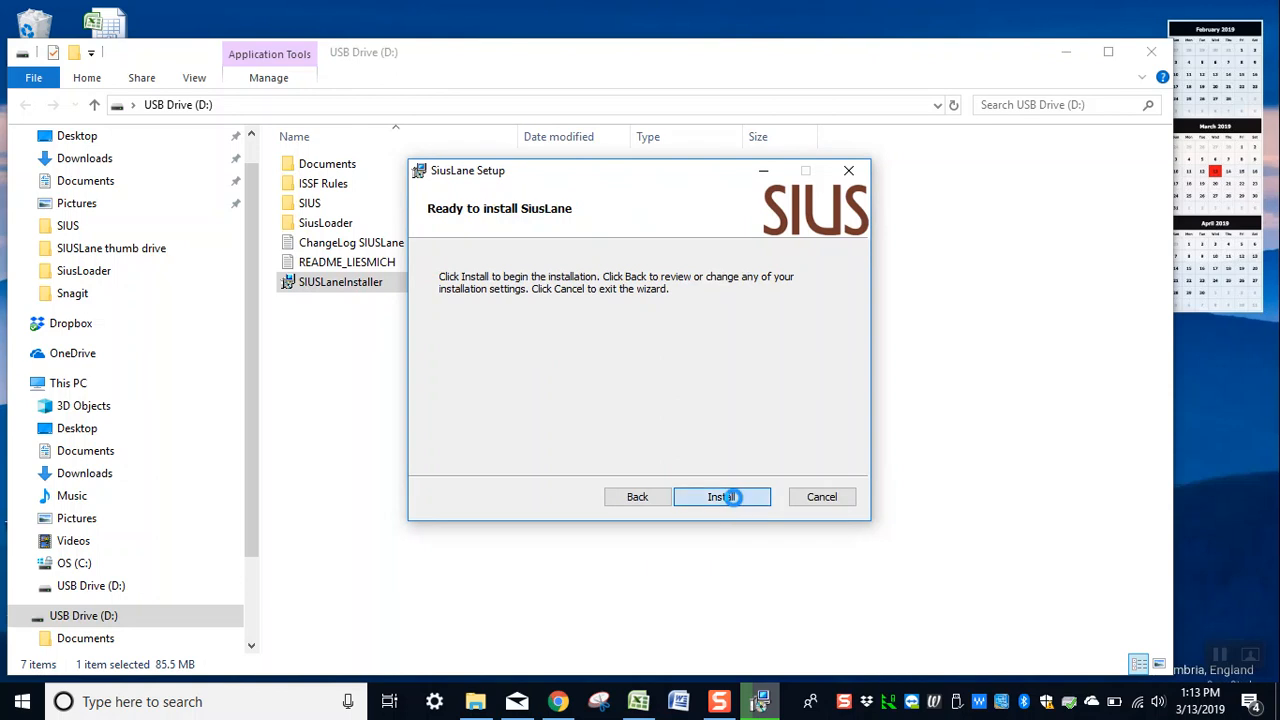
pyautogui.click(722, 497)
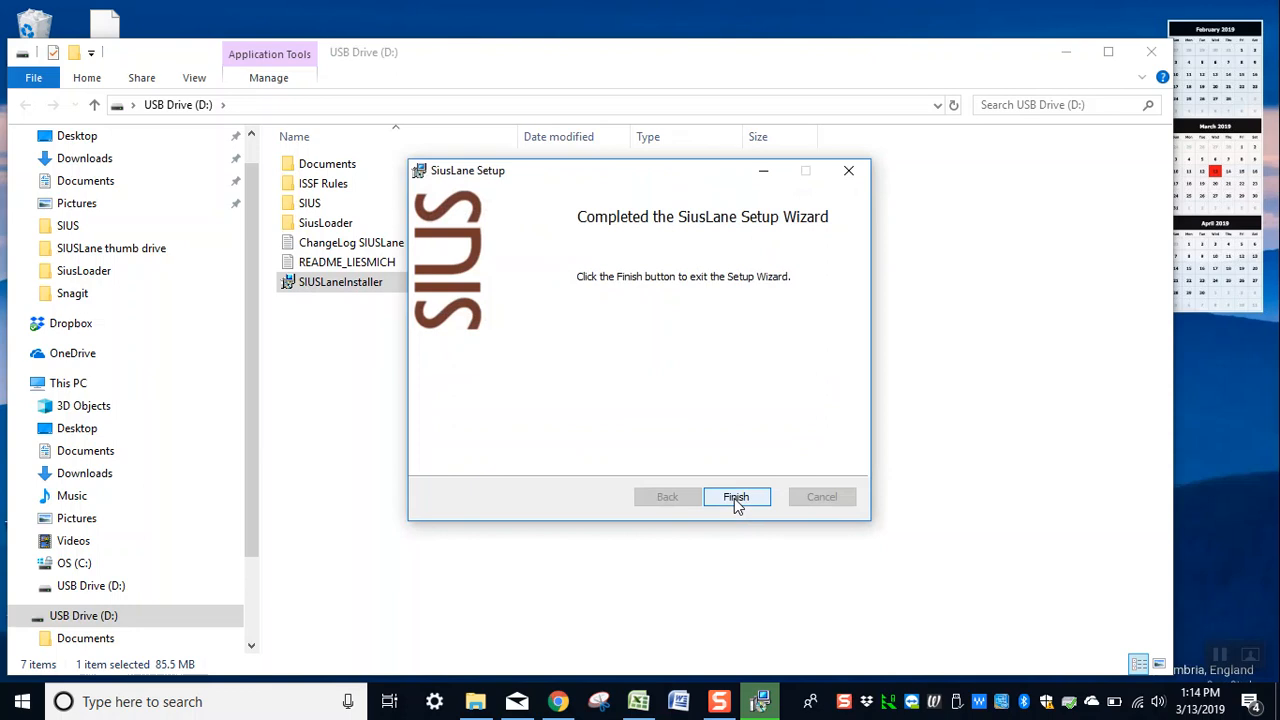
pyautogui.click(736, 497)
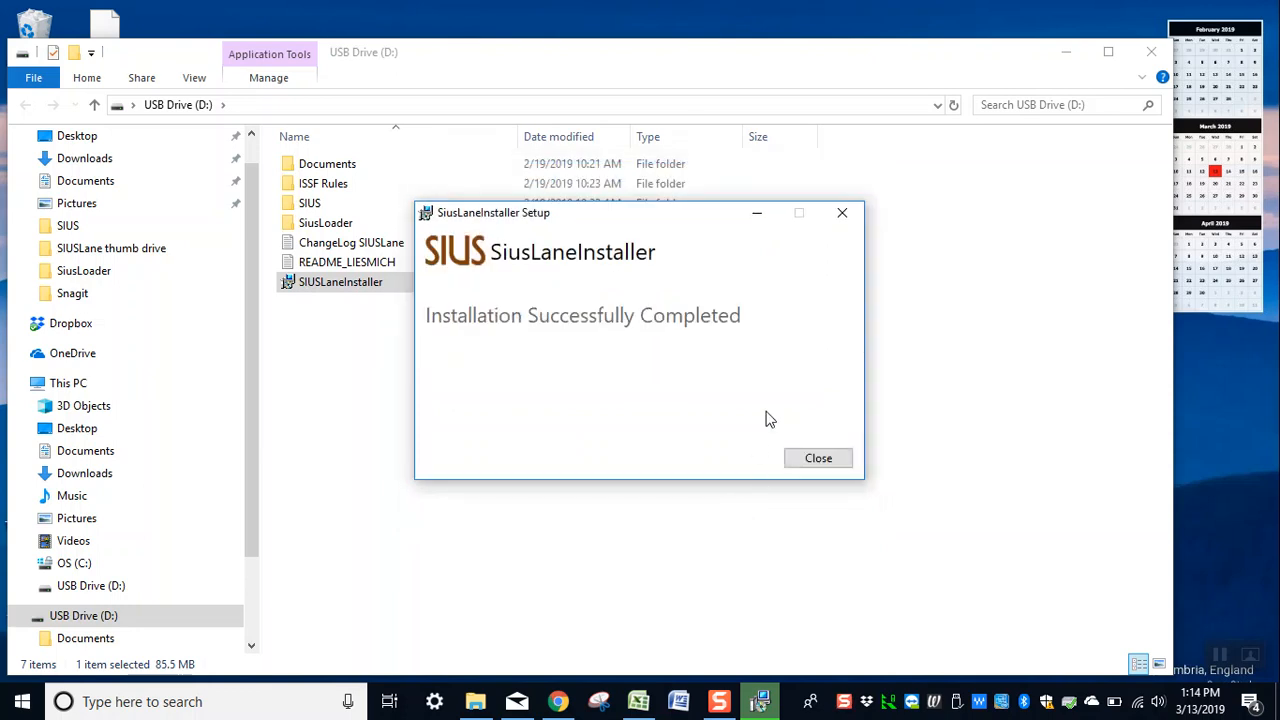
pyautogui.moveTo(818, 458)
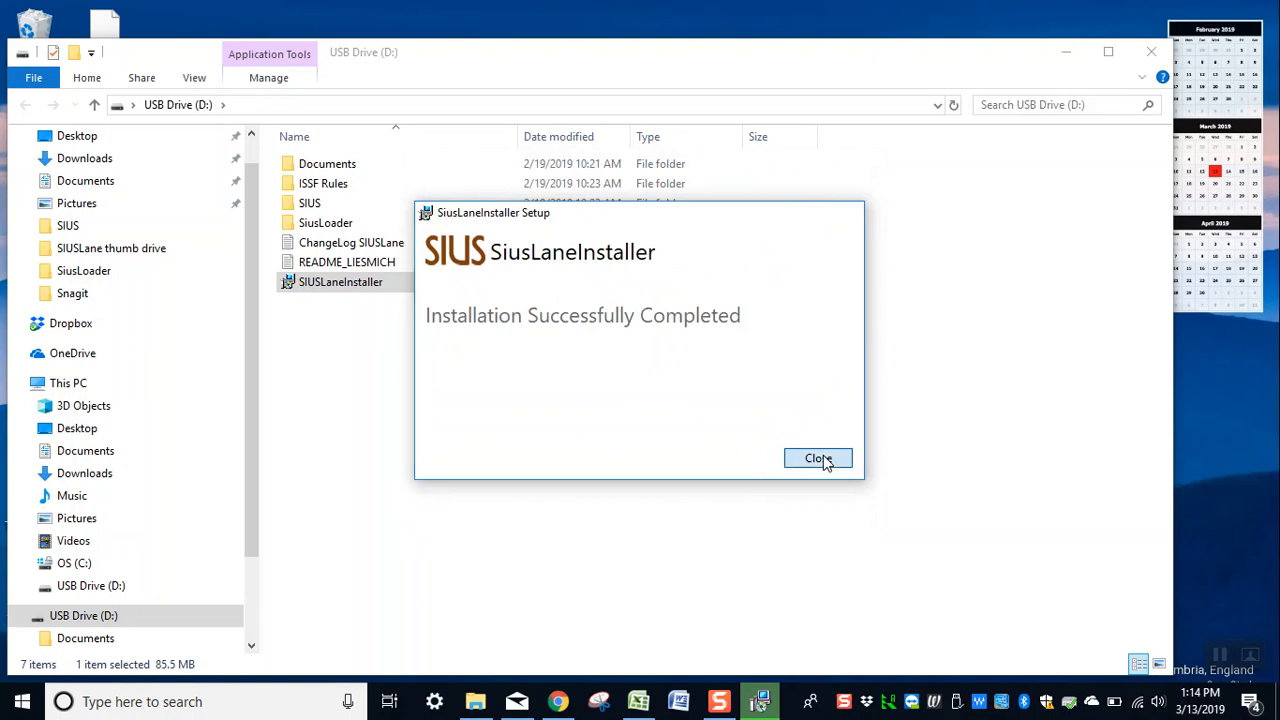
pyautogui.click(817, 458)
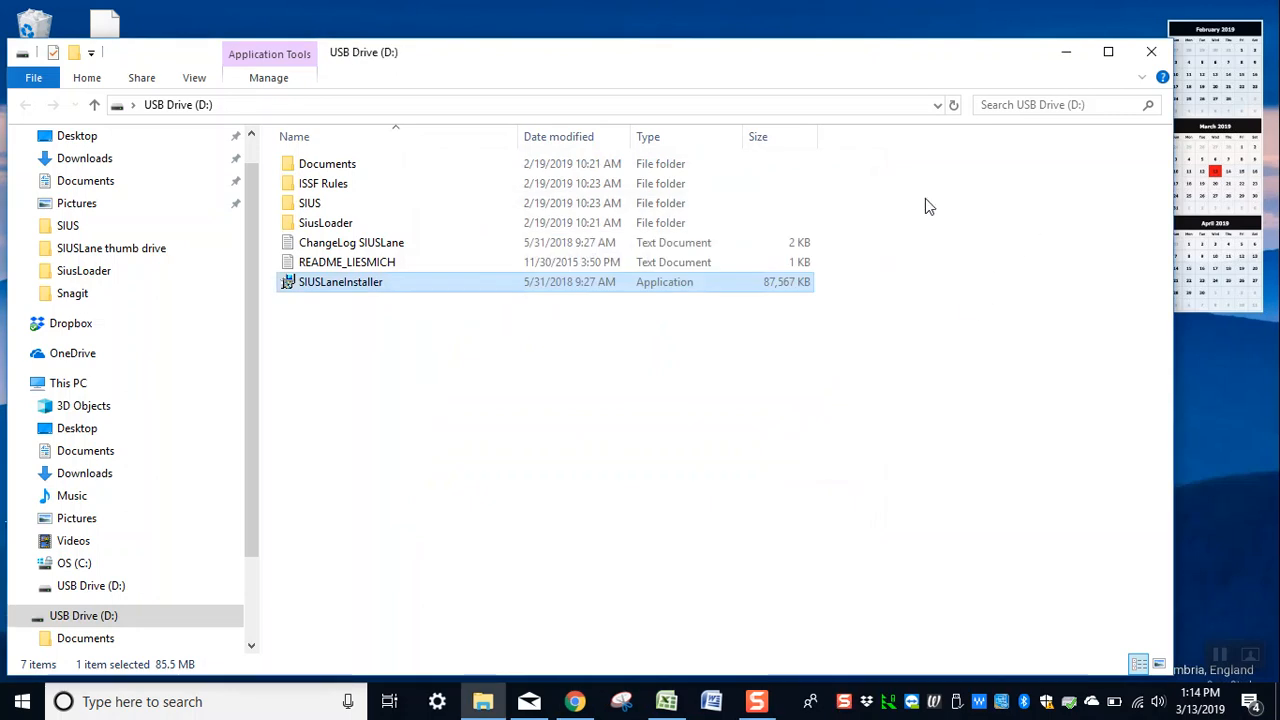
pyautogui.moveTo(432, 302)
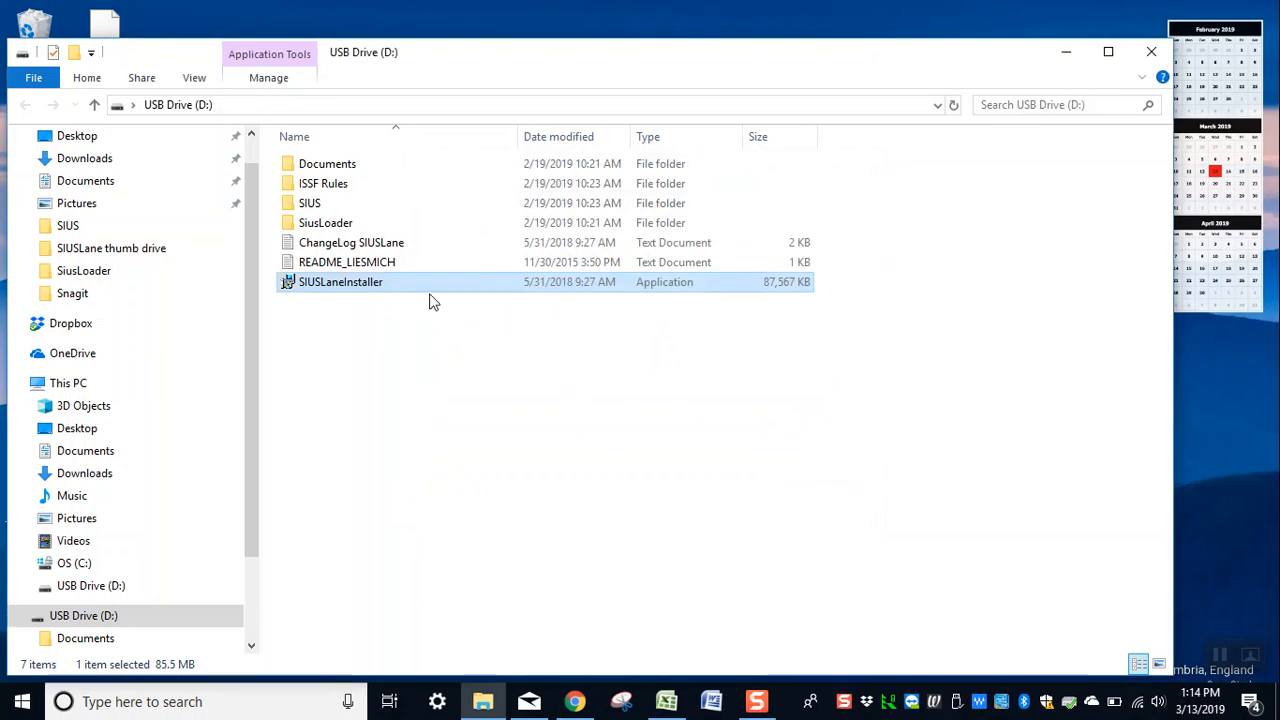
pyautogui.moveTo(418, 283)
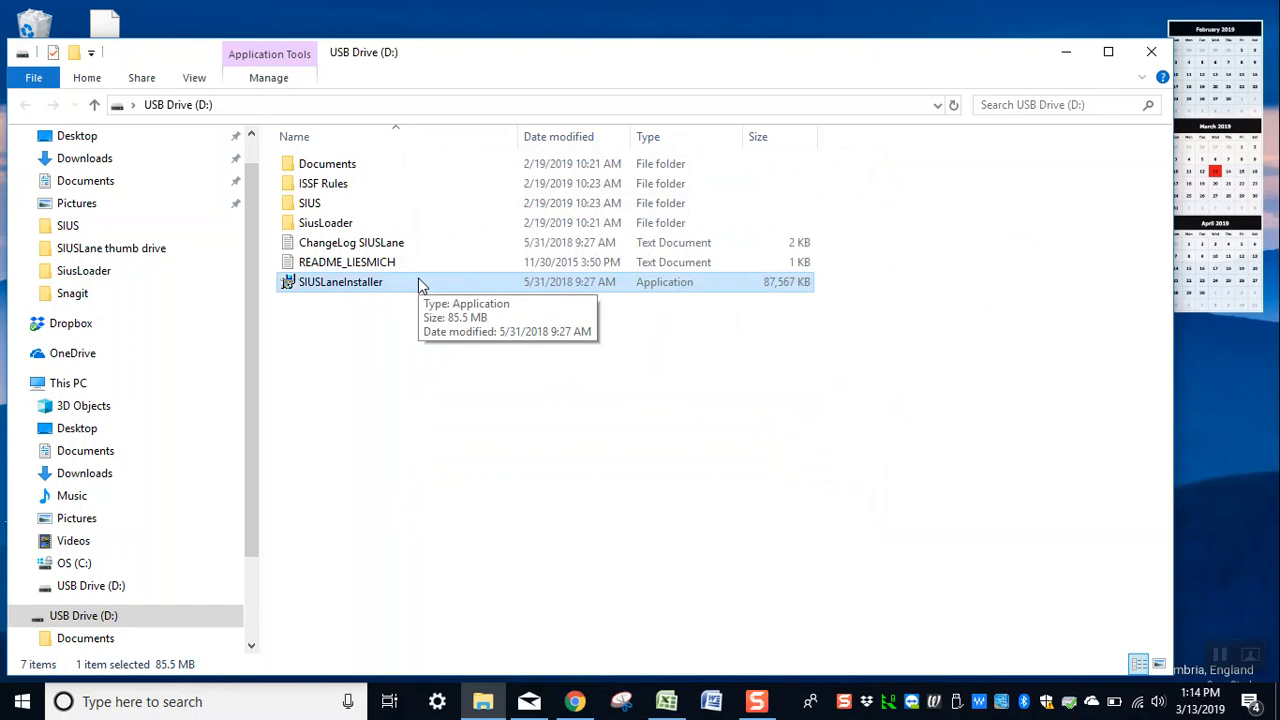
pyautogui.moveTo(427, 261)
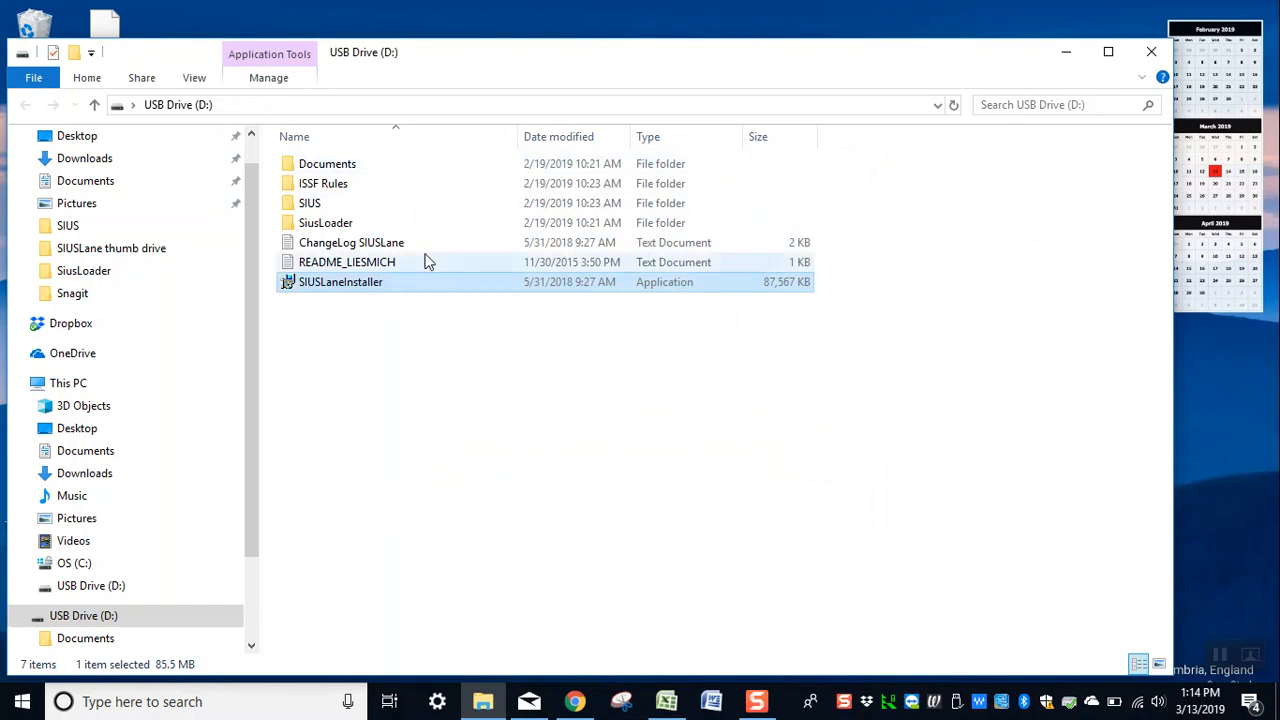
pyautogui.moveTo(435, 175)
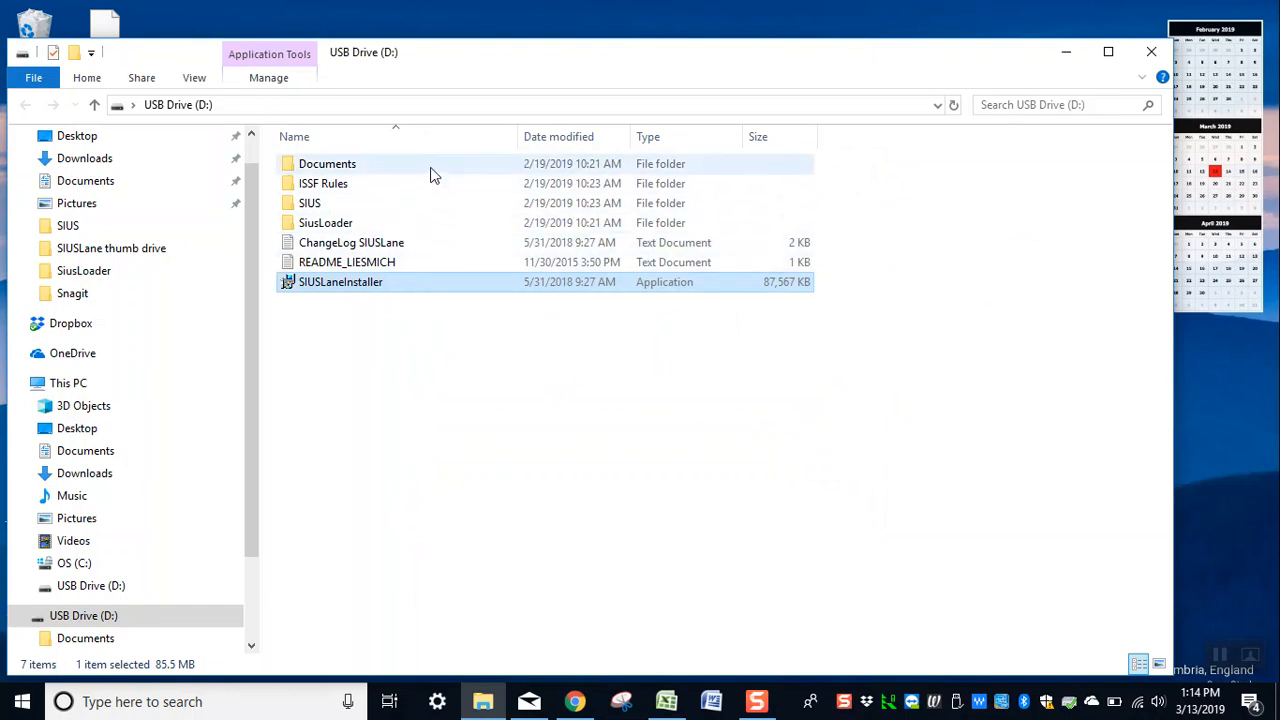
pyautogui.moveTo(430, 170)
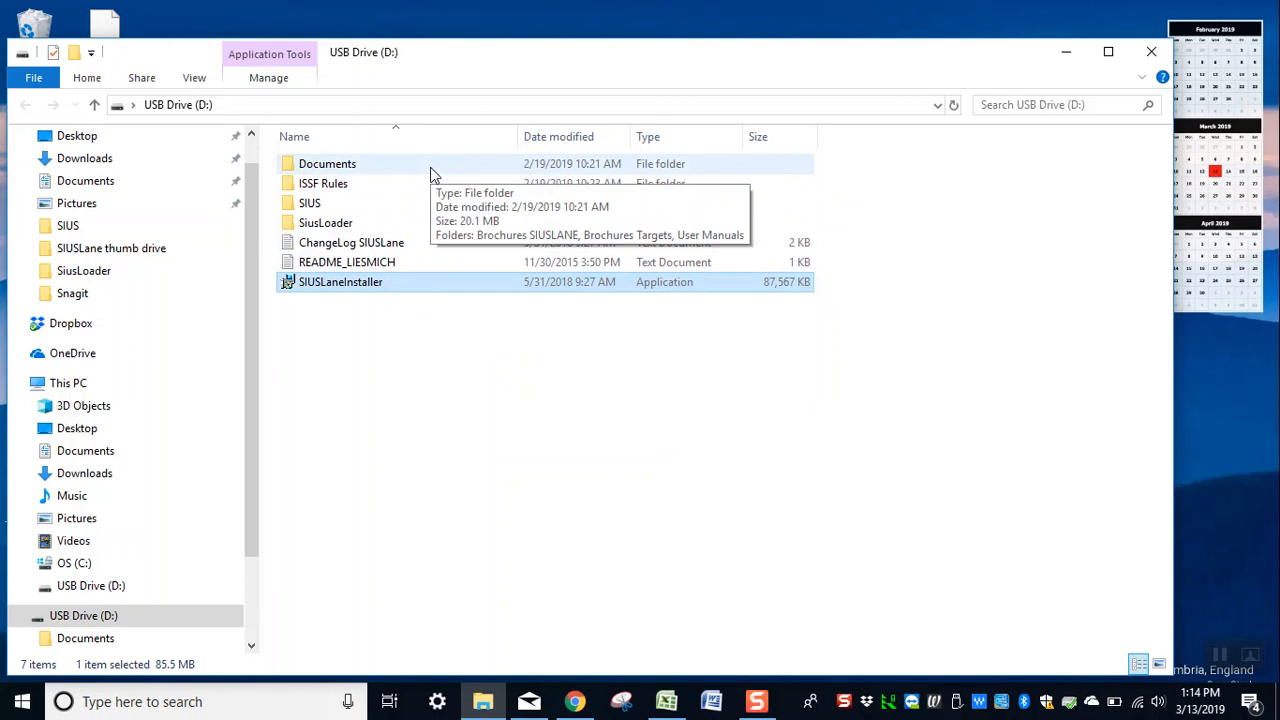
# Browse Documents > User Manuals on the USB drive, return to its root and close Explorer.
pyautogui.doubleClick(327, 163)
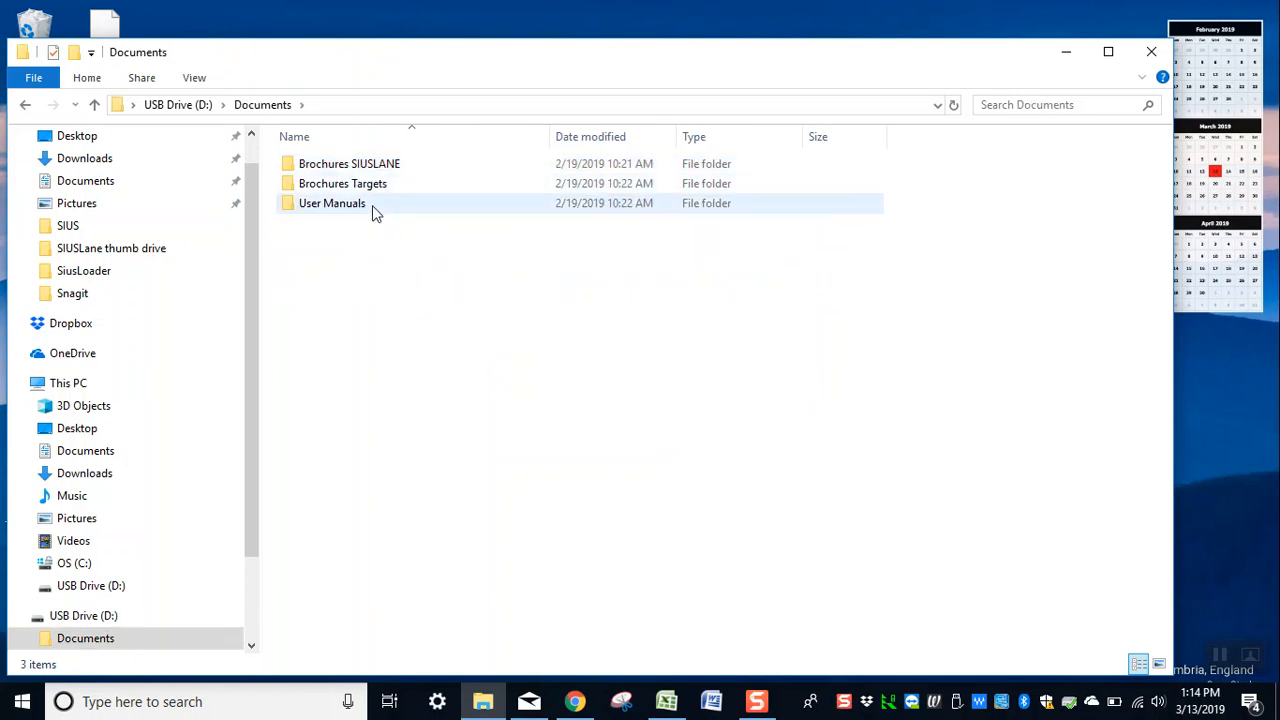
pyautogui.doubleClick(332, 203)
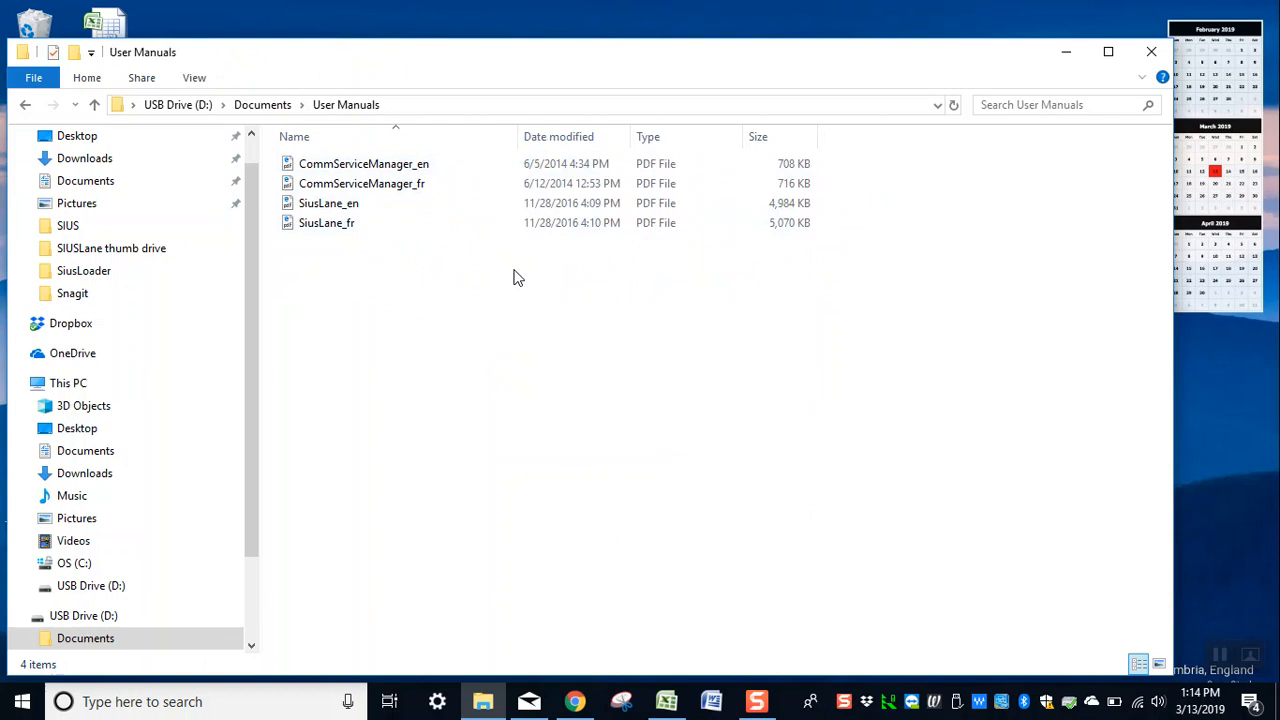
pyautogui.moveTo(1067, 93)
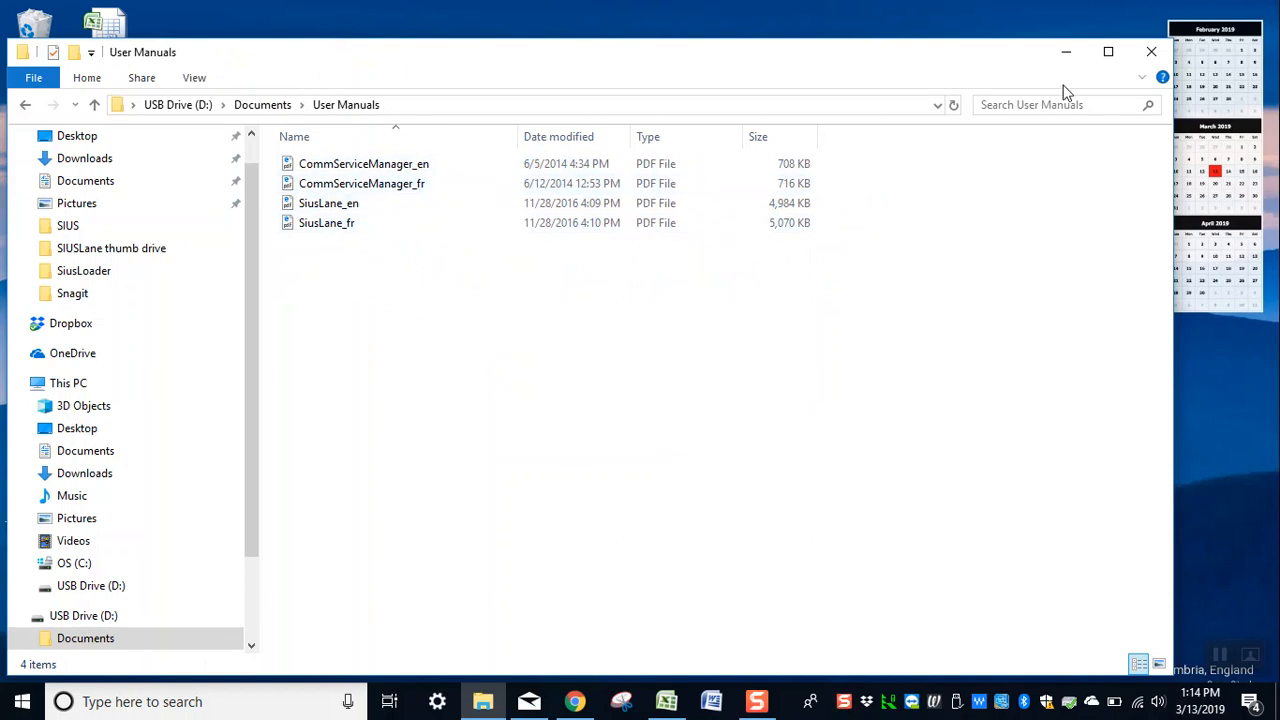
pyautogui.moveTo(30, 108)
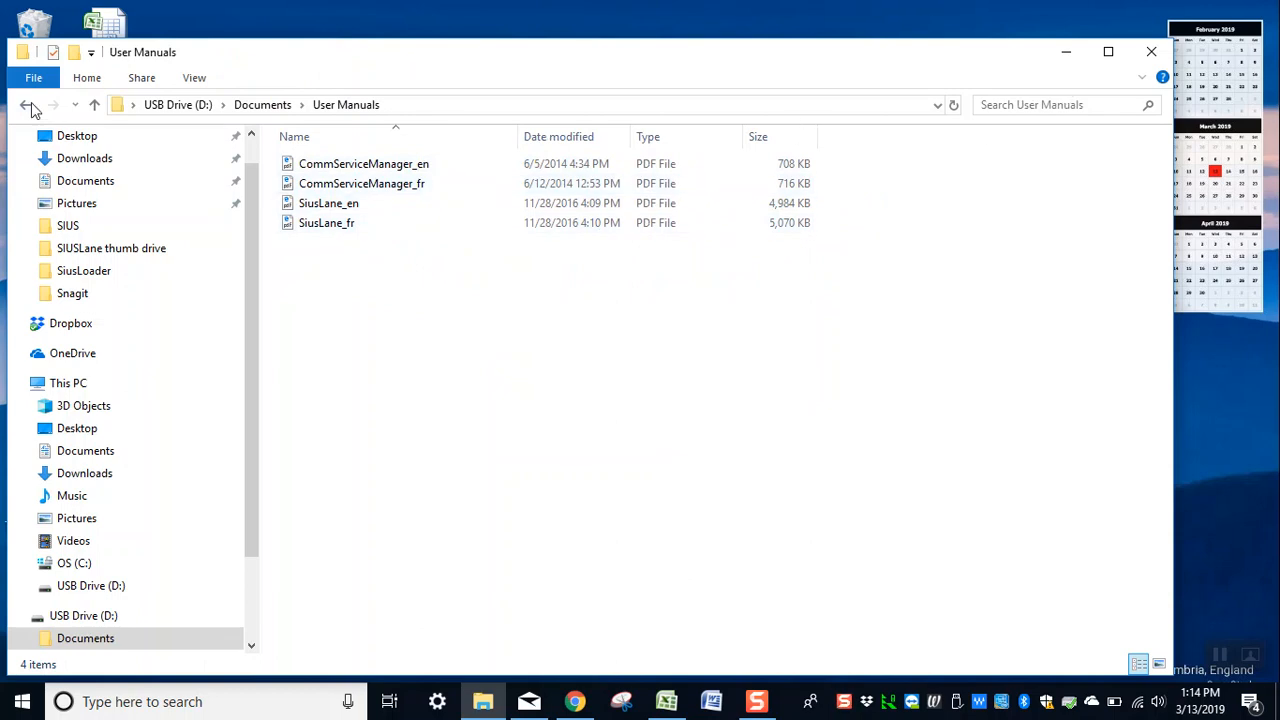
pyautogui.click(23, 104)
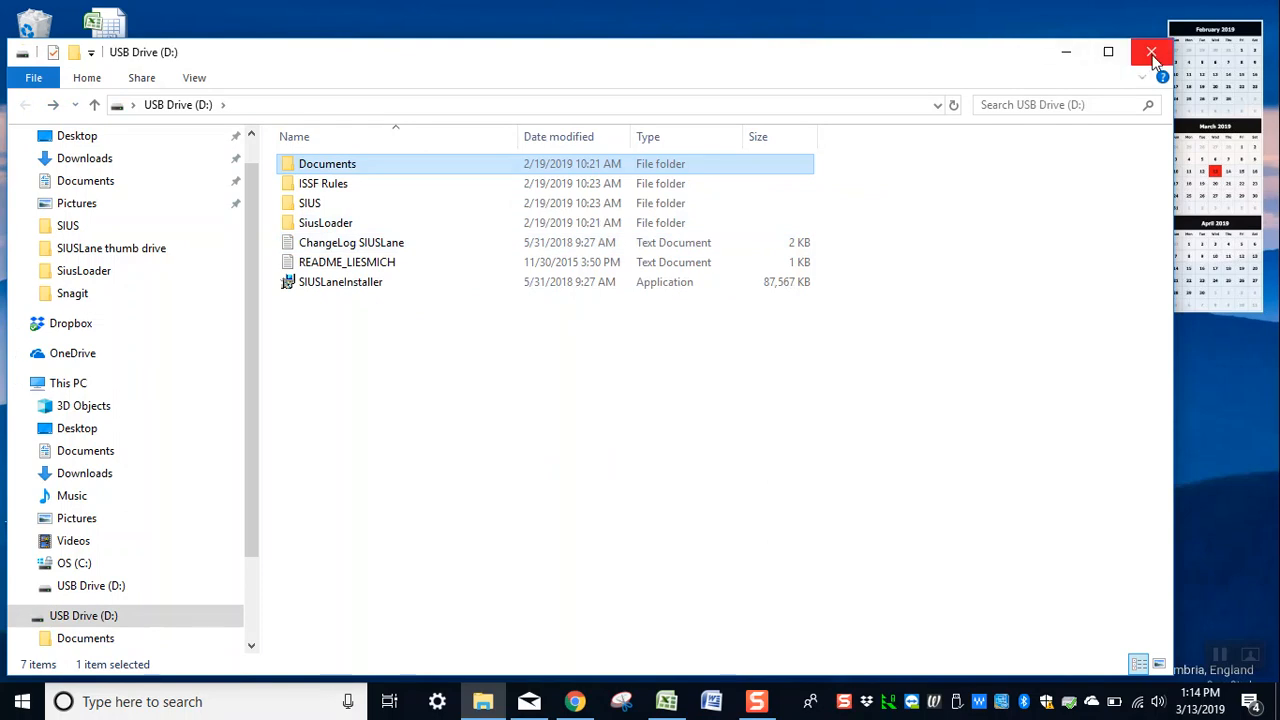
pyautogui.click(1151, 52)
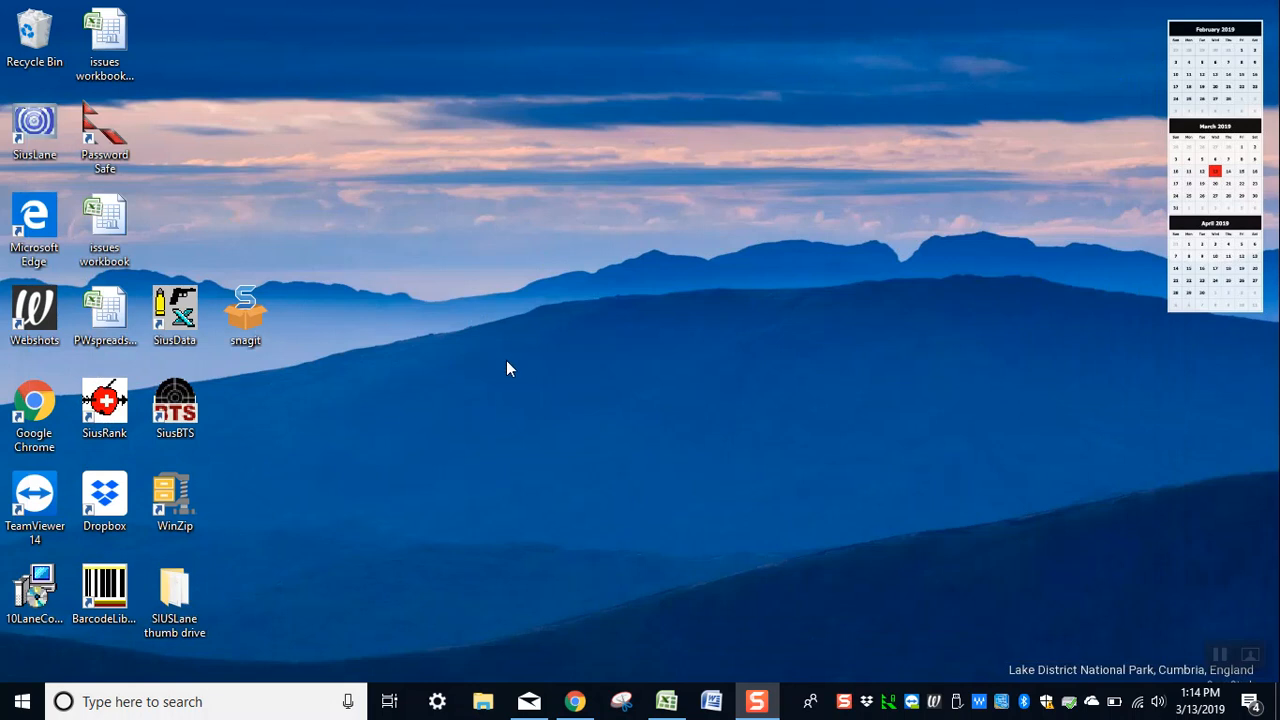
pyautogui.moveTo(370, 521)
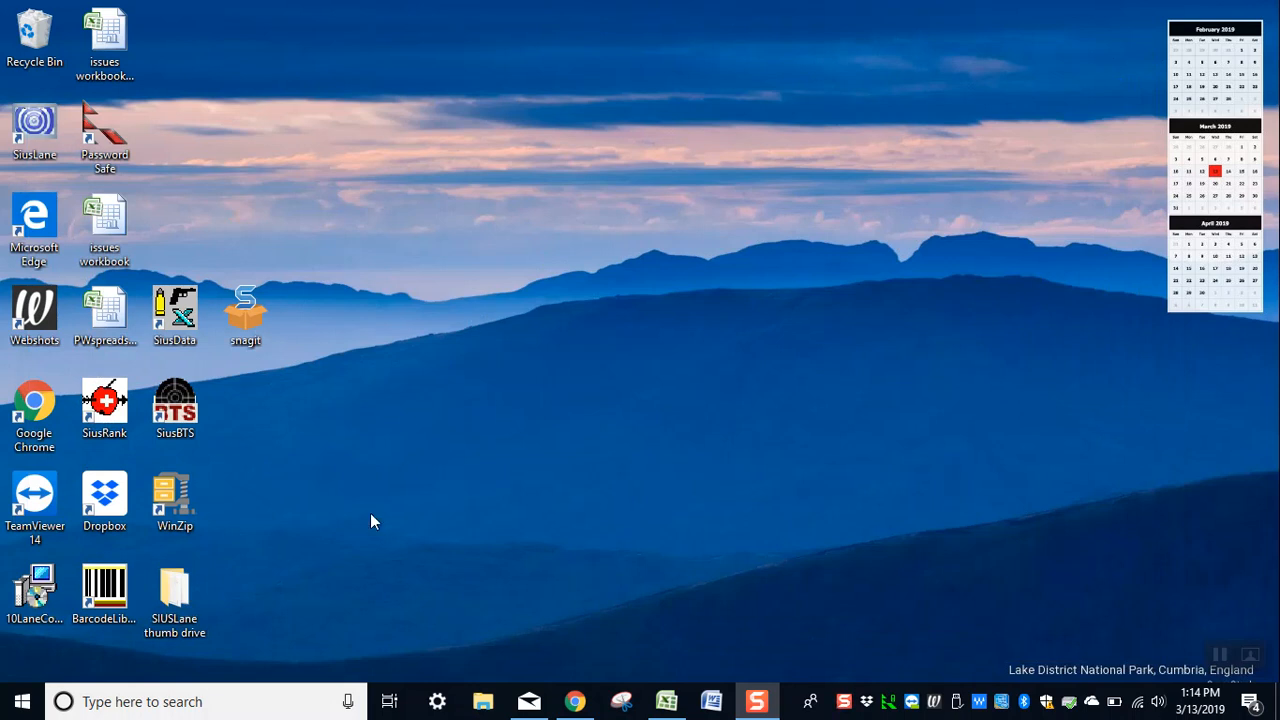
pyautogui.moveTo(308, 577)
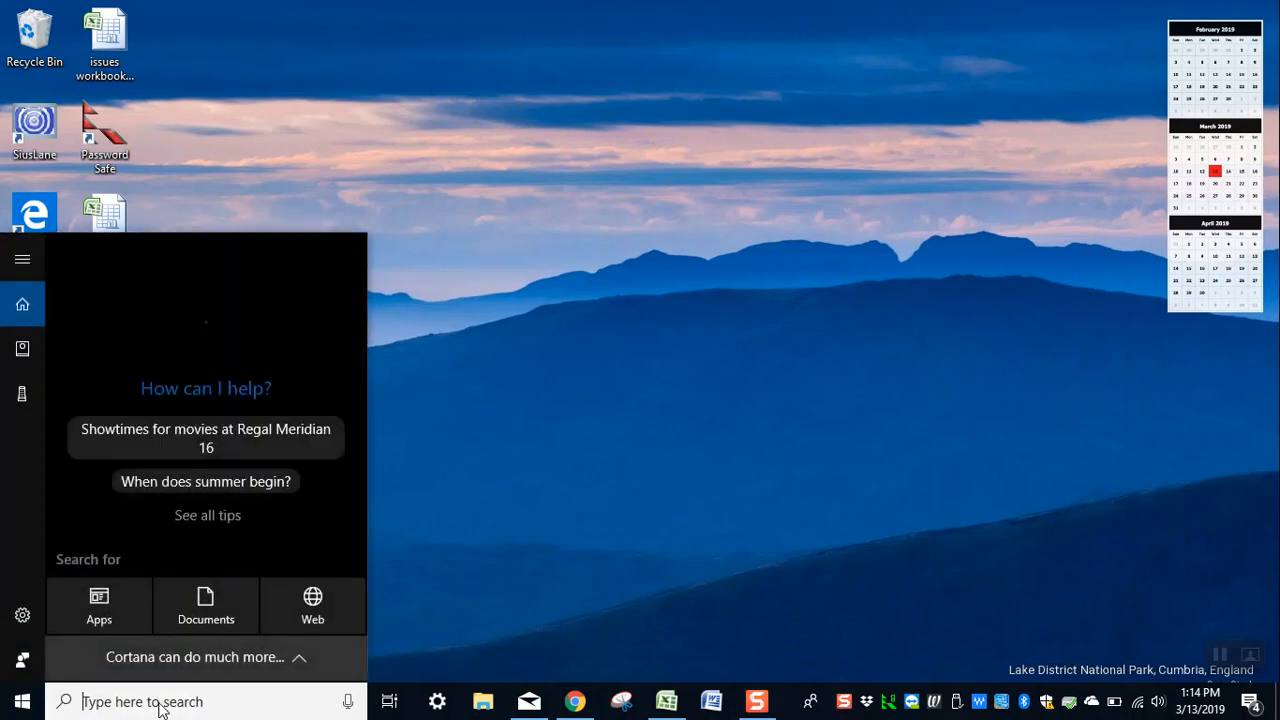
# Search Windows for 'comm' to find SiusCommServiceManager as the best match.
pyautogui.write('com')
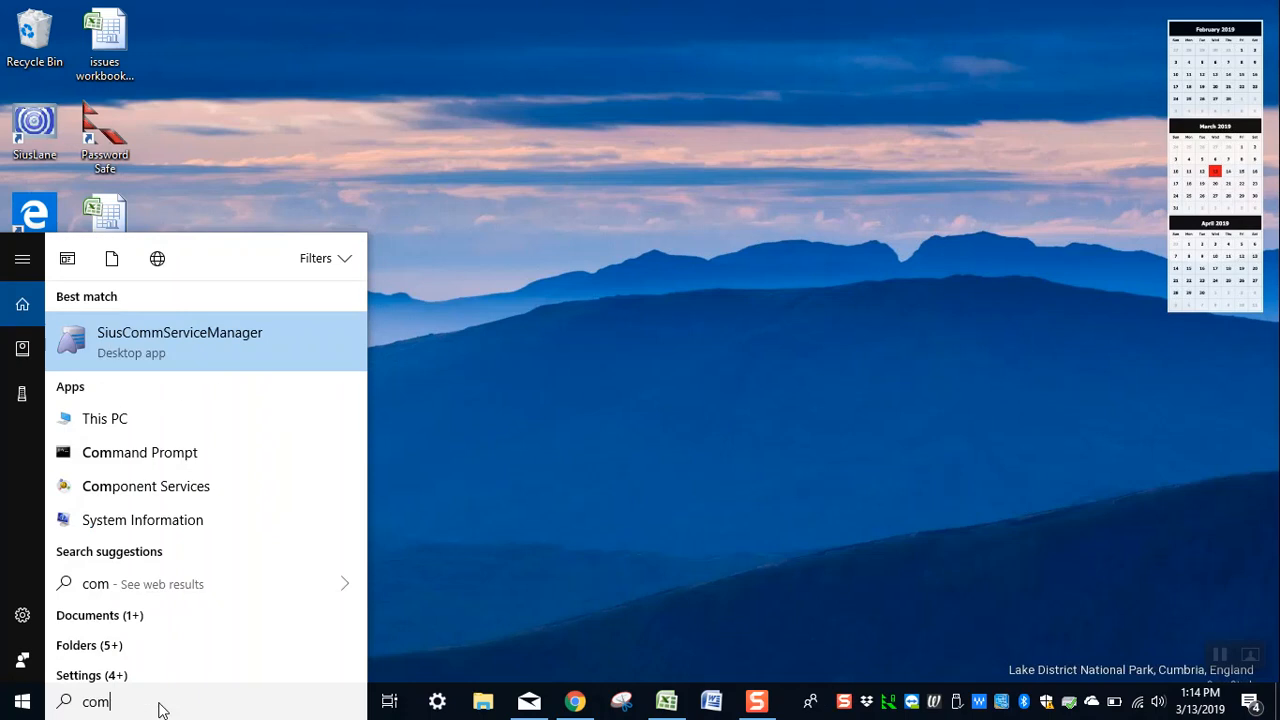
pyautogui.write('m')
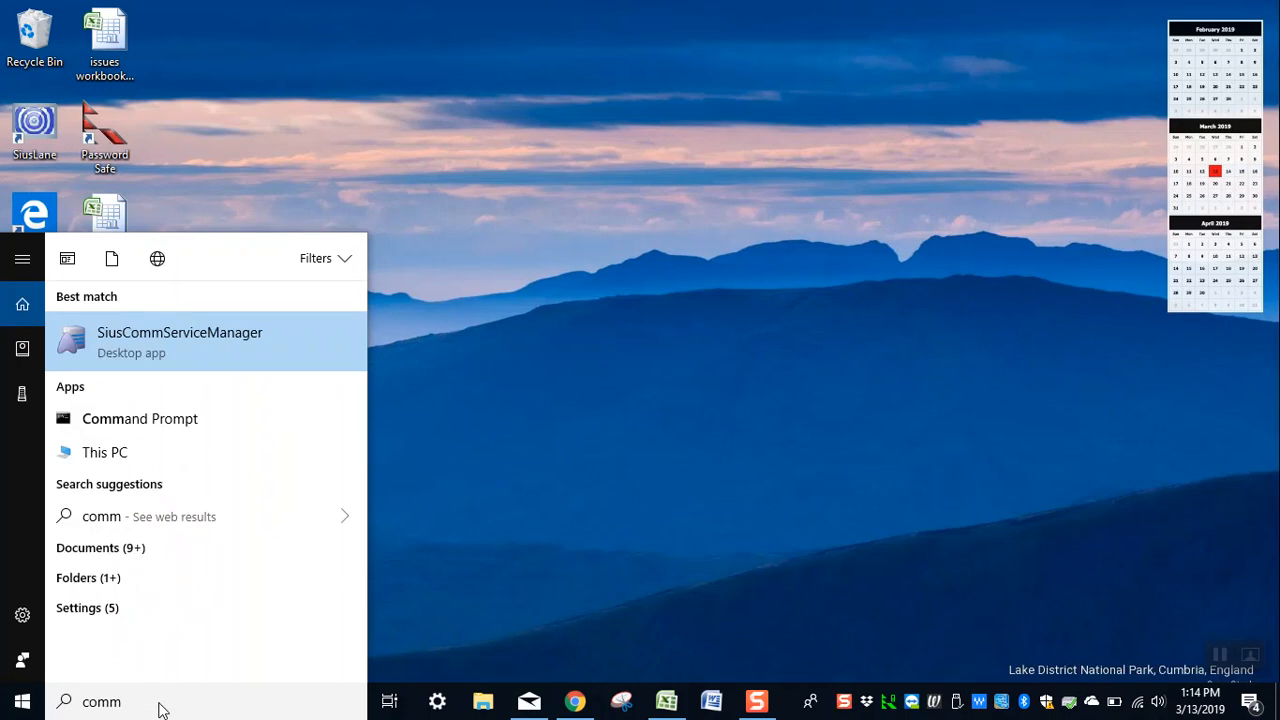
pyautogui.moveTo(175, 344)
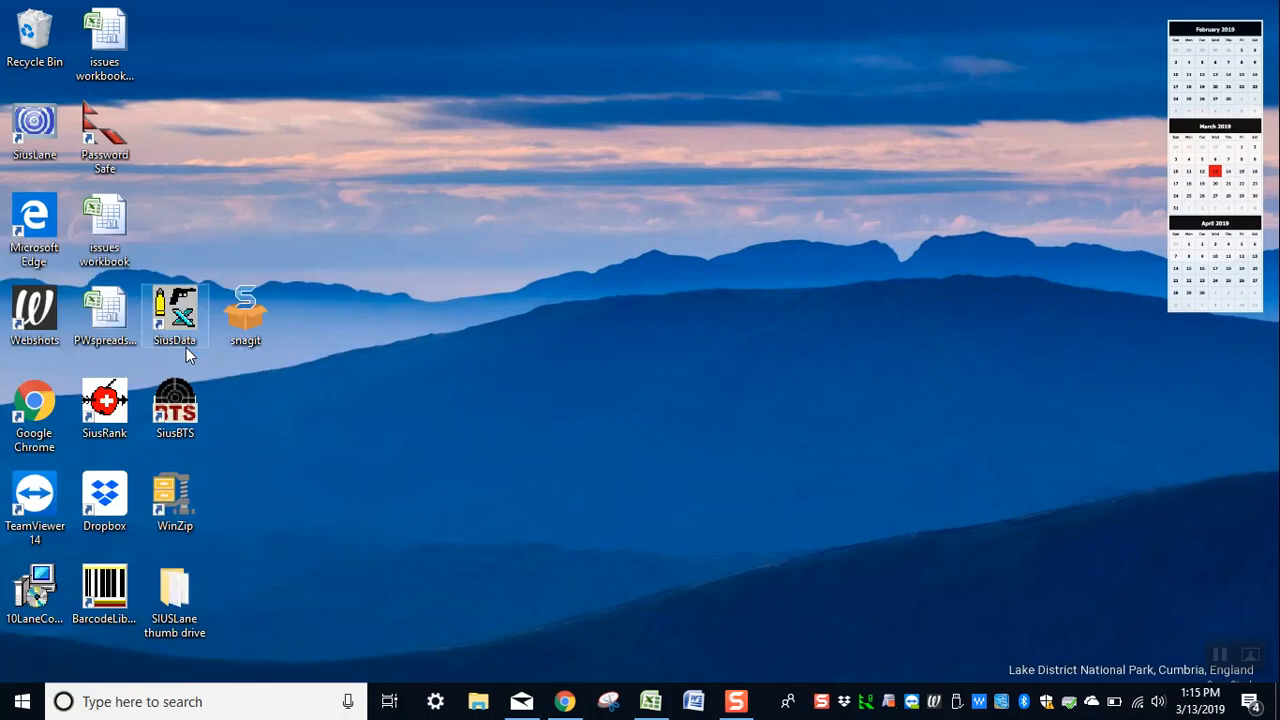
pyautogui.moveTo(855, 480)
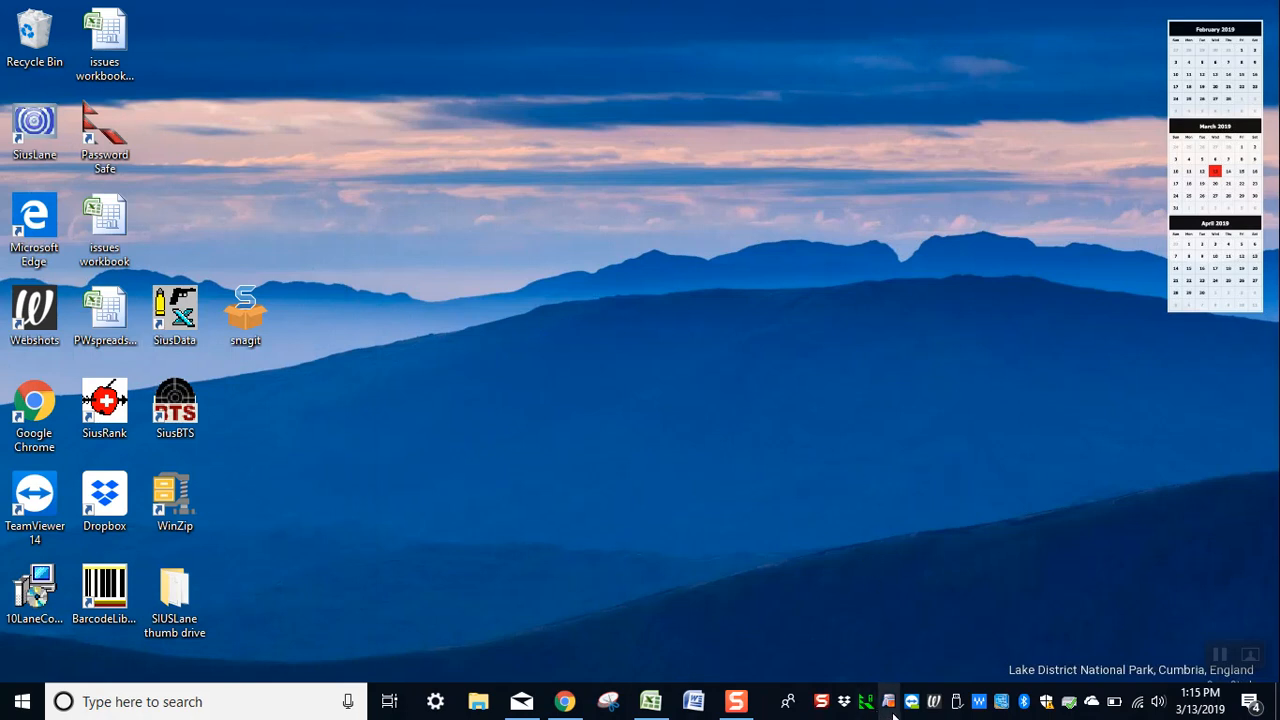
pyautogui.moveTo(888, 701)
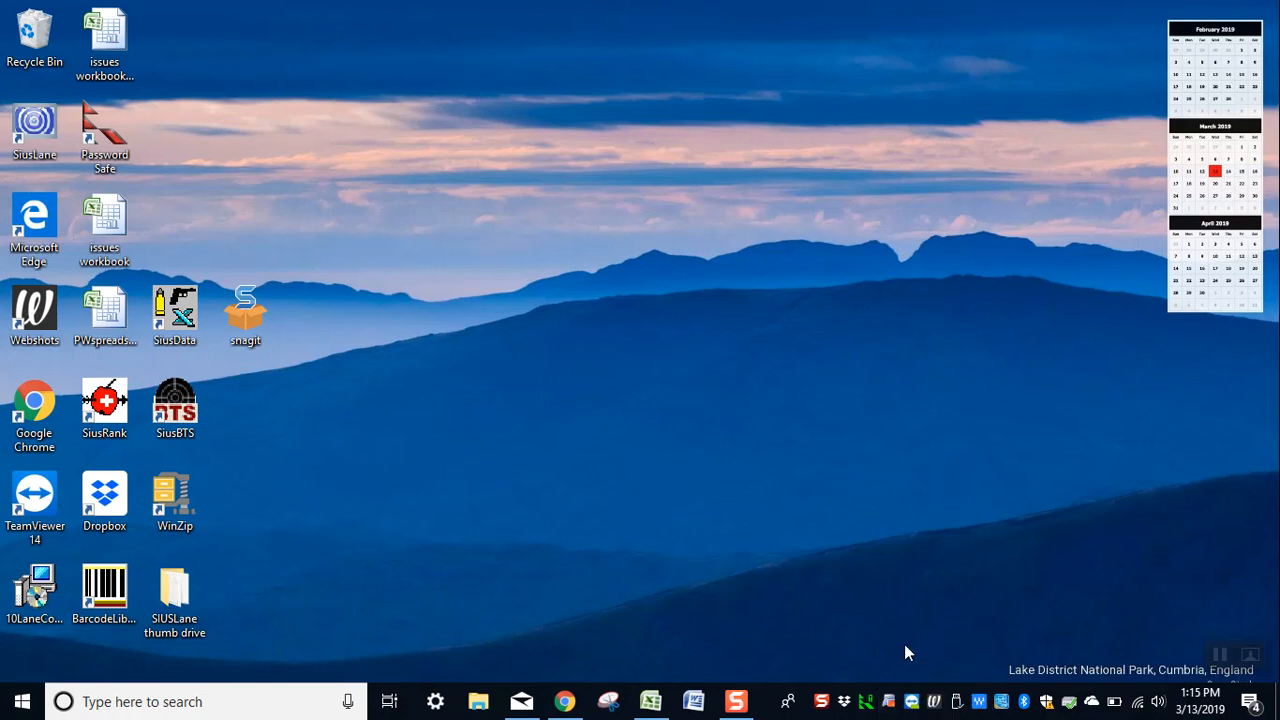
pyautogui.moveTo(890, 702)
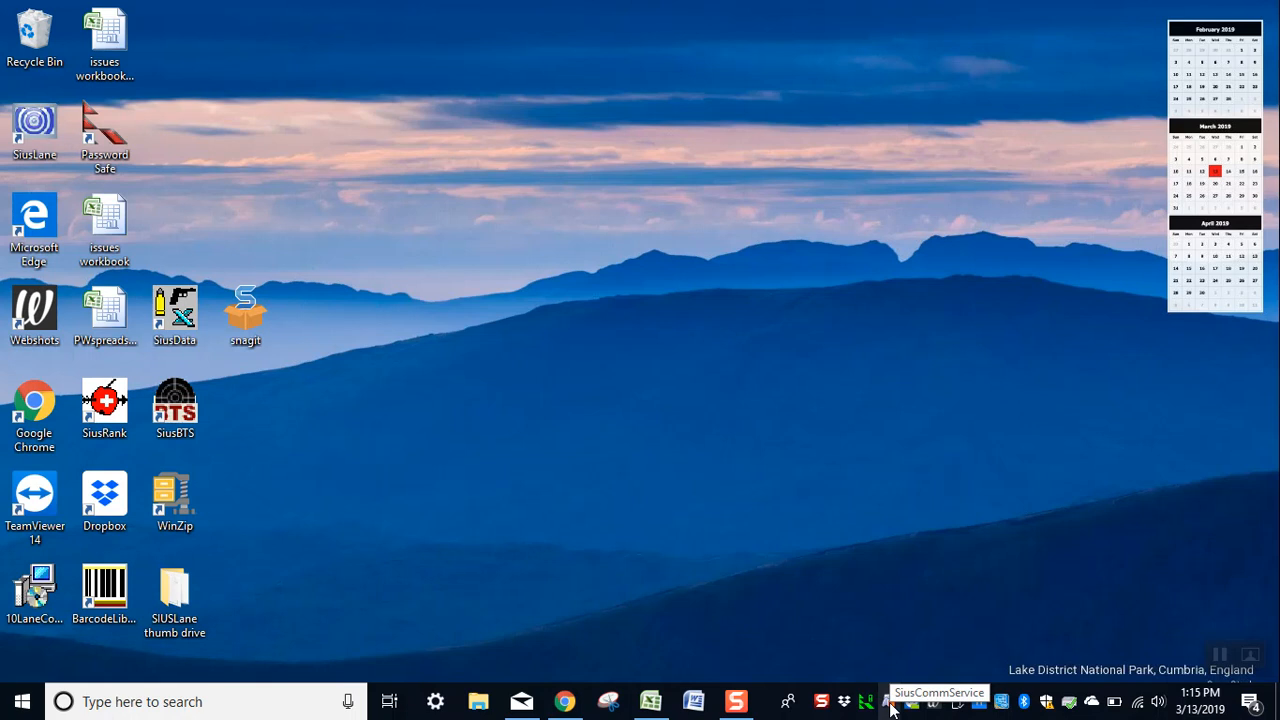
pyautogui.moveTo(925, 599)
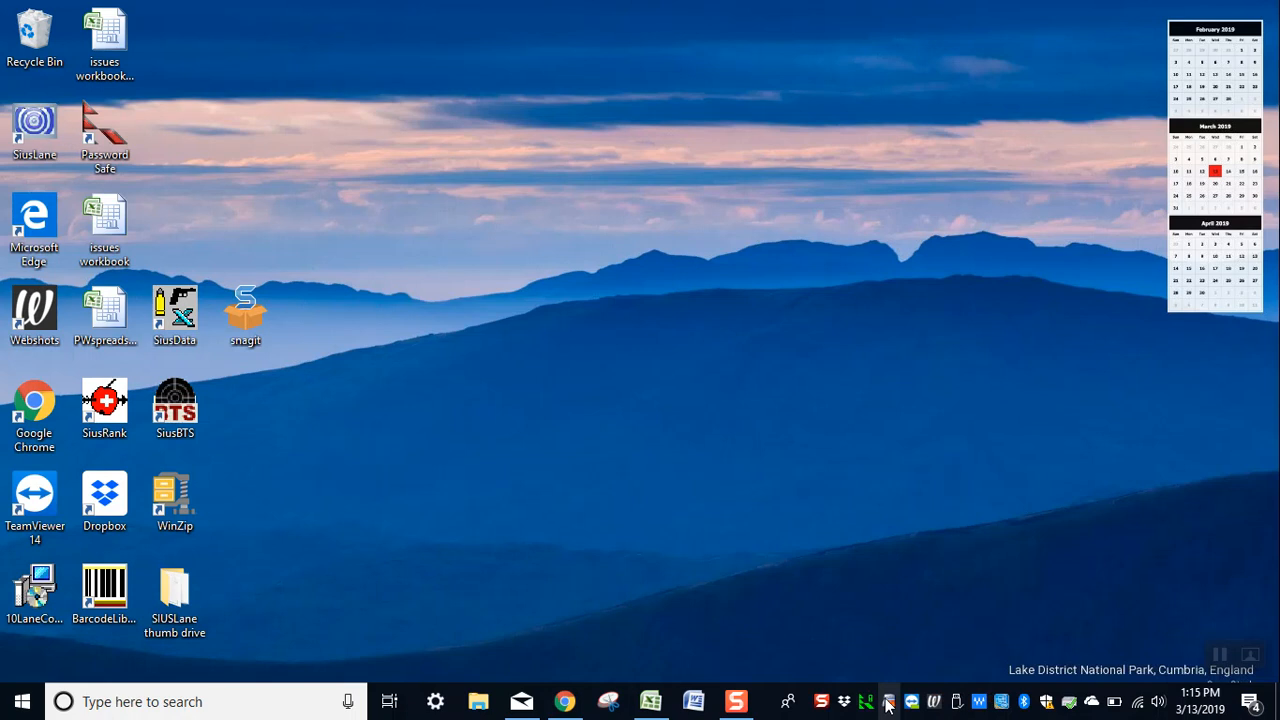
pyautogui.moveTo(888, 701)
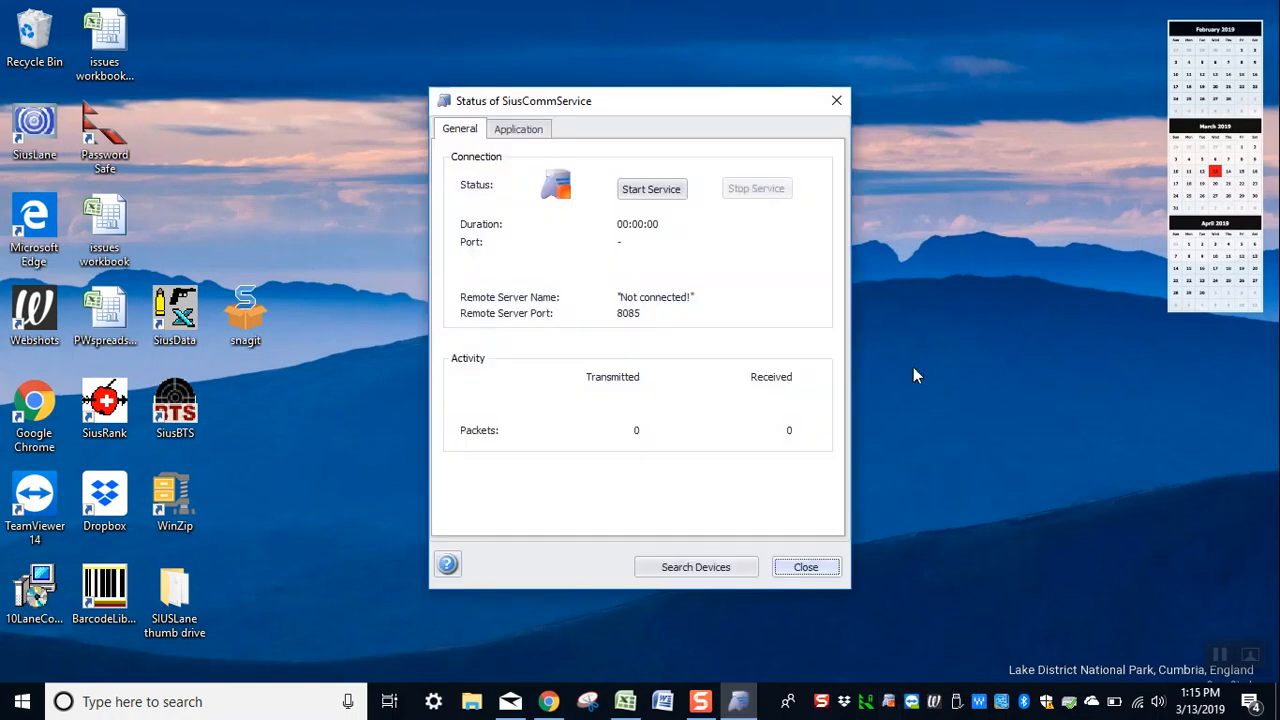
pyautogui.moveTo(651, 189)
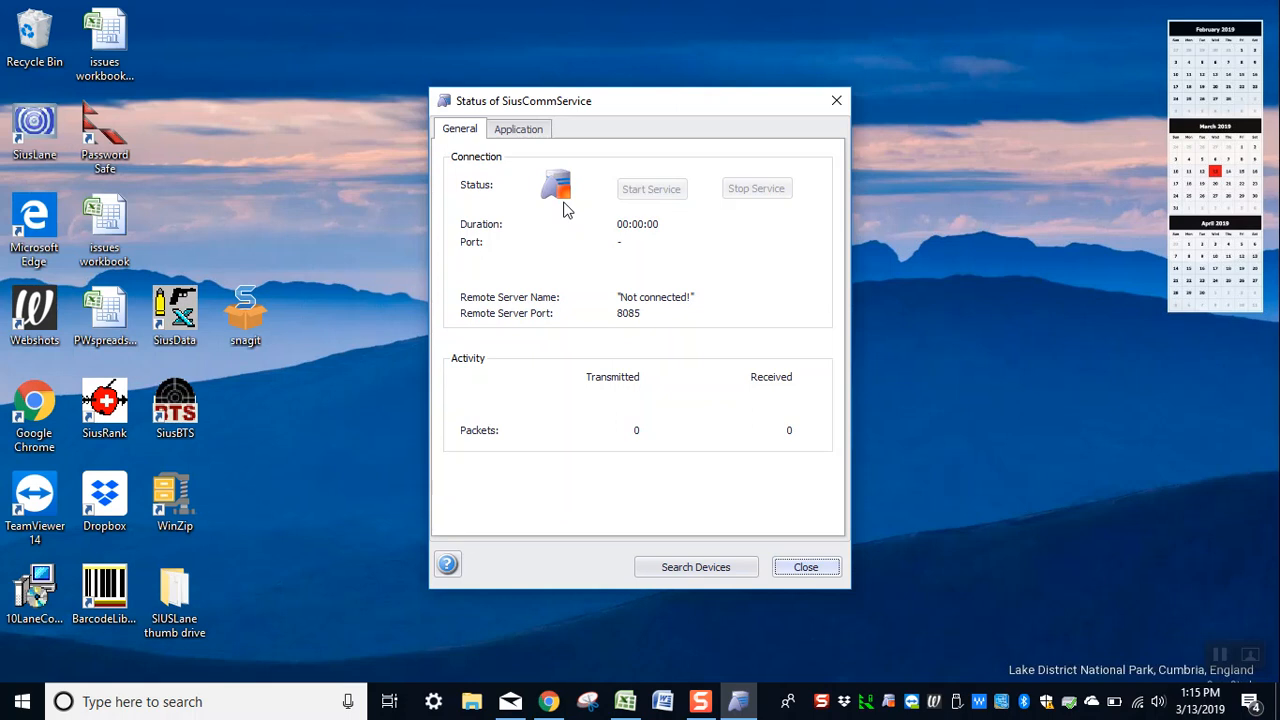
# Start the SiusCommService so it connects to CommService-RemoteServer on port 4200.
pyautogui.click(652, 188)
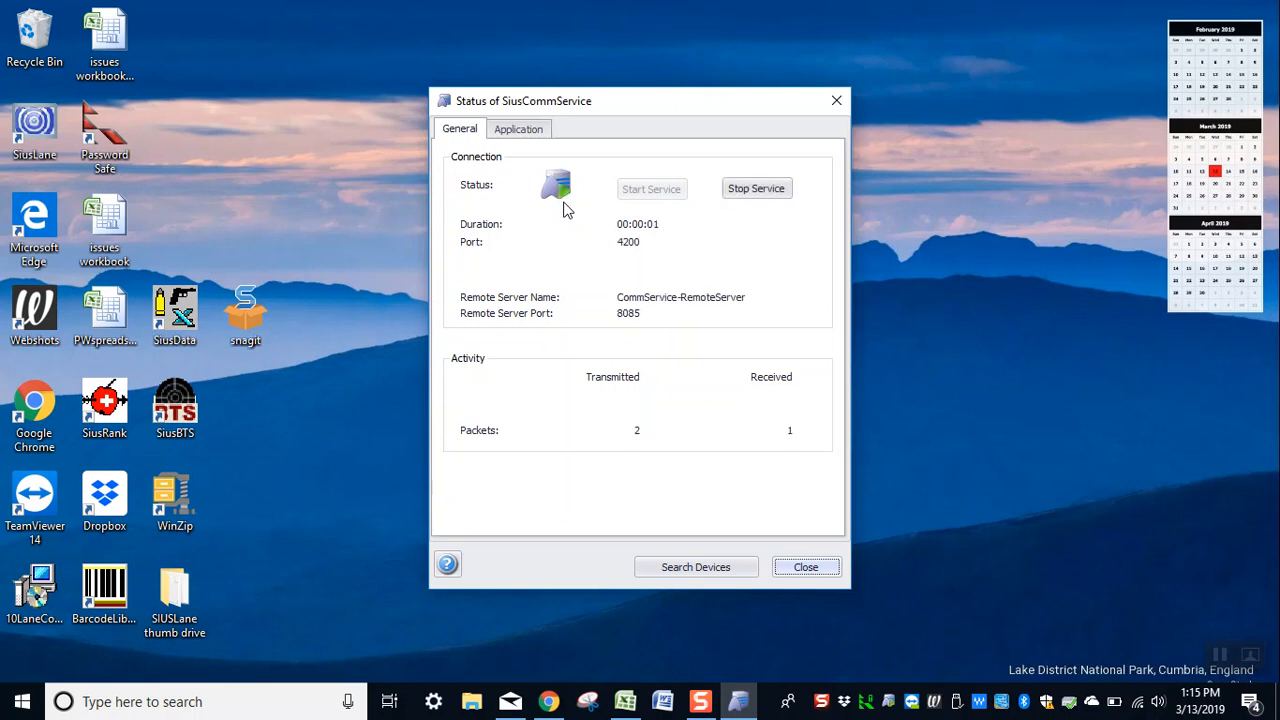
pyautogui.moveTo(656, 240)
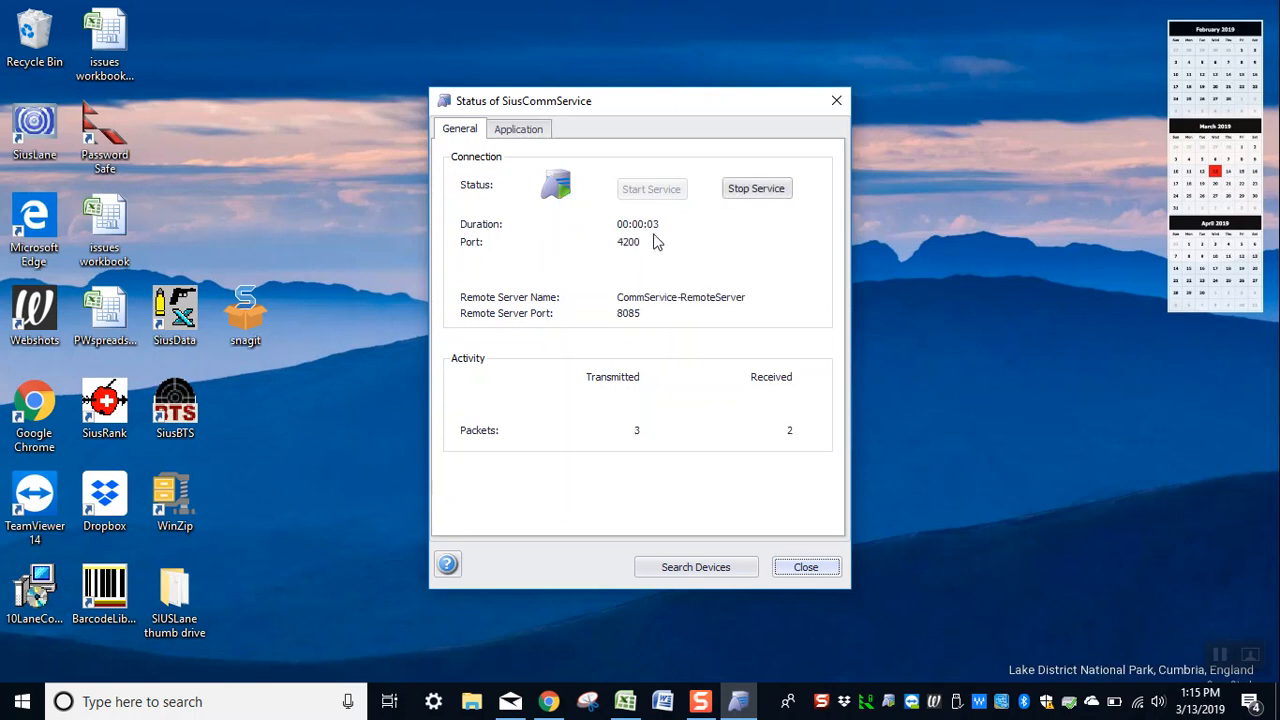
pyautogui.moveTo(570, 350)
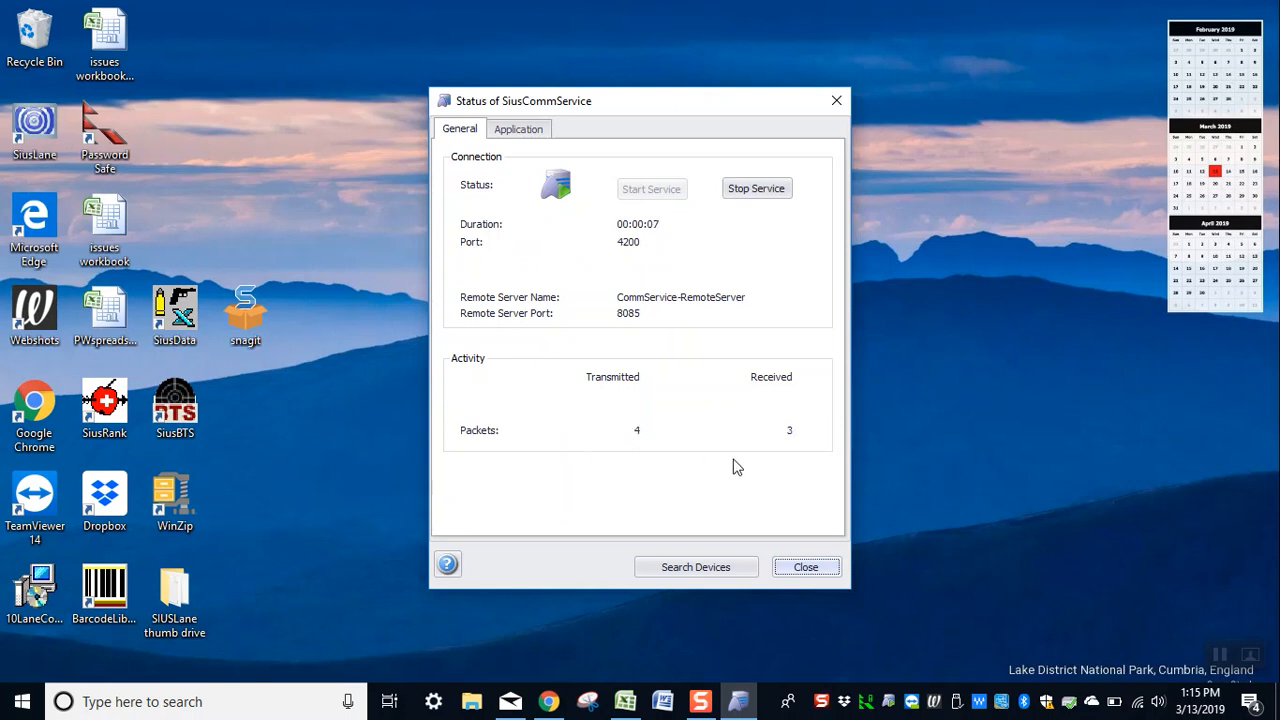
pyautogui.moveTo(760, 452)
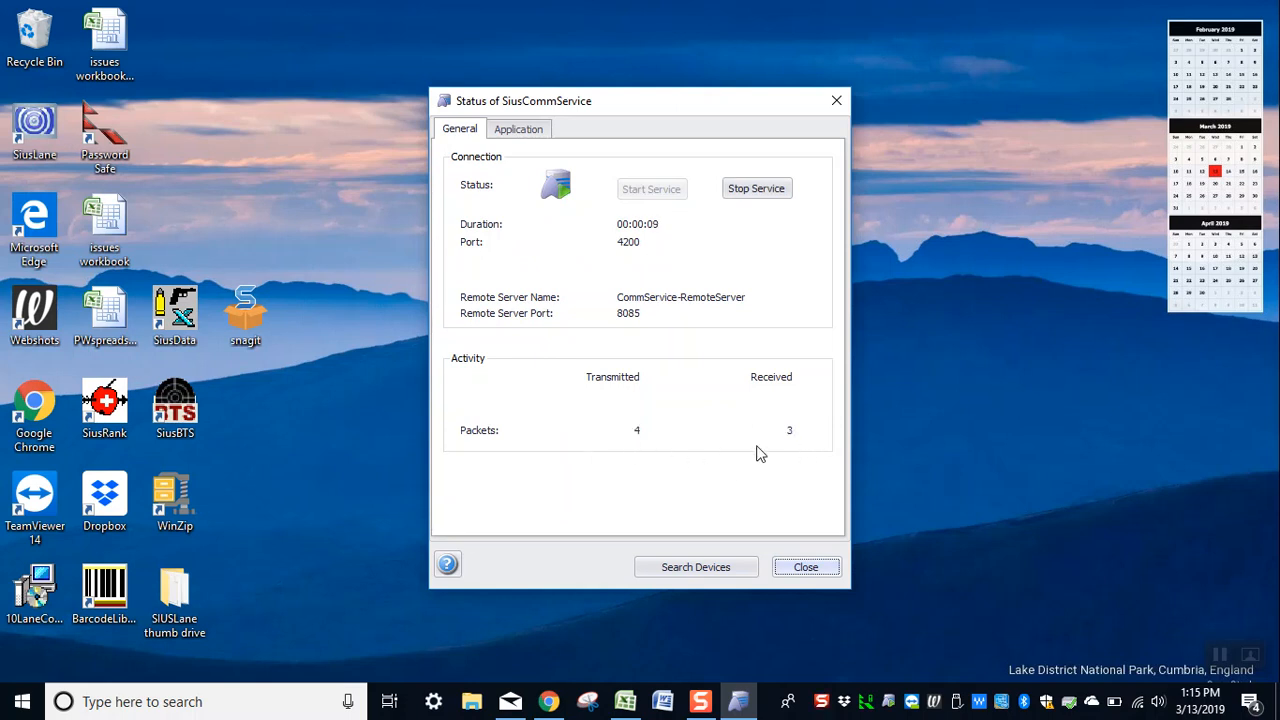
pyautogui.moveTo(677, 516)
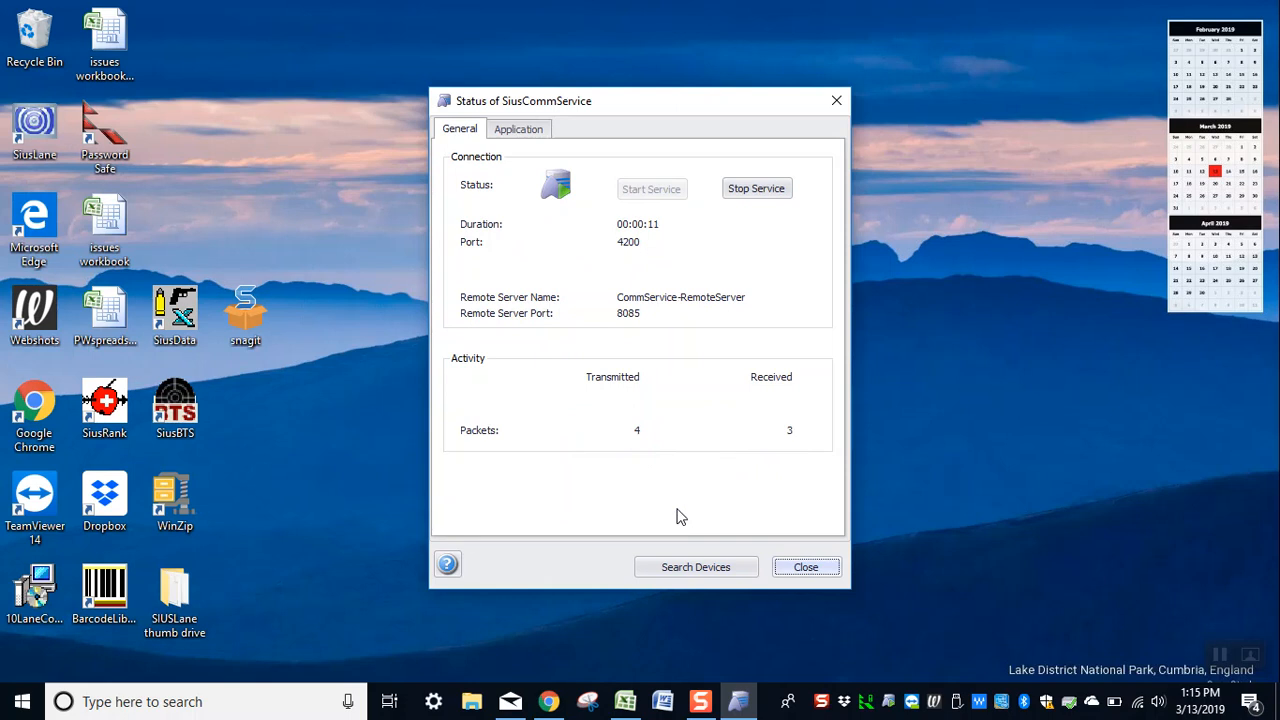
pyautogui.moveTo(797, 553)
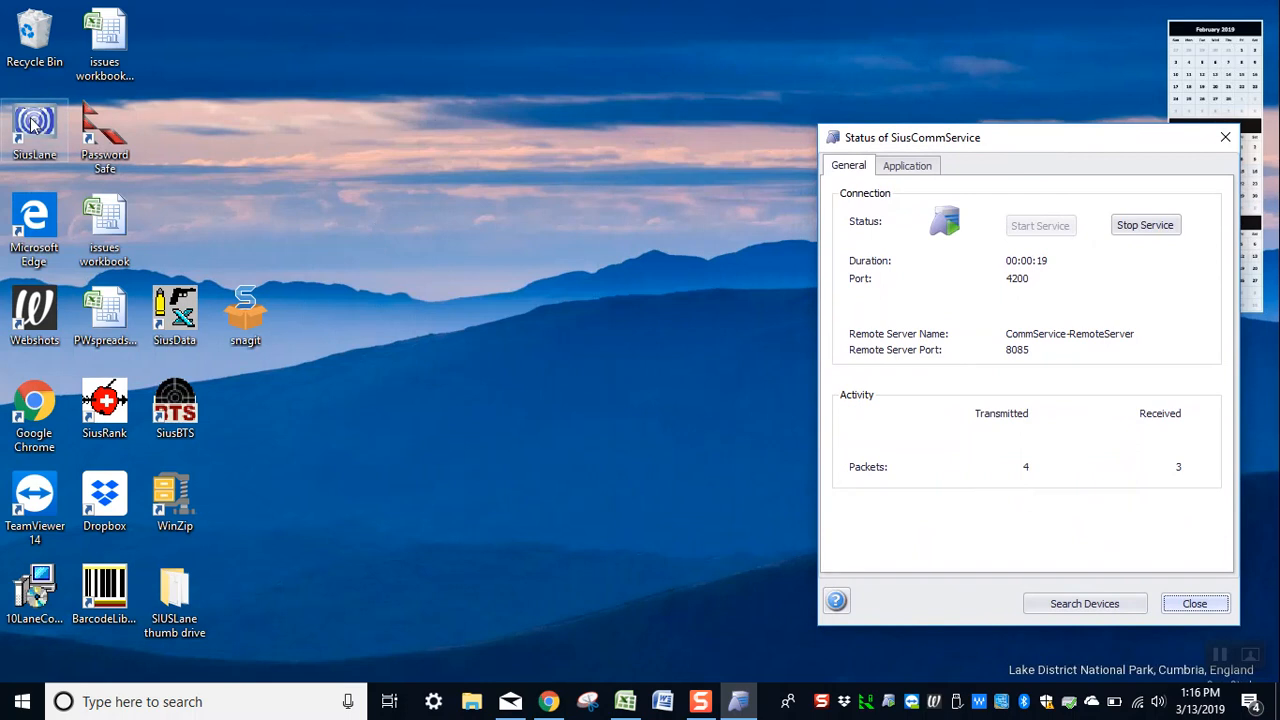
# Move the SiusLane shortcut to the desktop's upper middle and launch SiusLane.
pyautogui.moveTo(35, 130); pyautogui.dragTo(385, 130)
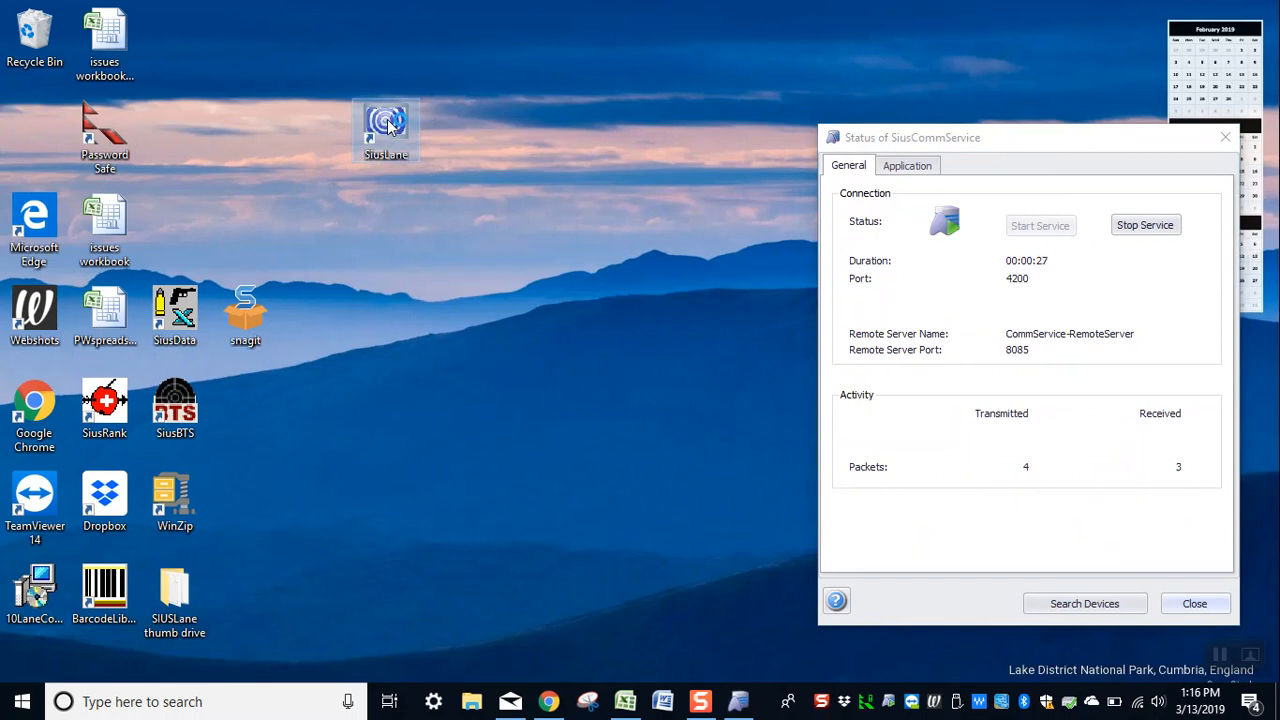
pyautogui.doubleClick(386, 124)
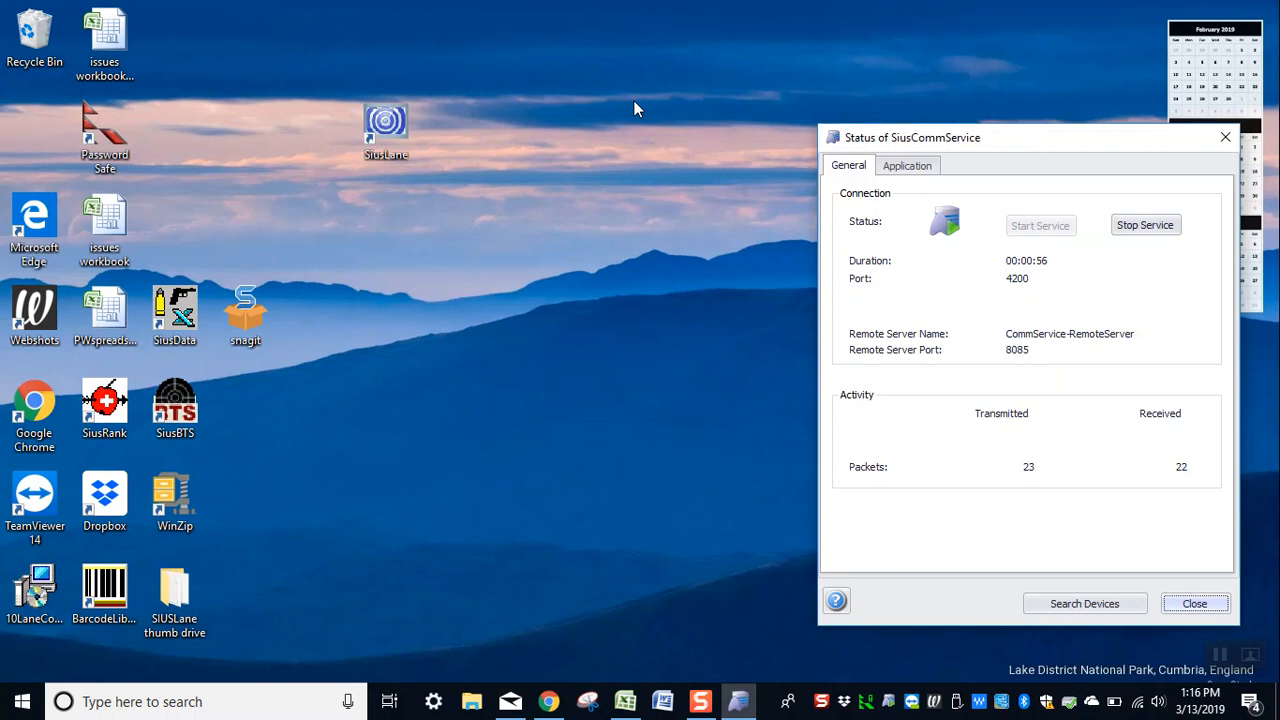
# Maximize SiusLane on its 50m Rifle 60 exercise view with total 0.
pyautogui.doubleClick(385, 123)
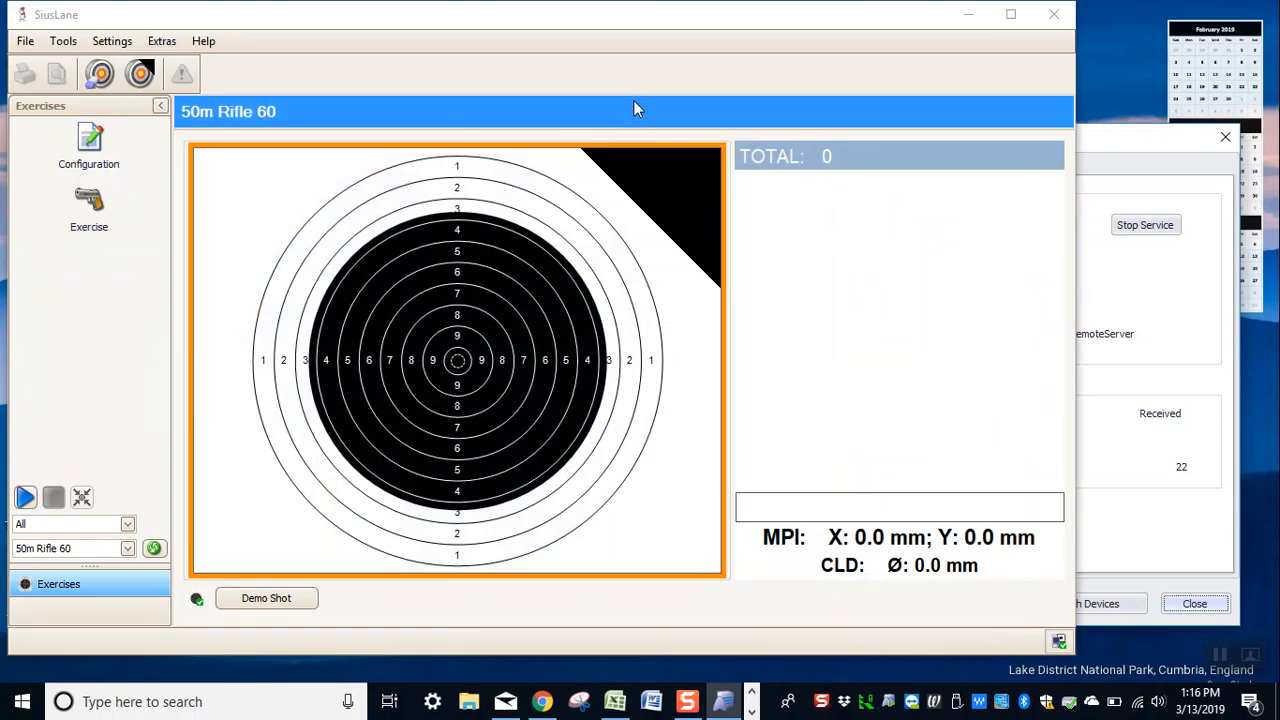
pyautogui.moveTo(745, 85)
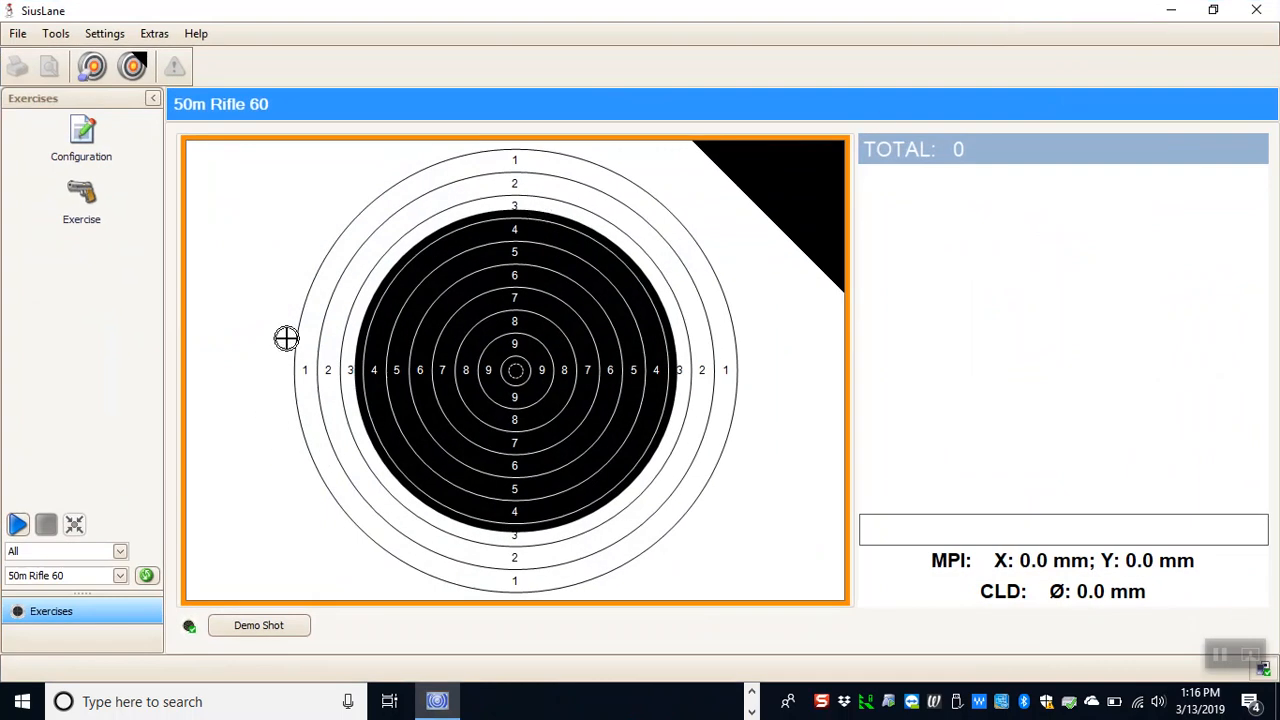
pyautogui.moveTo(170, 537)
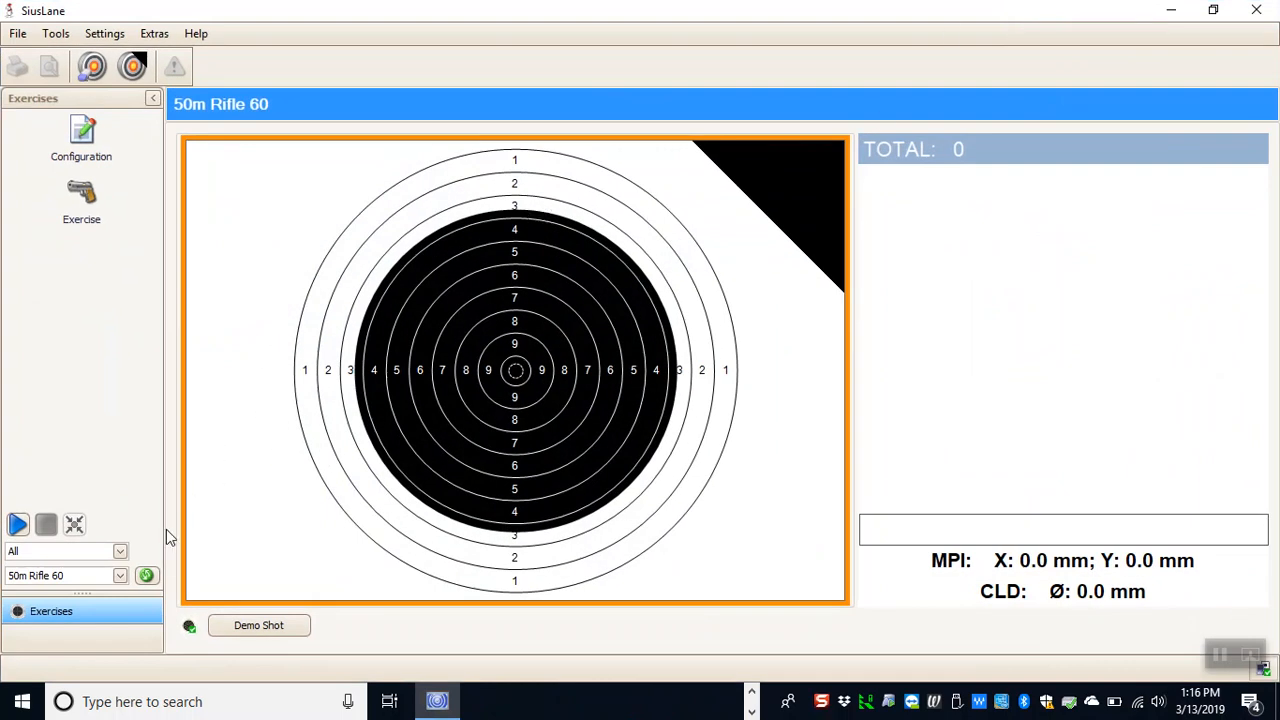
pyautogui.moveTo(197, 645)
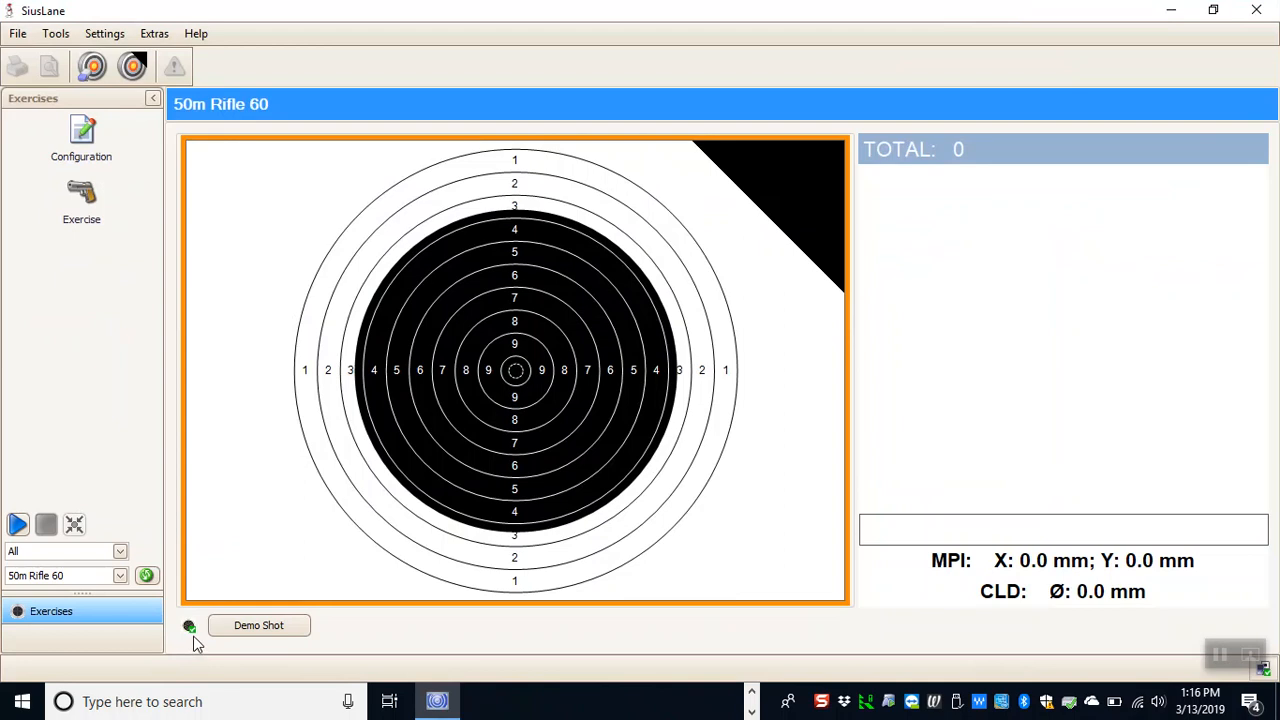
pyautogui.moveTo(322, 672)
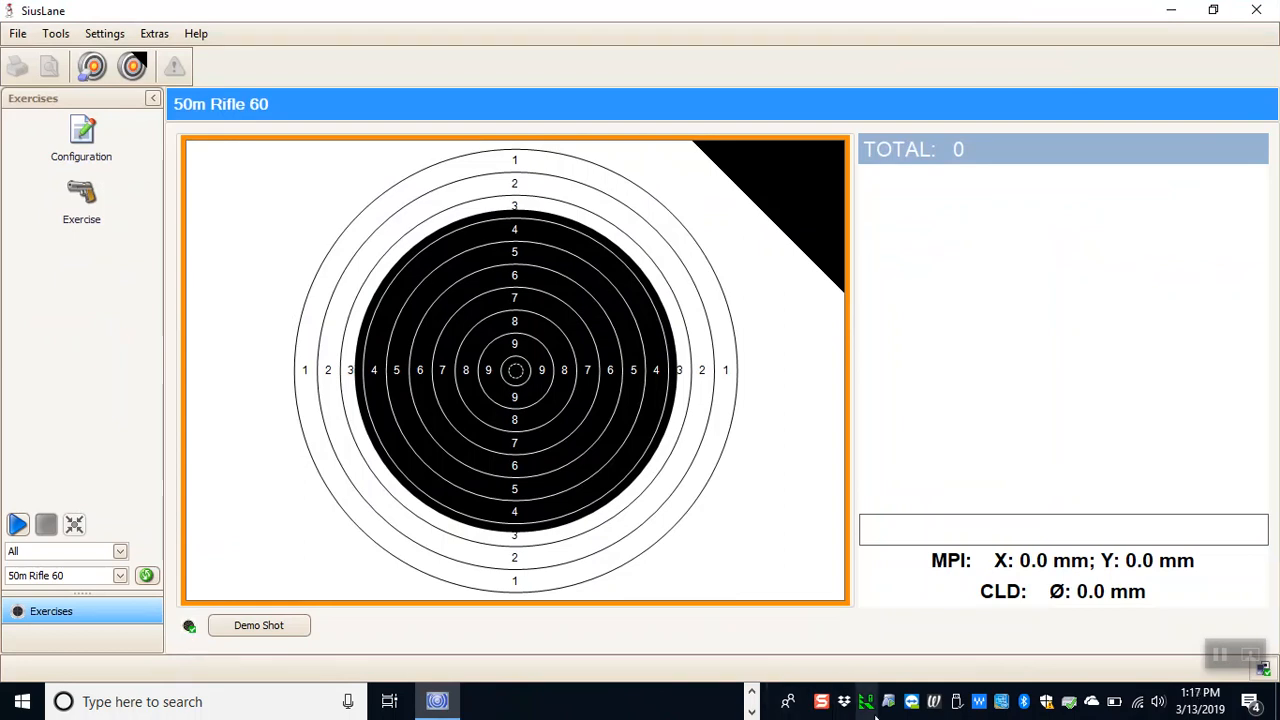
pyautogui.moveTo(903, 642)
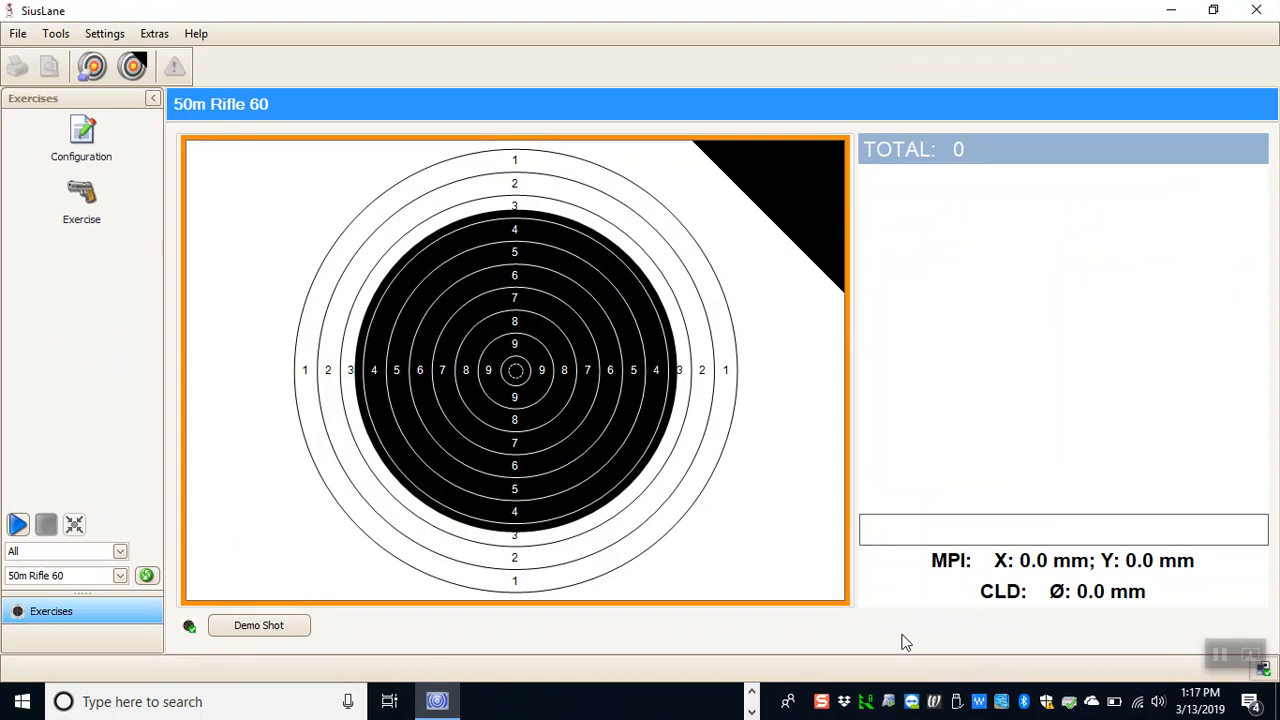
pyautogui.moveTo(185, 645)
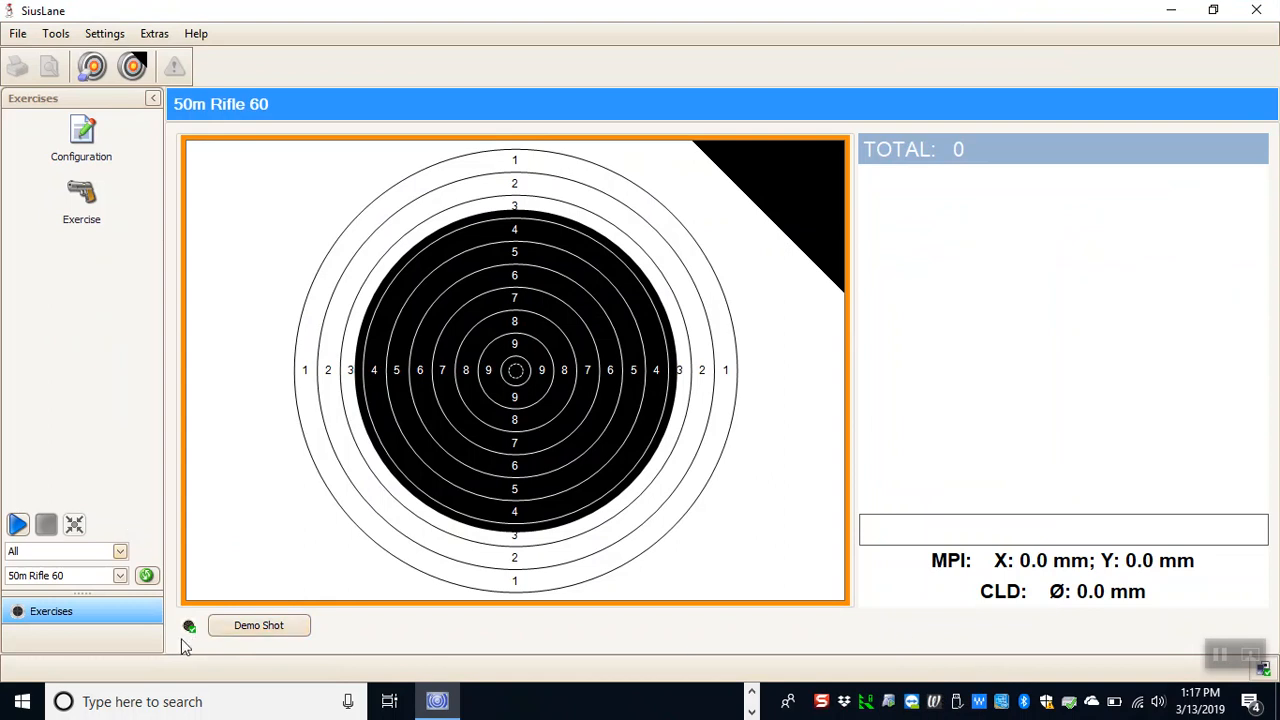
pyautogui.moveTo(145, 443)
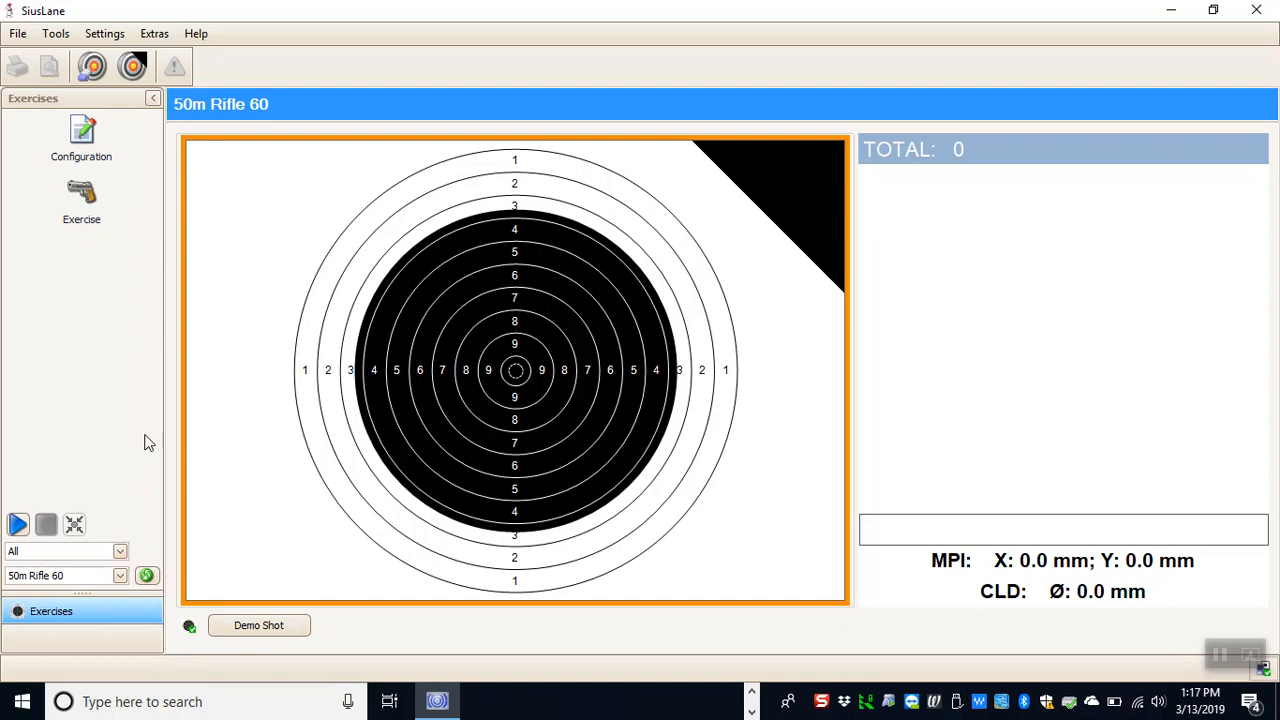
pyautogui.moveTo(165, 267)
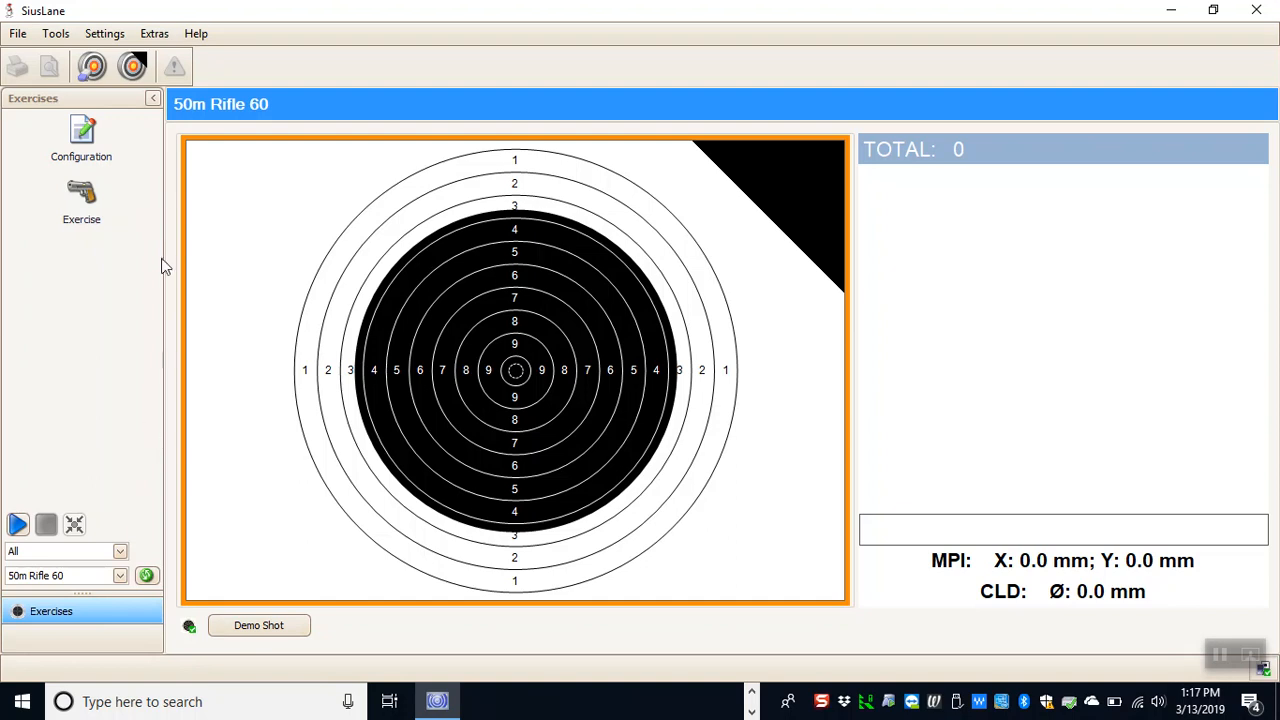
pyautogui.click(154, 33)
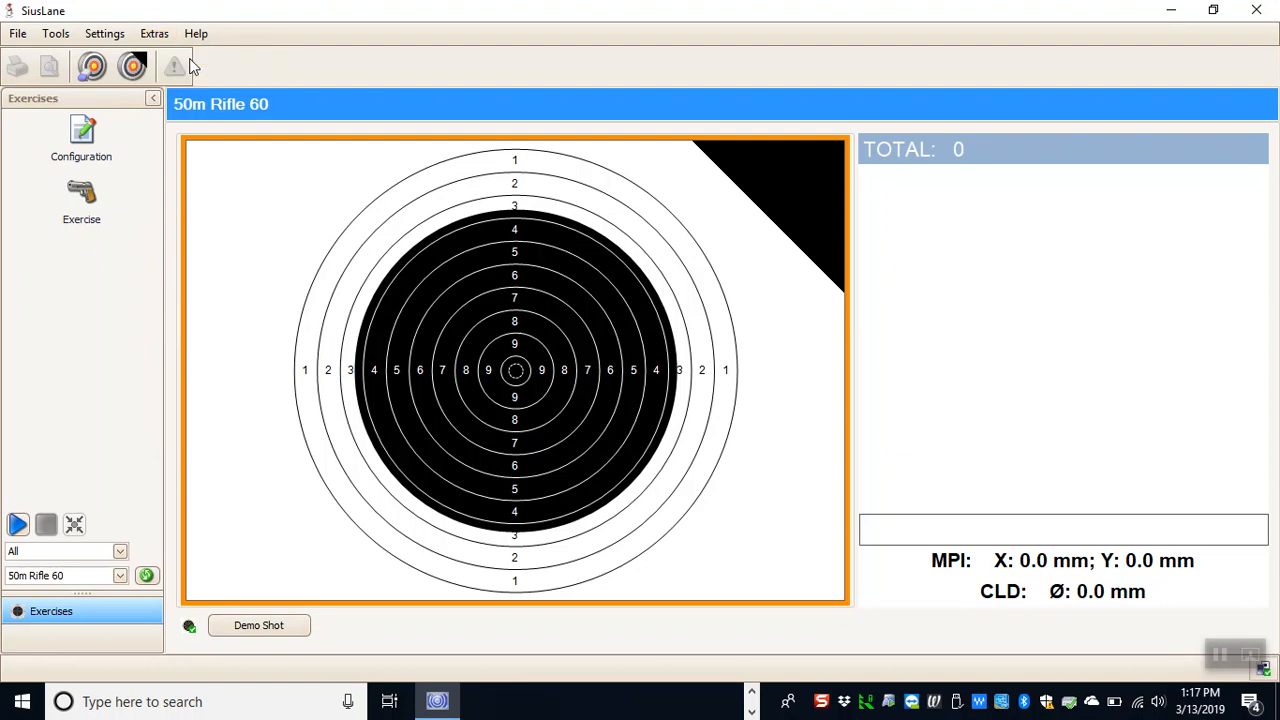
pyautogui.moveTo(175, 435)
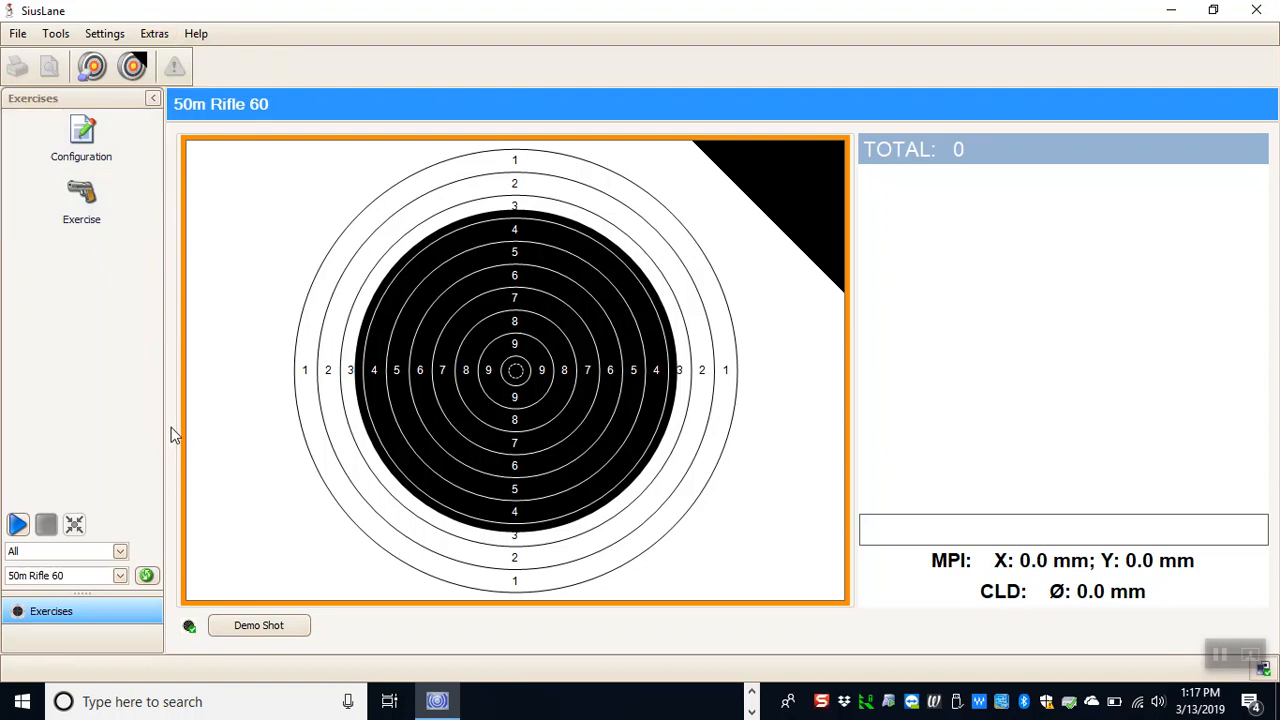
pyautogui.moveTo(177, 627)
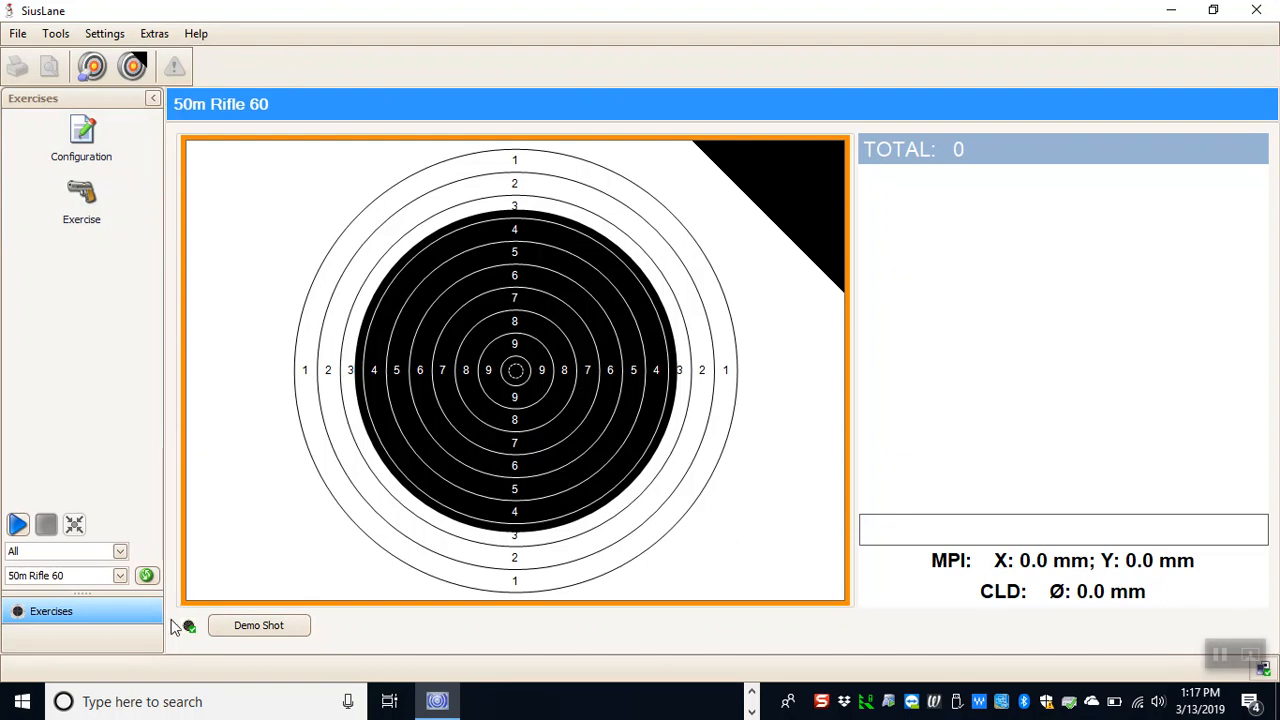
pyautogui.moveTo(196, 648)
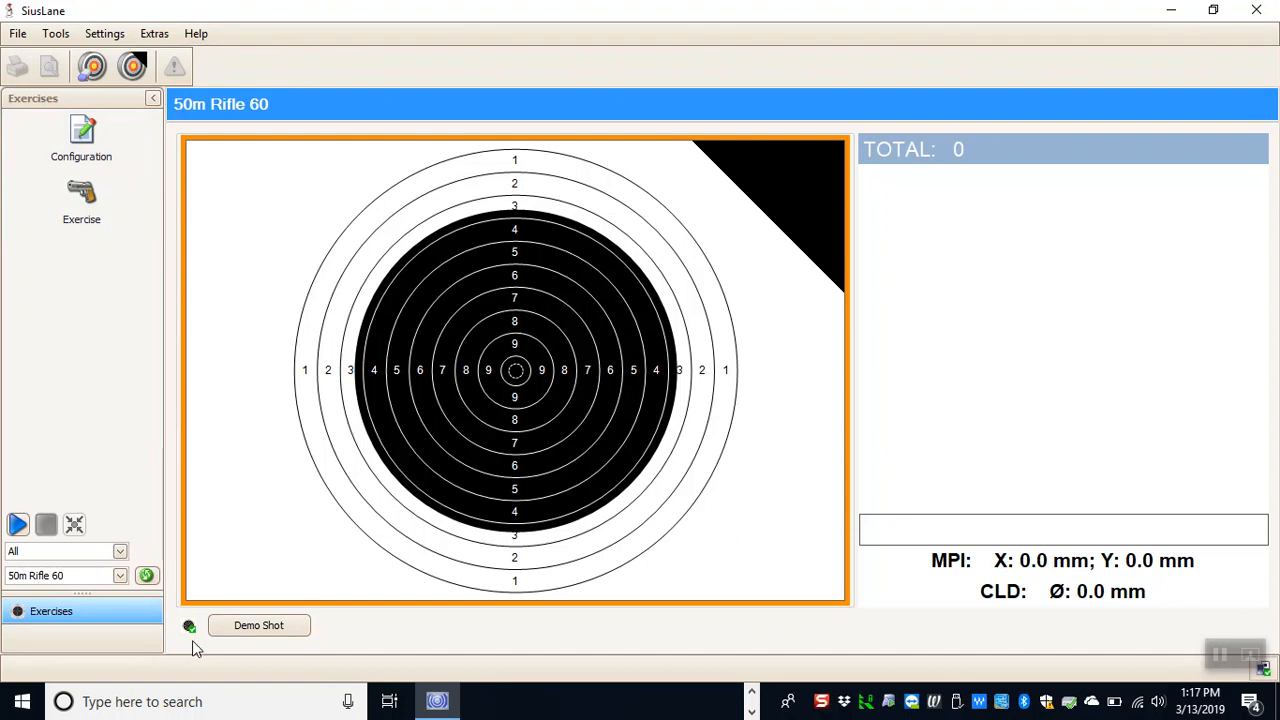
pyautogui.moveTo(52, 422)
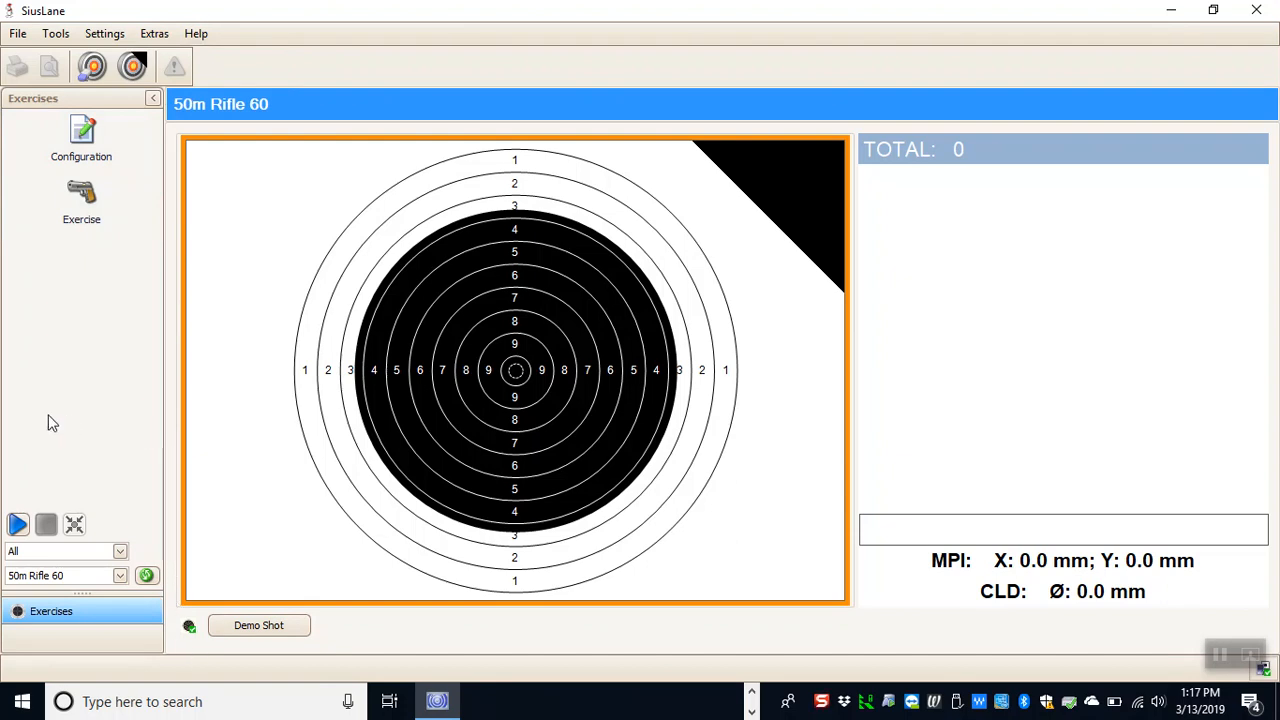
pyautogui.moveTo(30, 461)
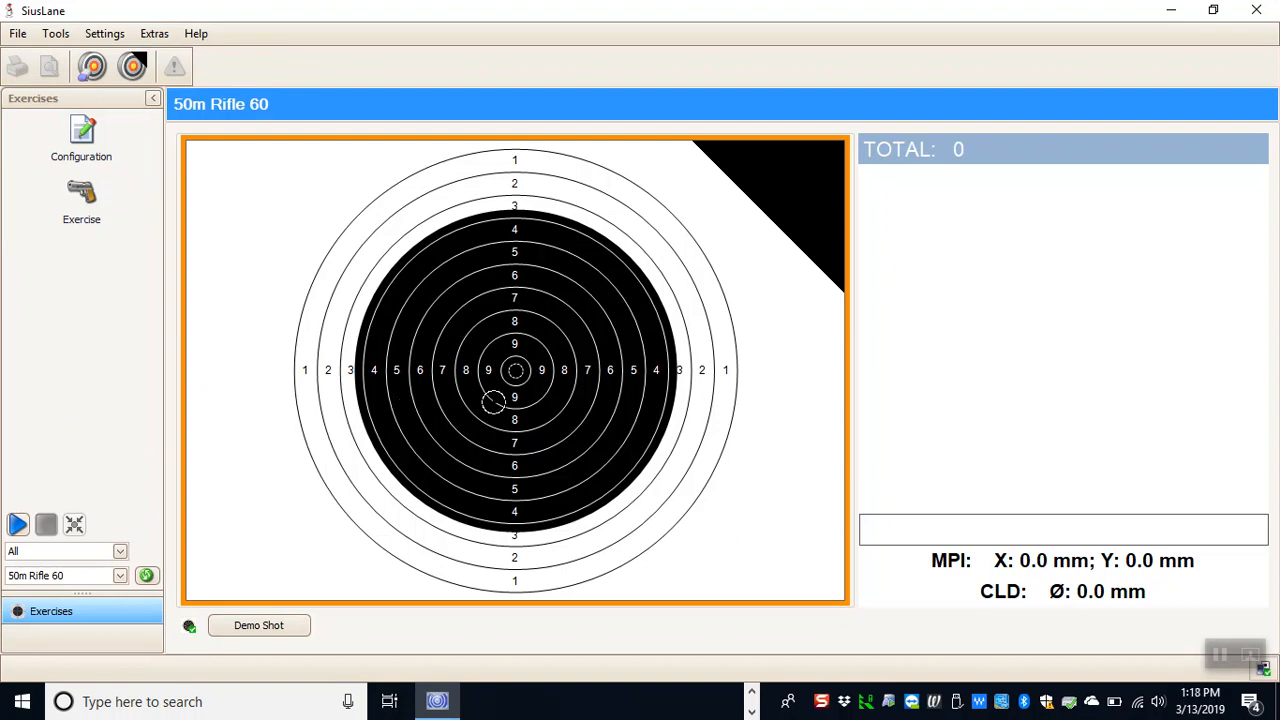
pyautogui.moveTo(266, 328)
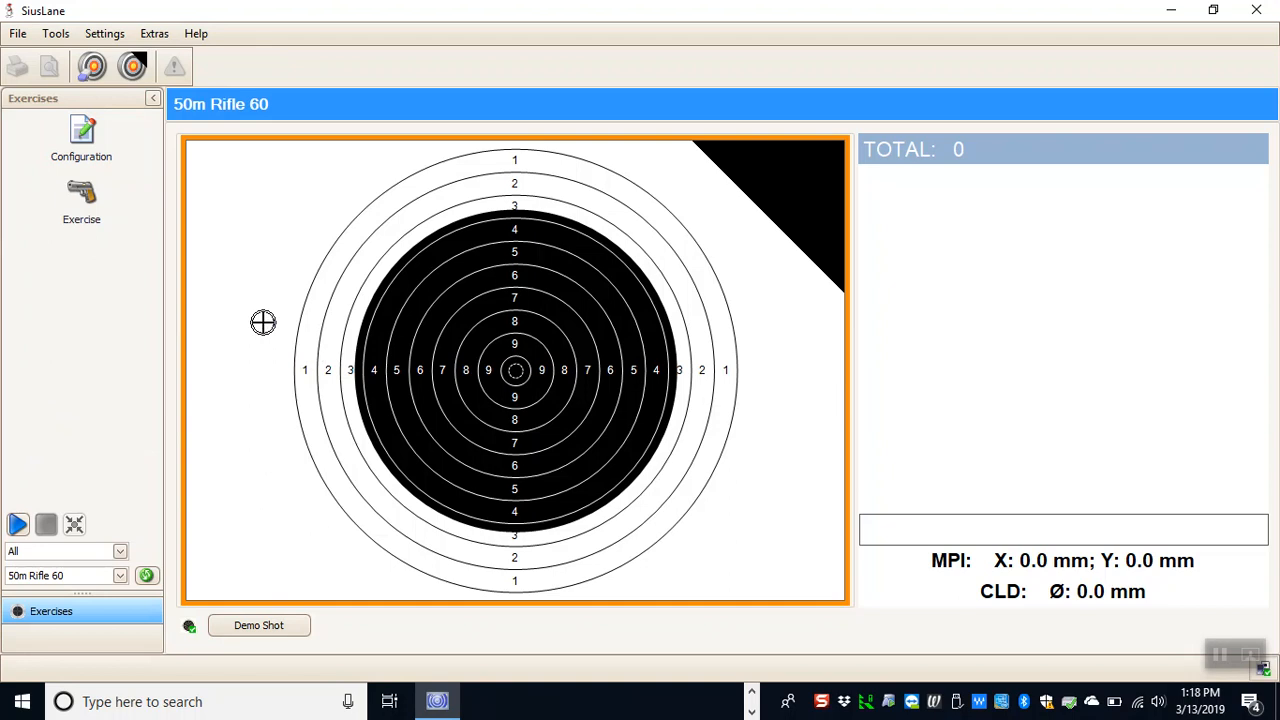
pyautogui.moveTo(296, 383)
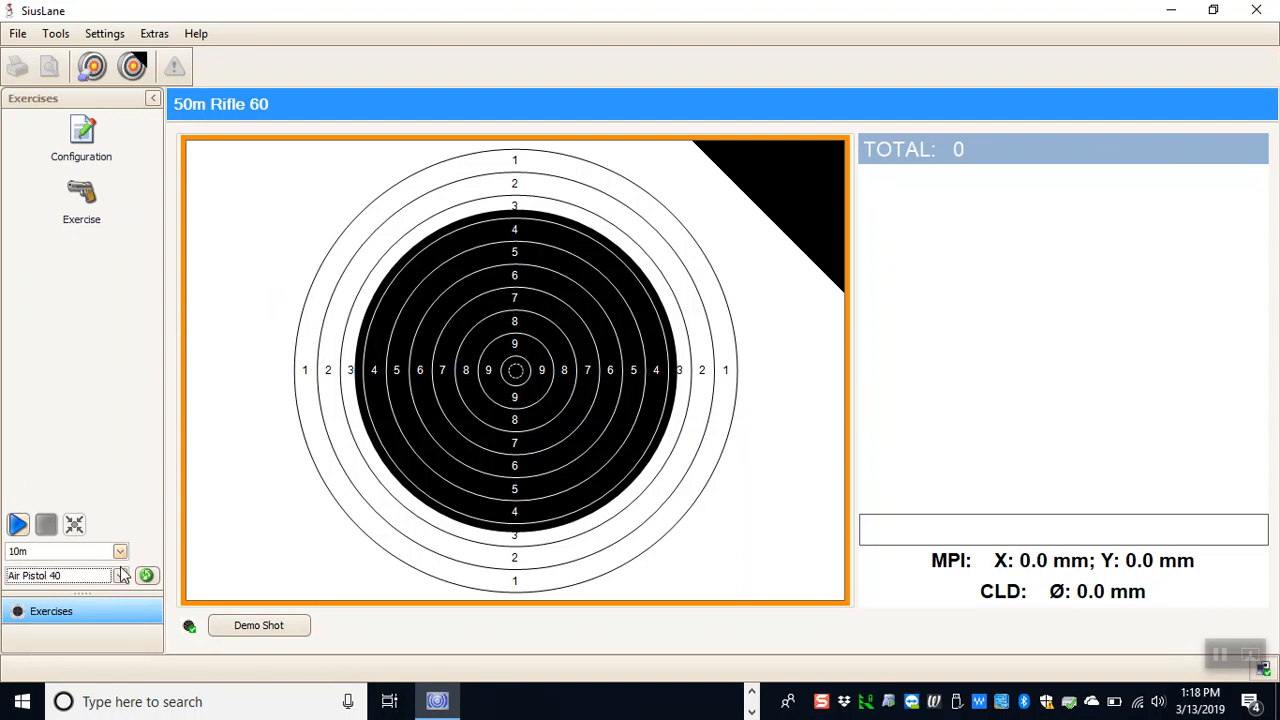
# Choose Air Rifle Final from the 10m exercises and confirm loading it.
pyautogui.click(120, 575)
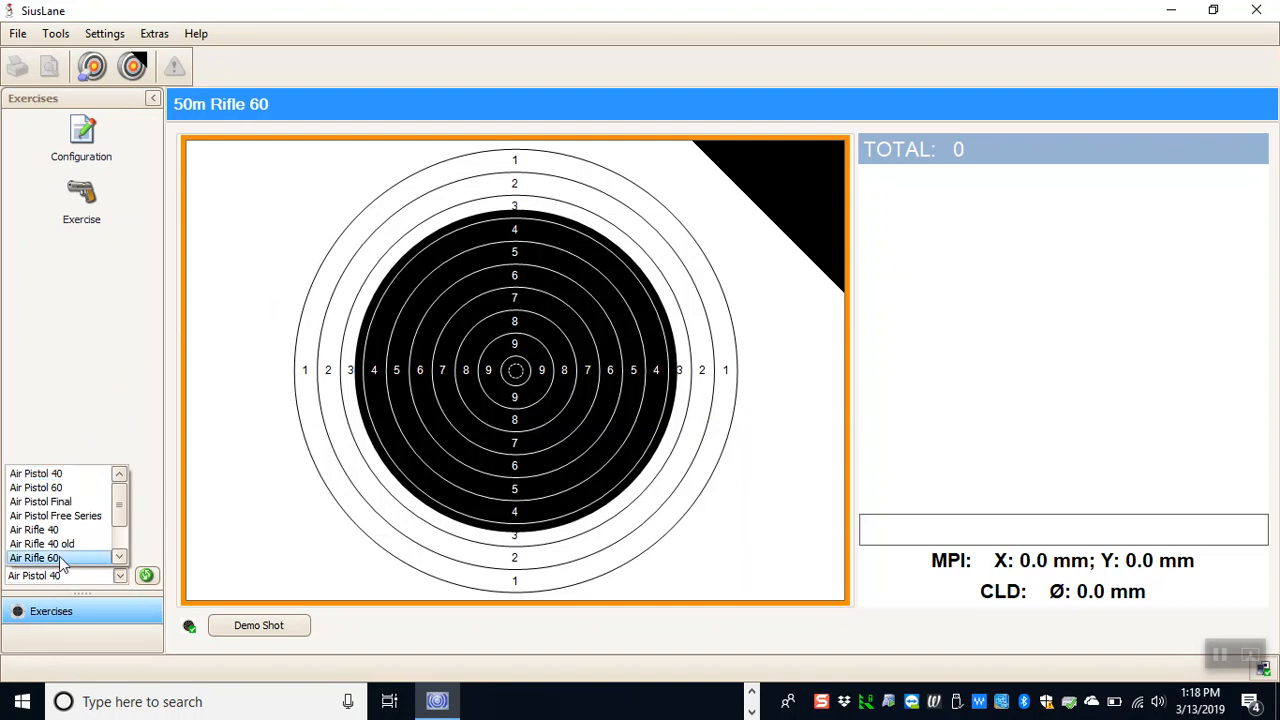
pyautogui.click(40, 529)
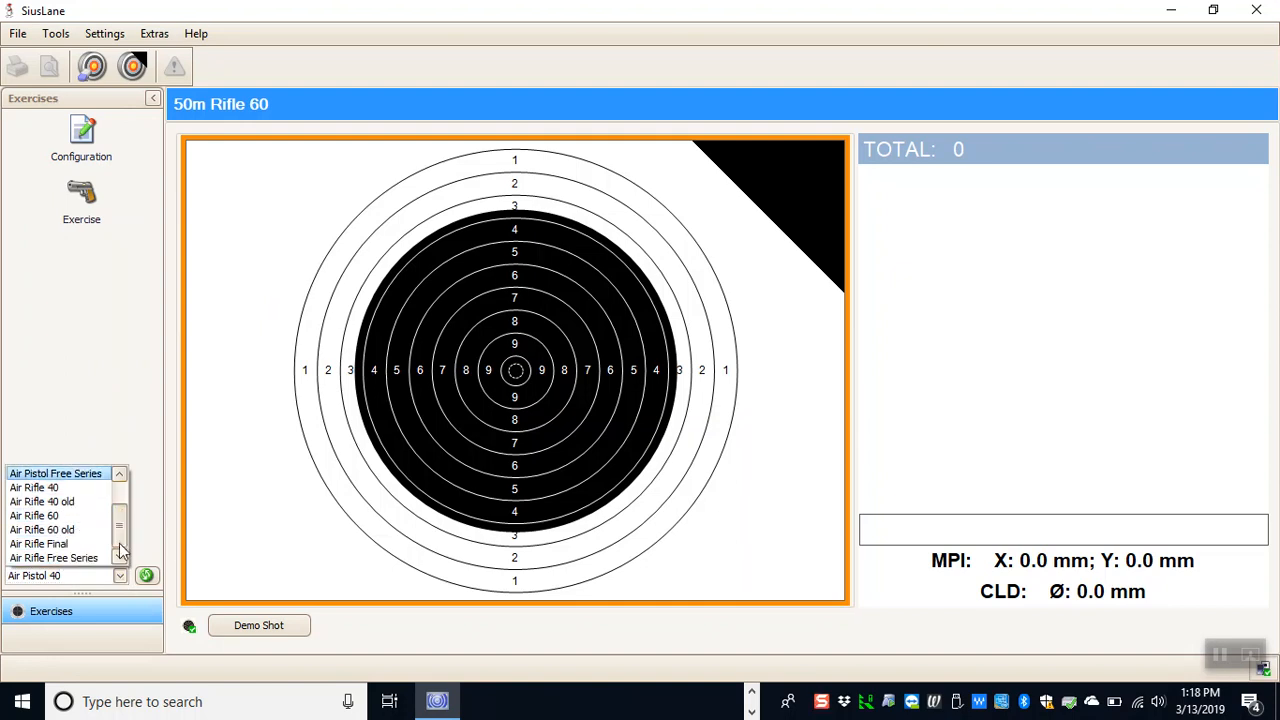
pyautogui.click(38, 543)
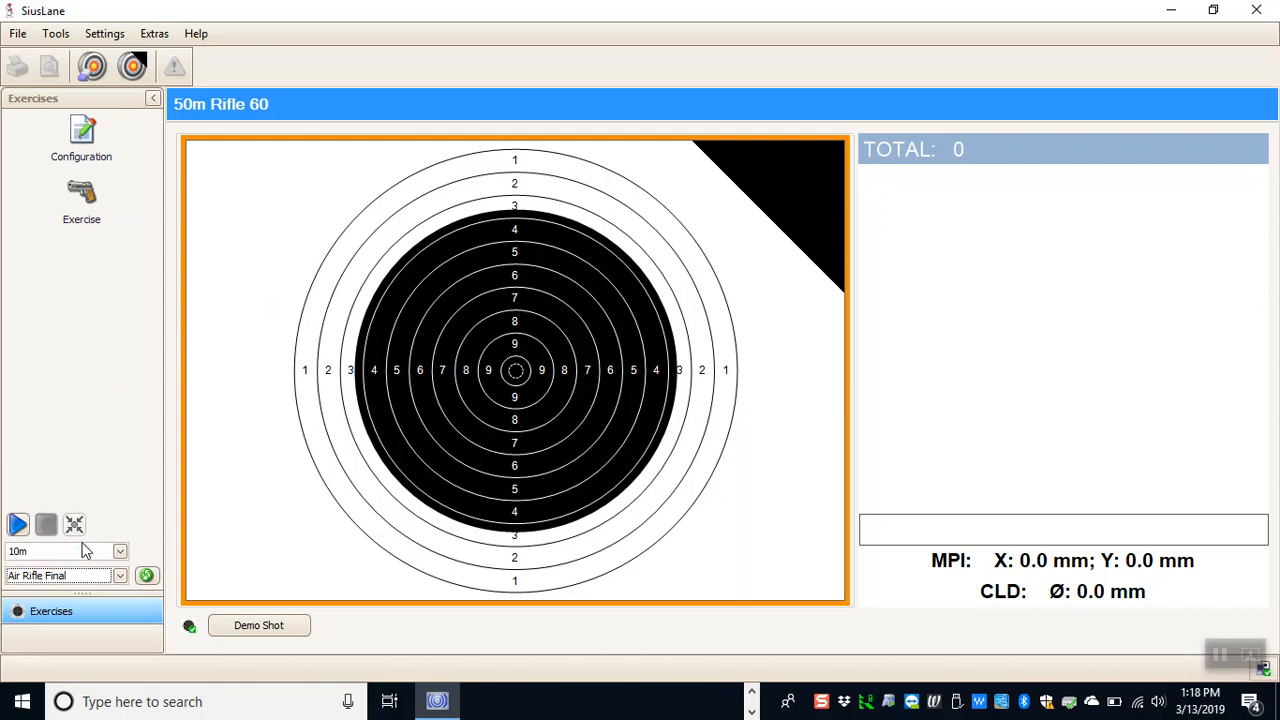
pyautogui.moveTo(143, 543)
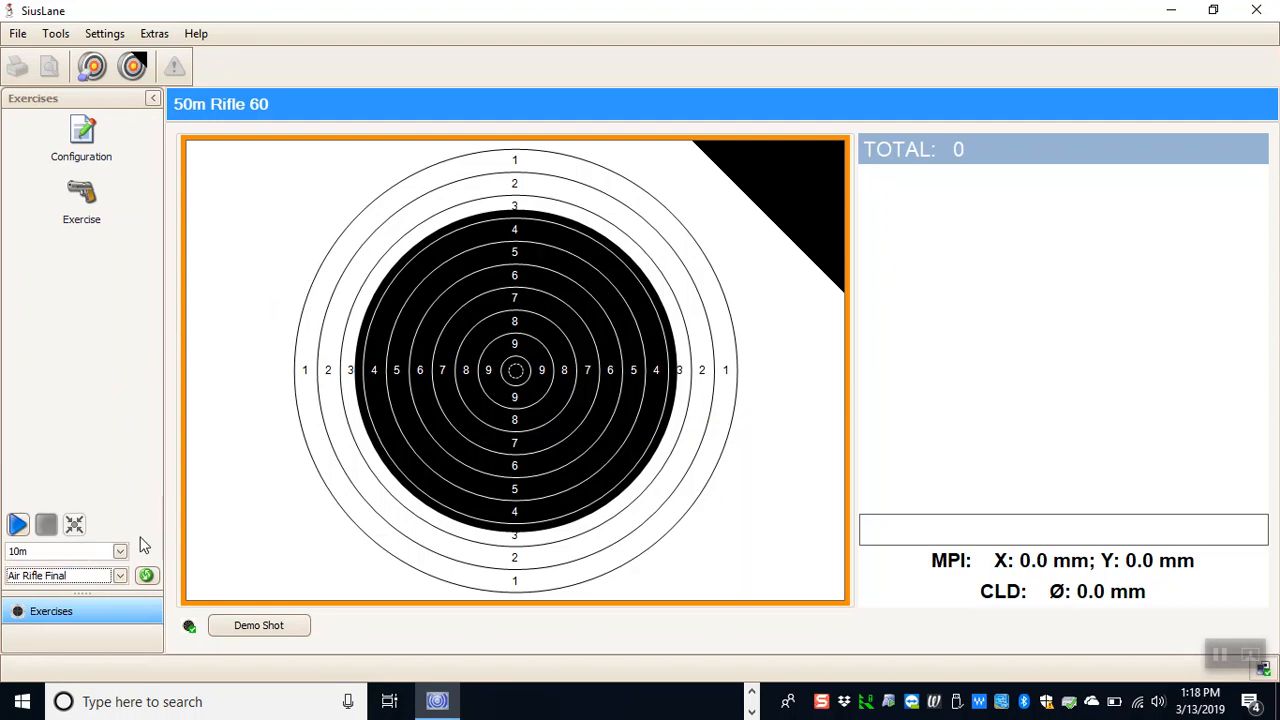
pyautogui.moveTo(85, 555)
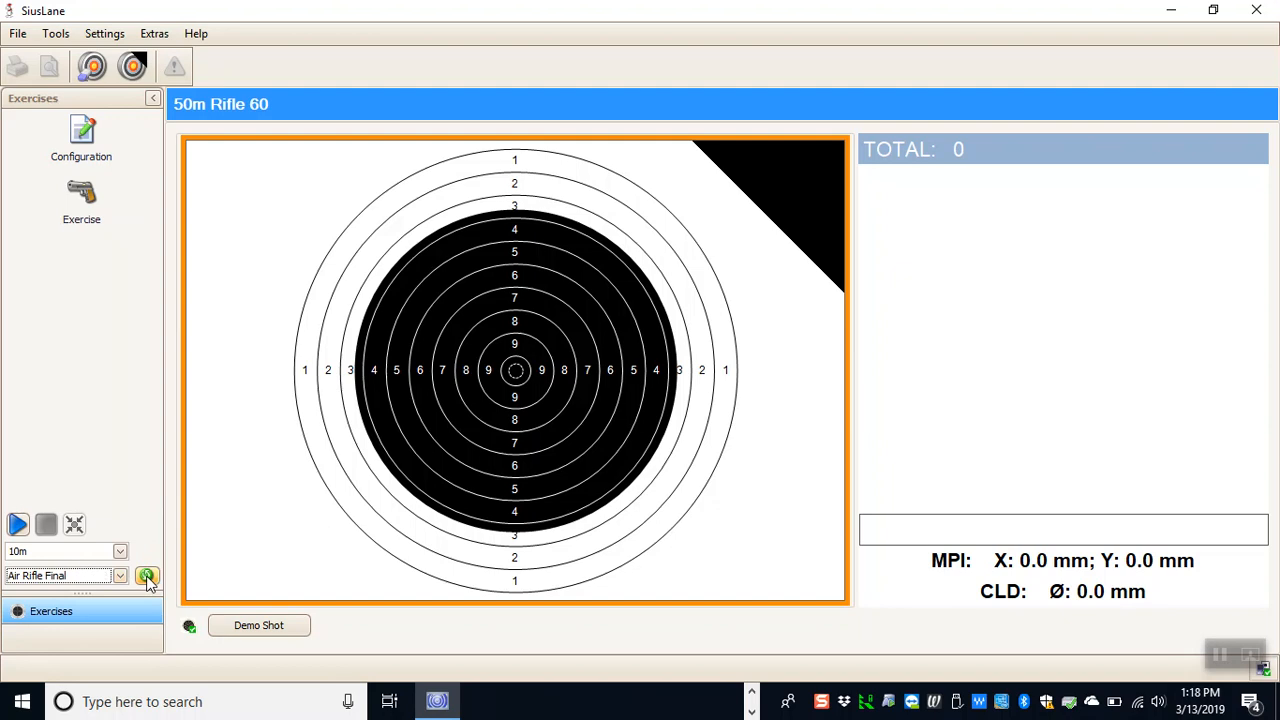
pyautogui.moveTo(147, 576)
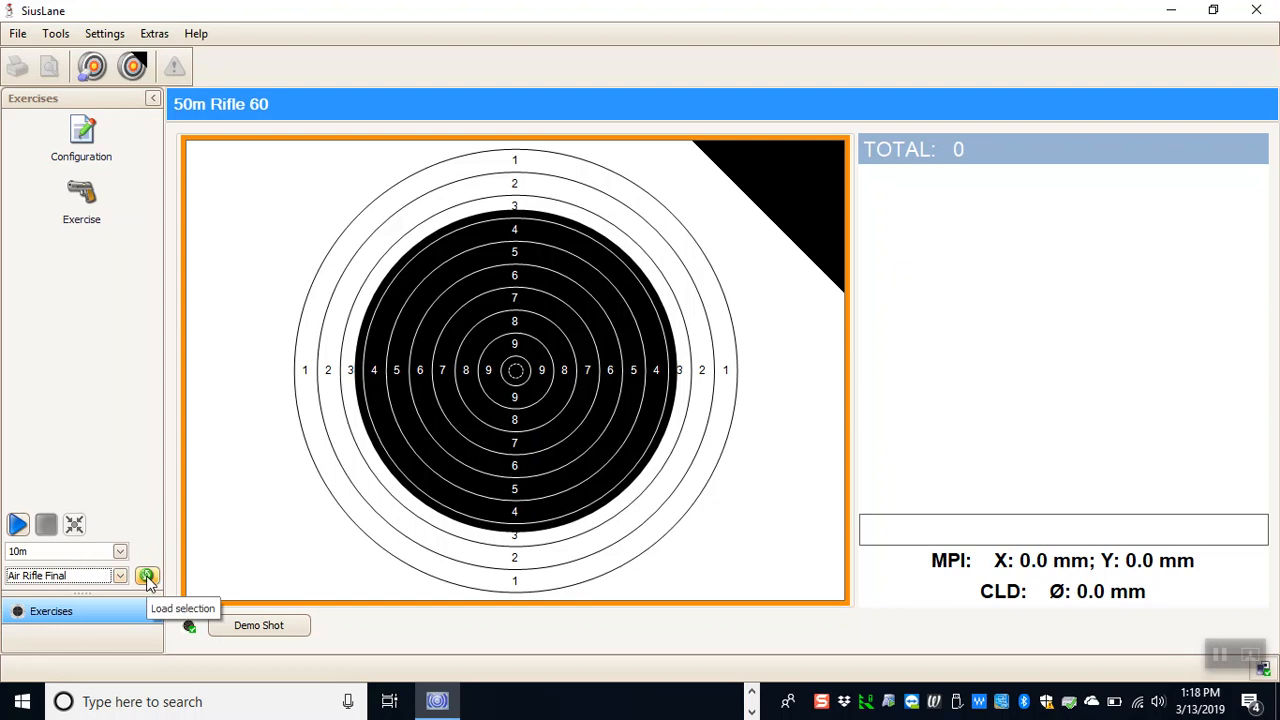
pyautogui.click(146, 576)
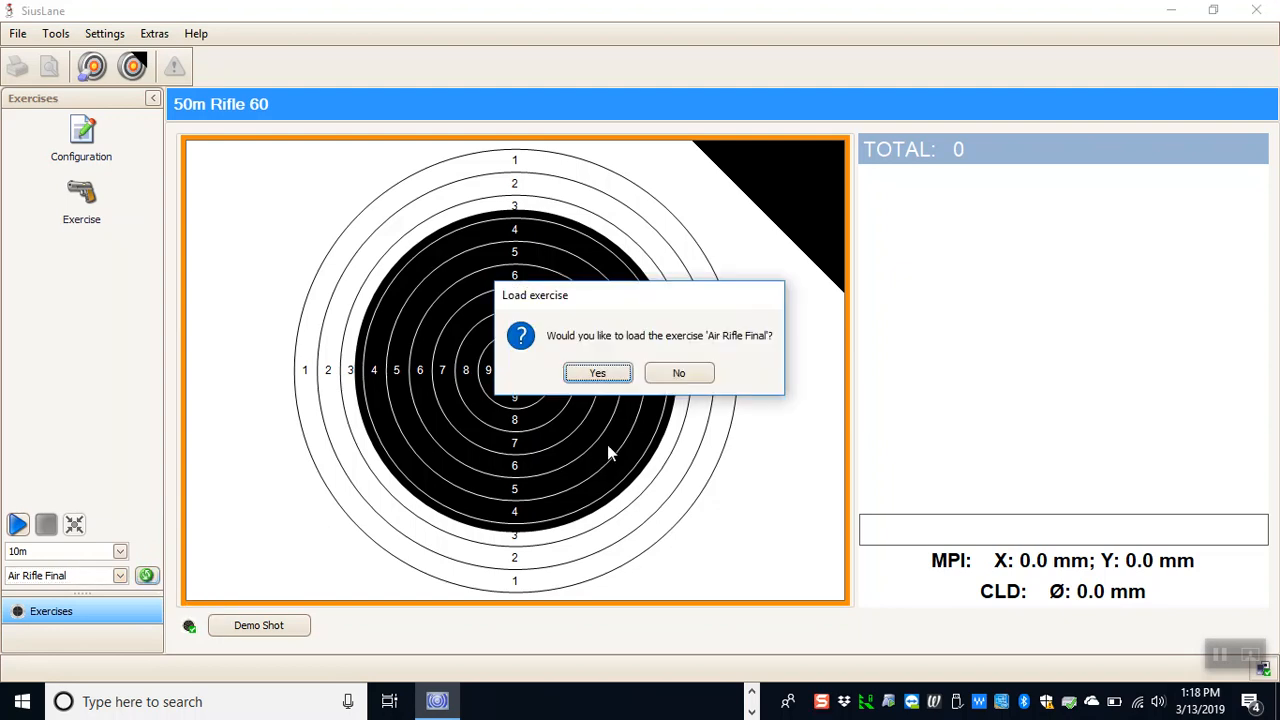
pyautogui.click(597, 372)
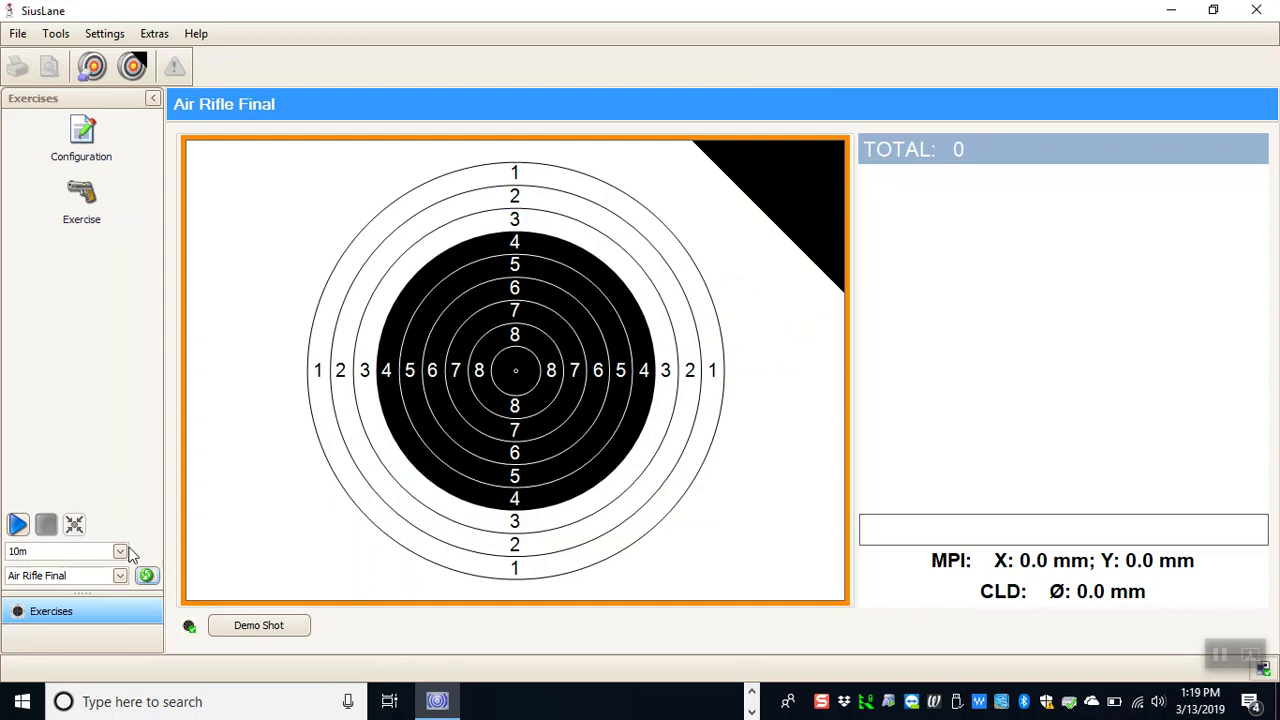
# Switch the category to 50m and confirm loading 50m Free Rifle 3x40.
pyautogui.click(119, 551)
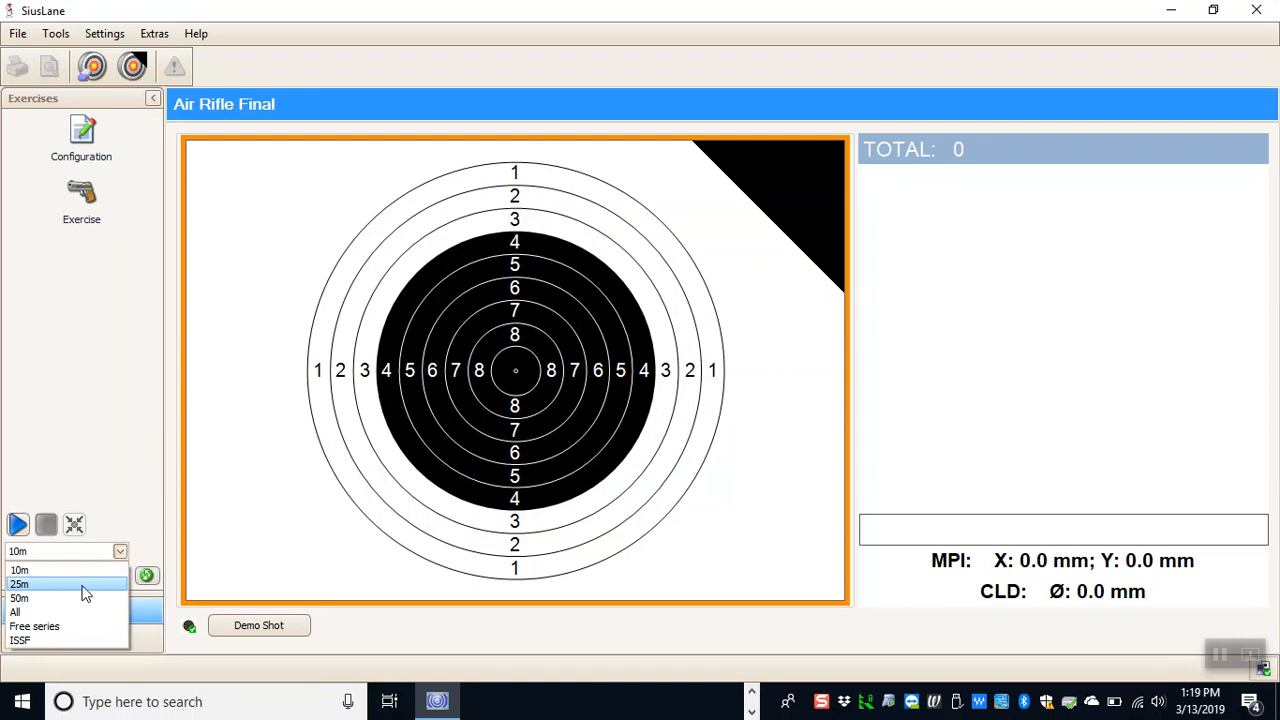
pyautogui.click(19, 598)
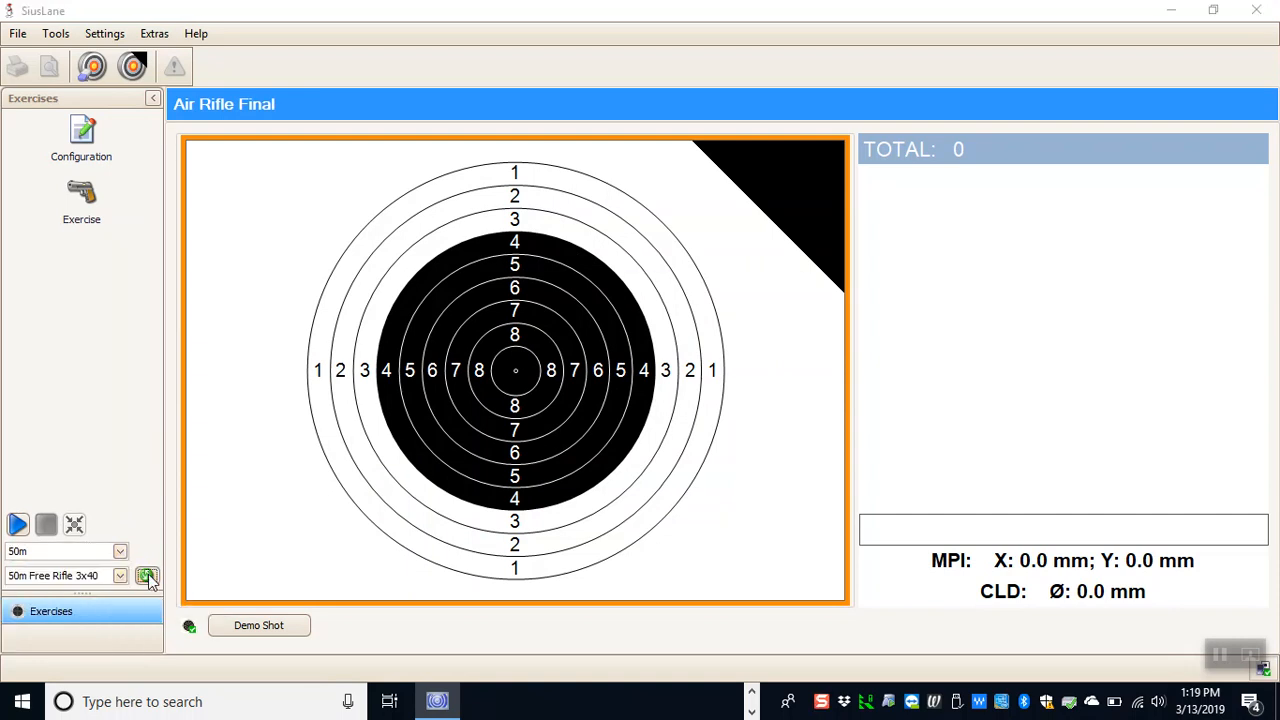
pyautogui.click(146, 575)
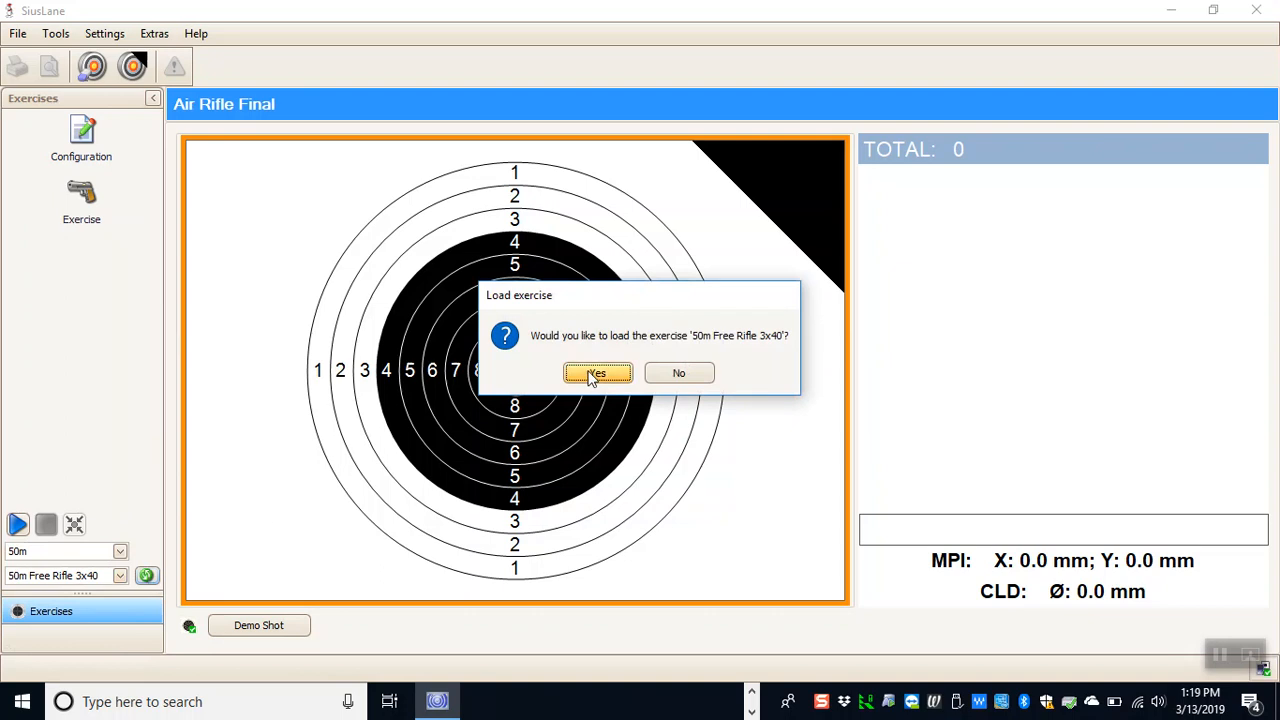
pyautogui.click(597, 372)
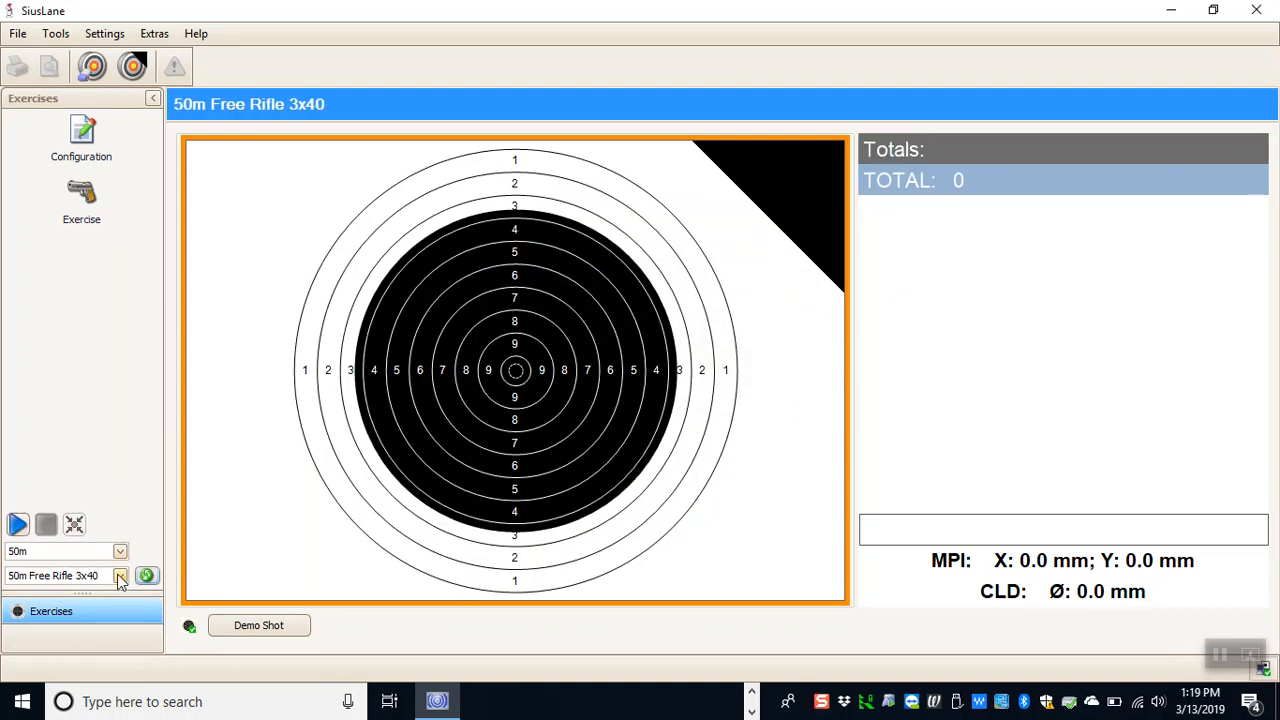
# Choose 50m Pistol 60 from the 50m exercises and request loading it.
pyautogui.click(119, 575)
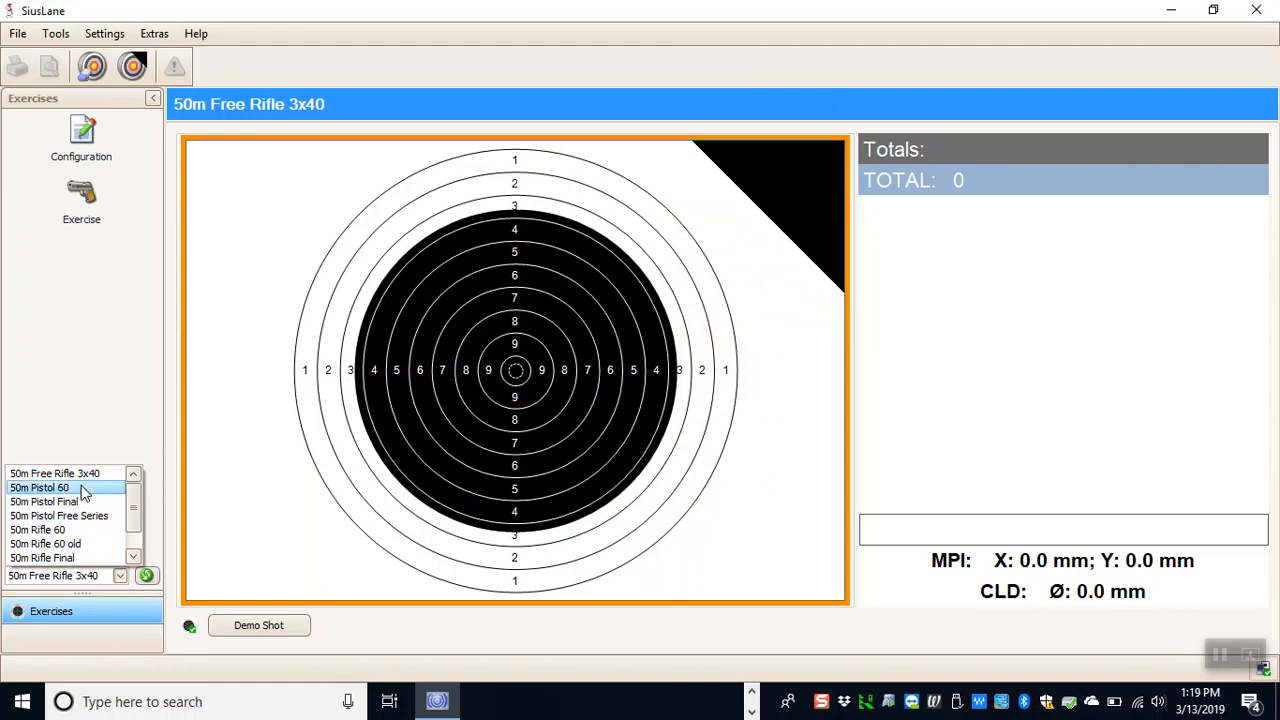
pyautogui.click(40, 487)
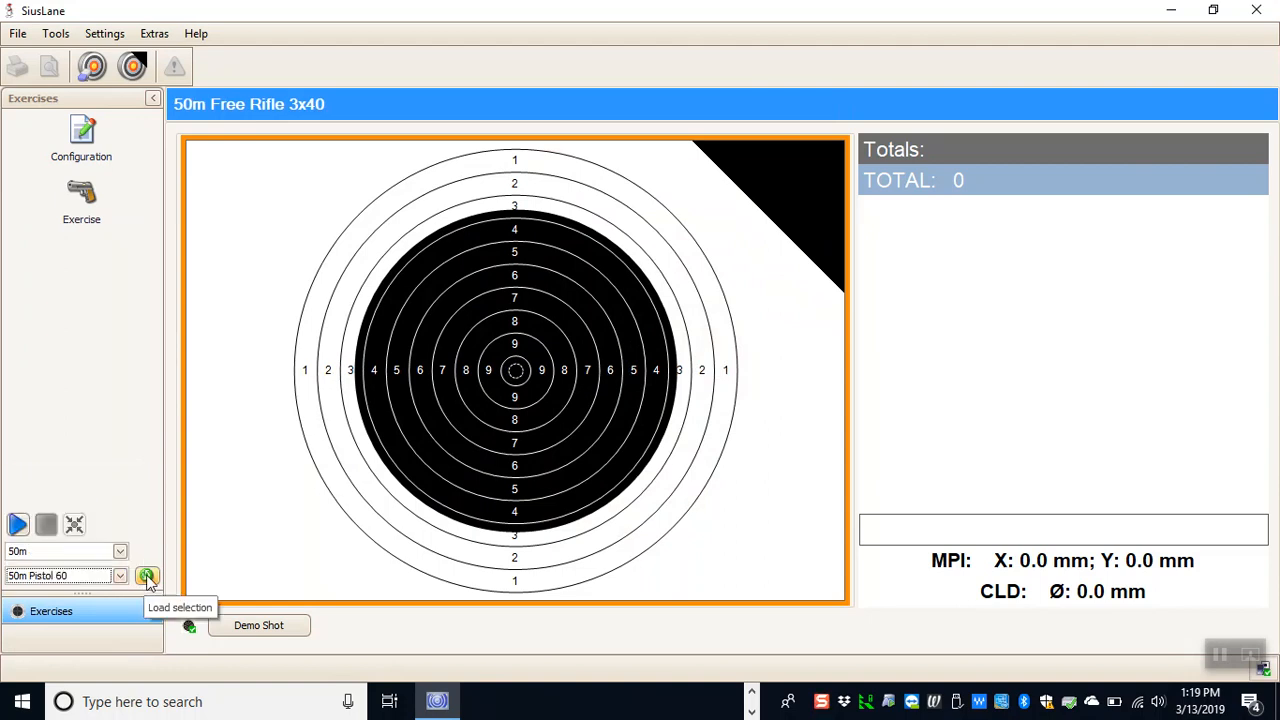
pyautogui.click(146, 575)
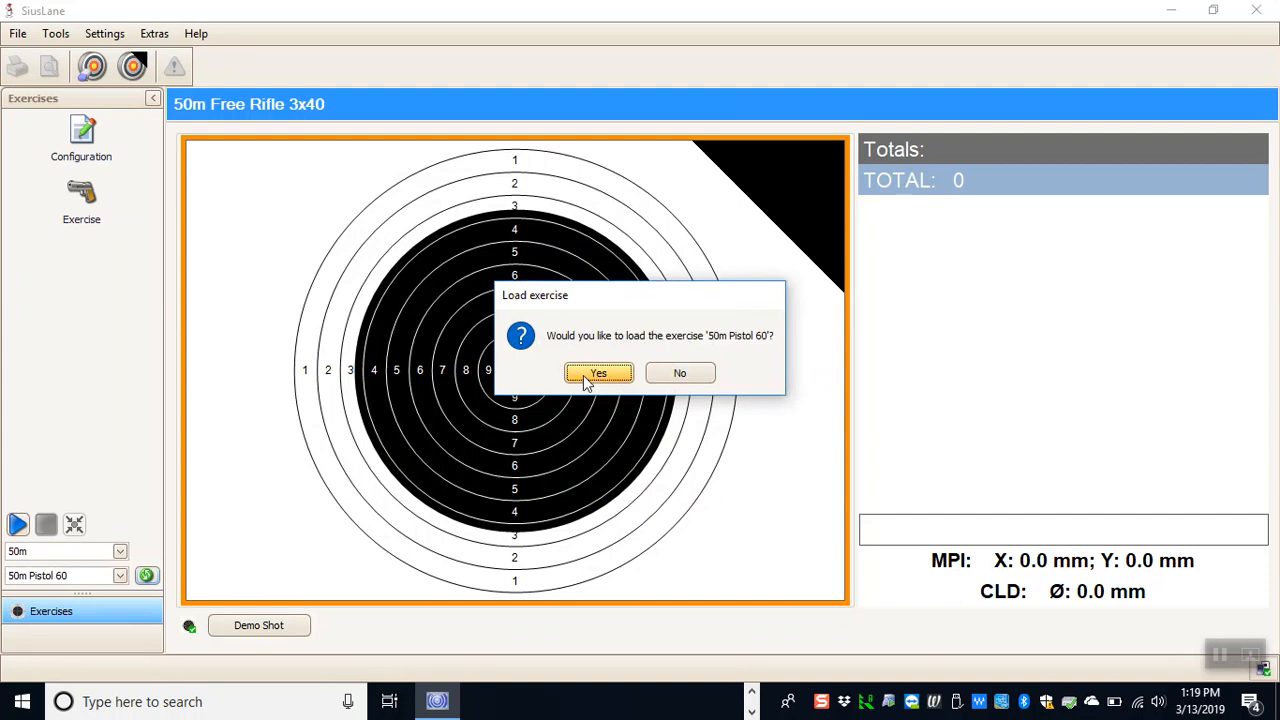
# Confirm loading the 50m Pistol 60 exercise.
pyautogui.click(598, 373)
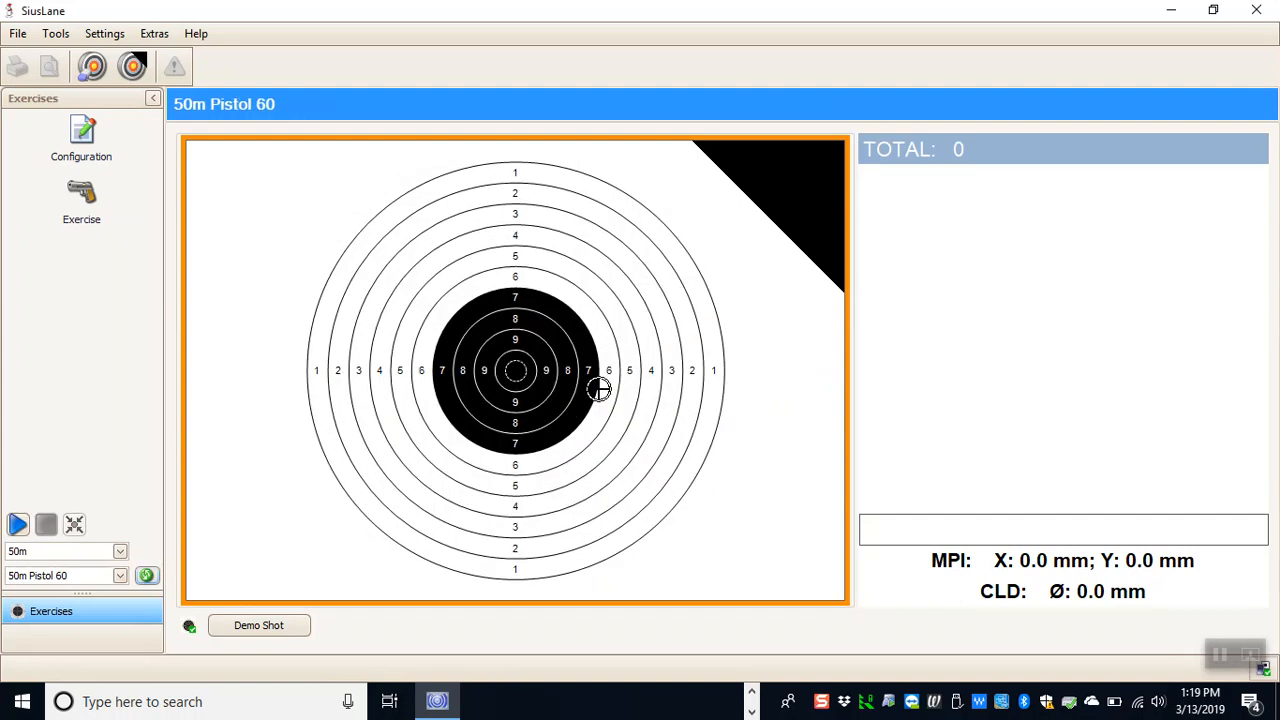
pyautogui.moveTo(605, 400)
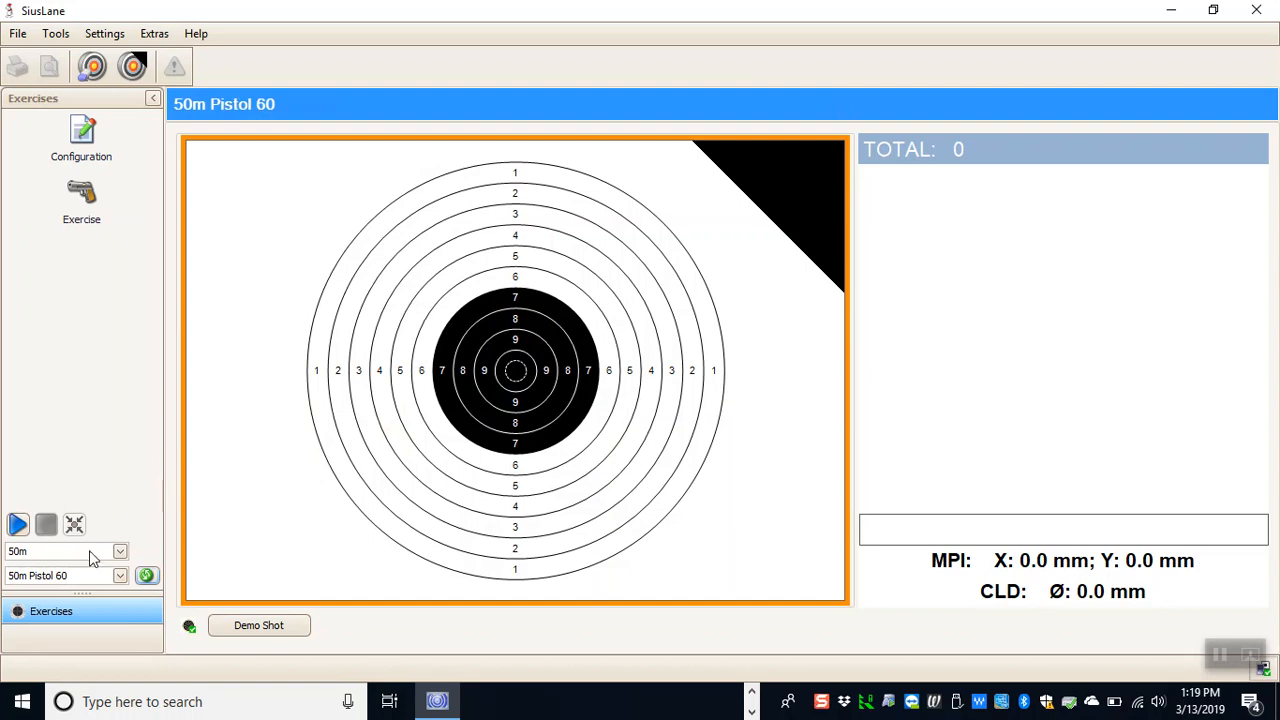
pyautogui.moveTo(146, 575)
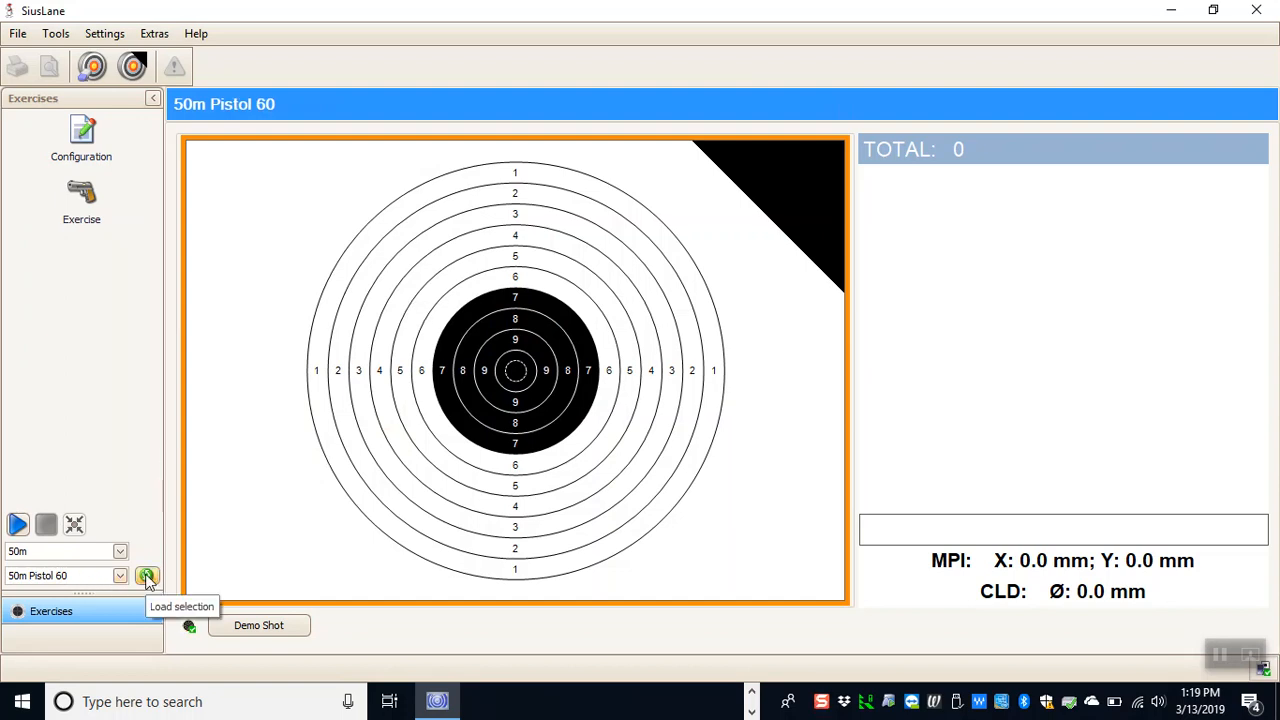
pyautogui.moveTo(107, 380)
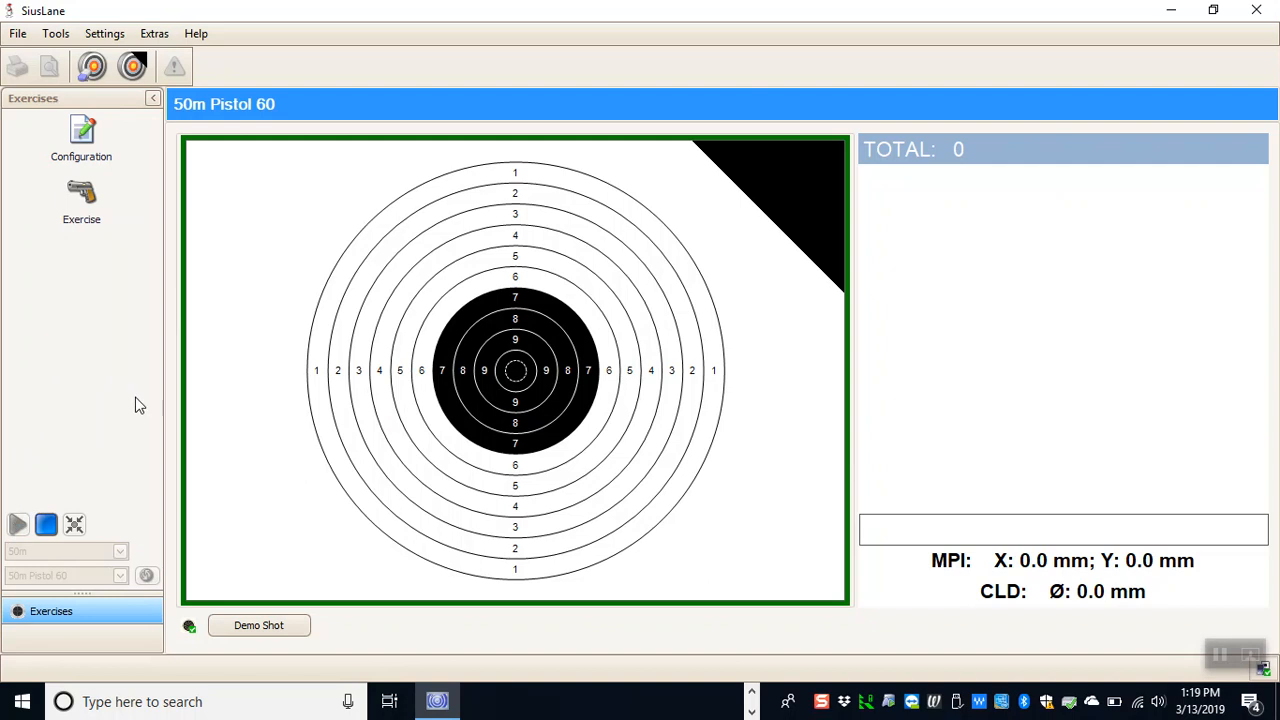
pyautogui.moveTo(185, 418)
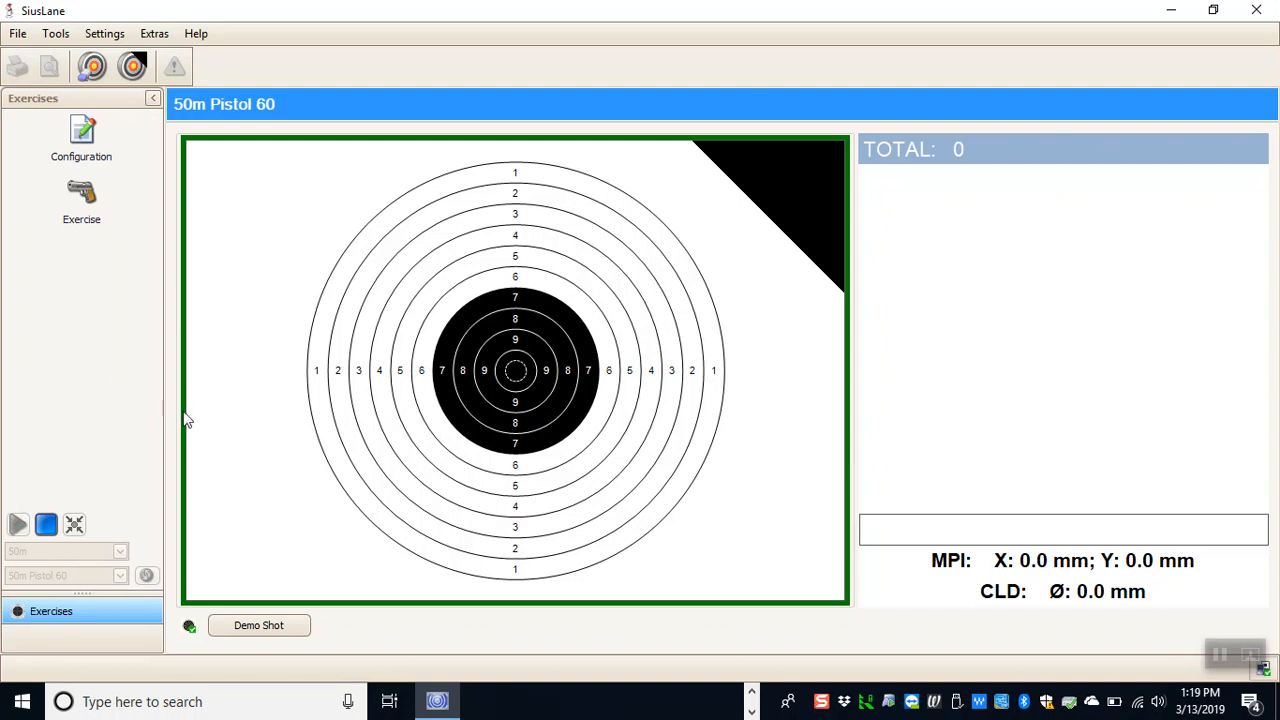
pyautogui.moveTo(345, 608)
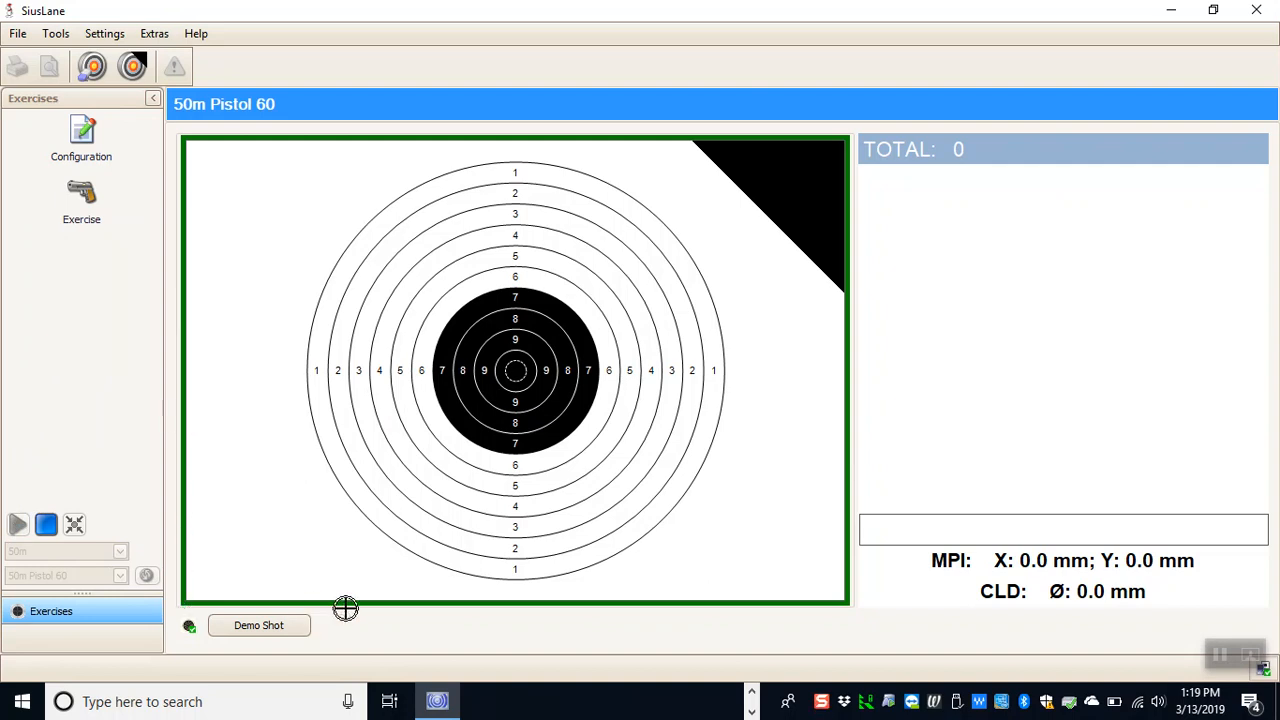
pyautogui.moveTo(850, 620)
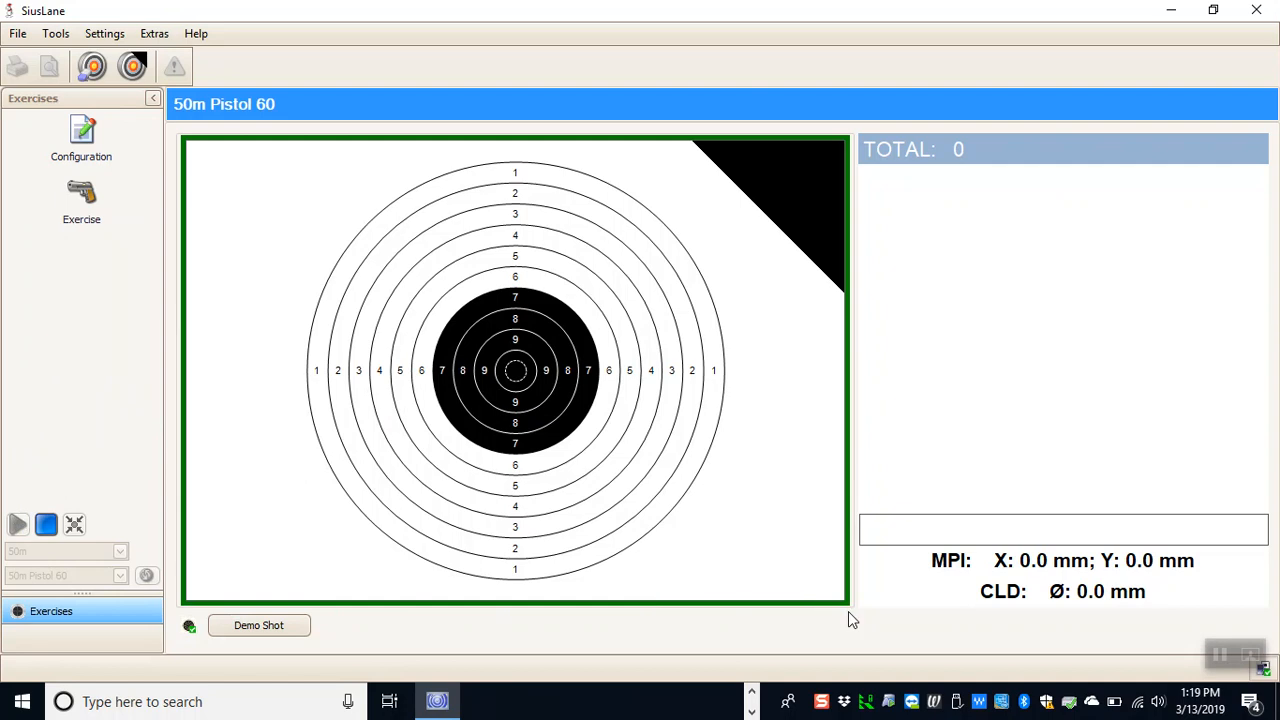
pyautogui.moveTo(826, 361)
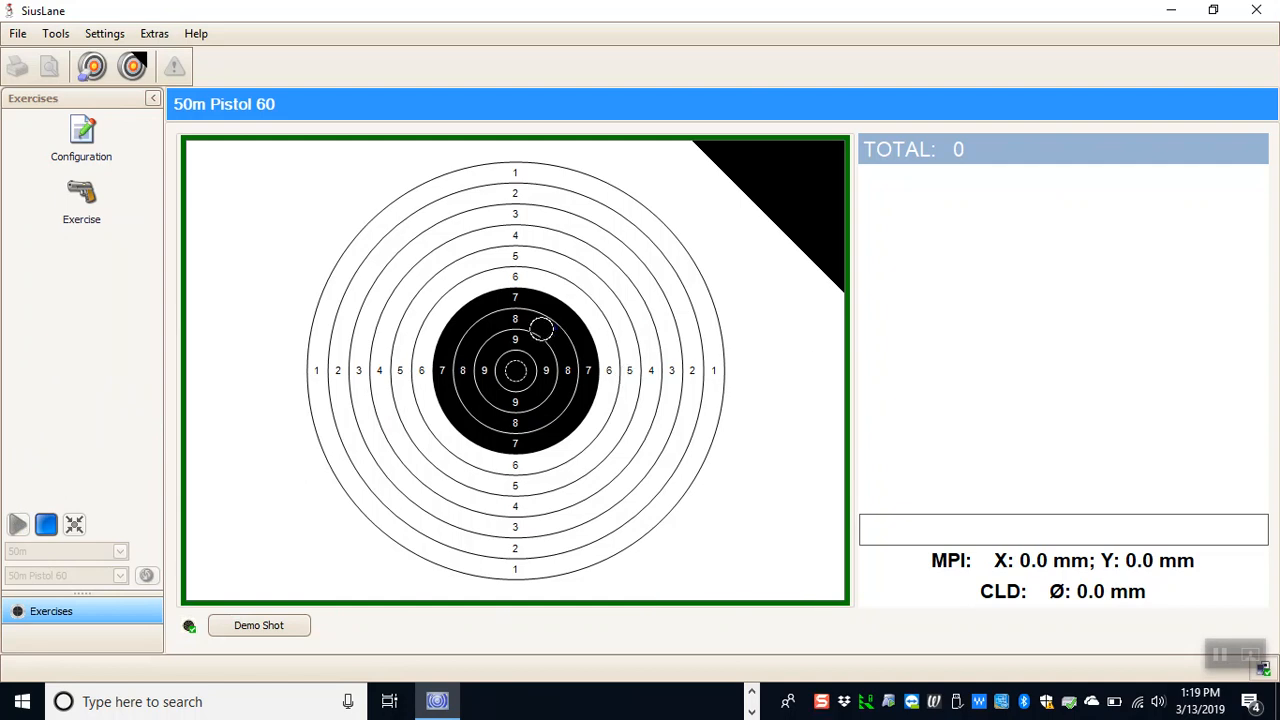
# Fire the remaining demo shots to complete the twelve-shot series, then stop the exercise.
pyautogui.click(258, 625)
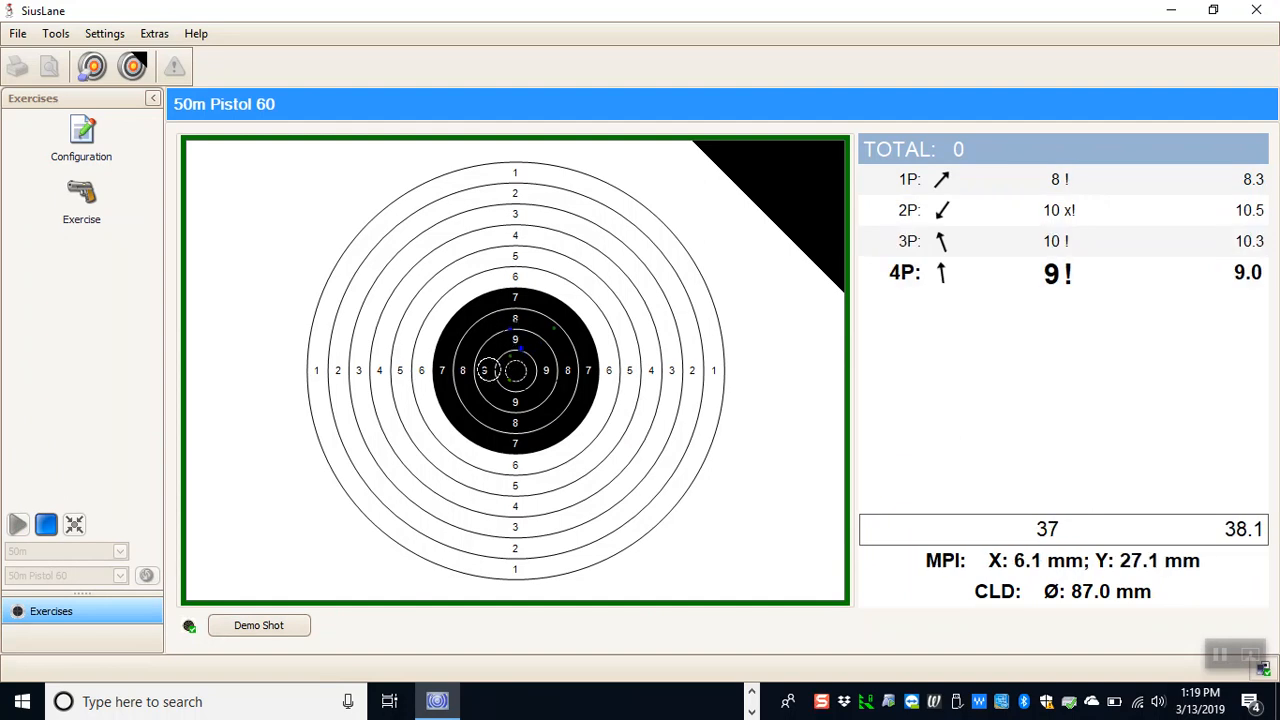
pyautogui.click(258, 625)
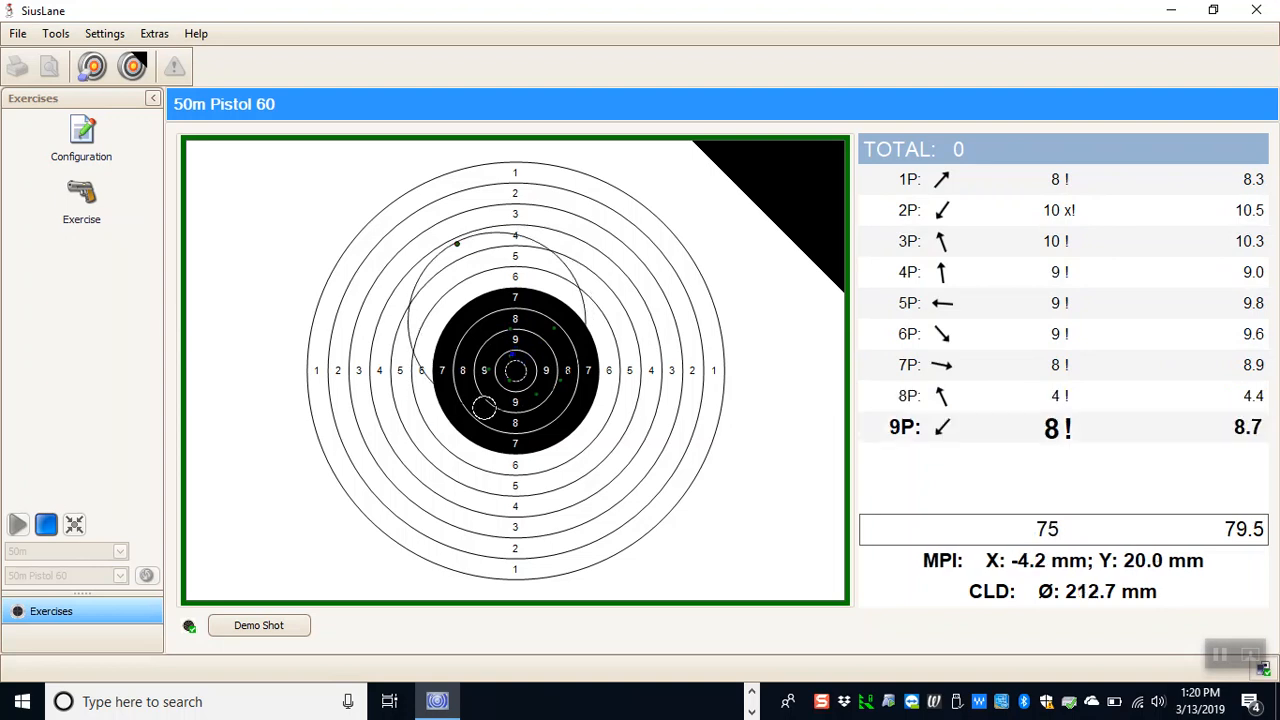
pyautogui.click(258, 625)
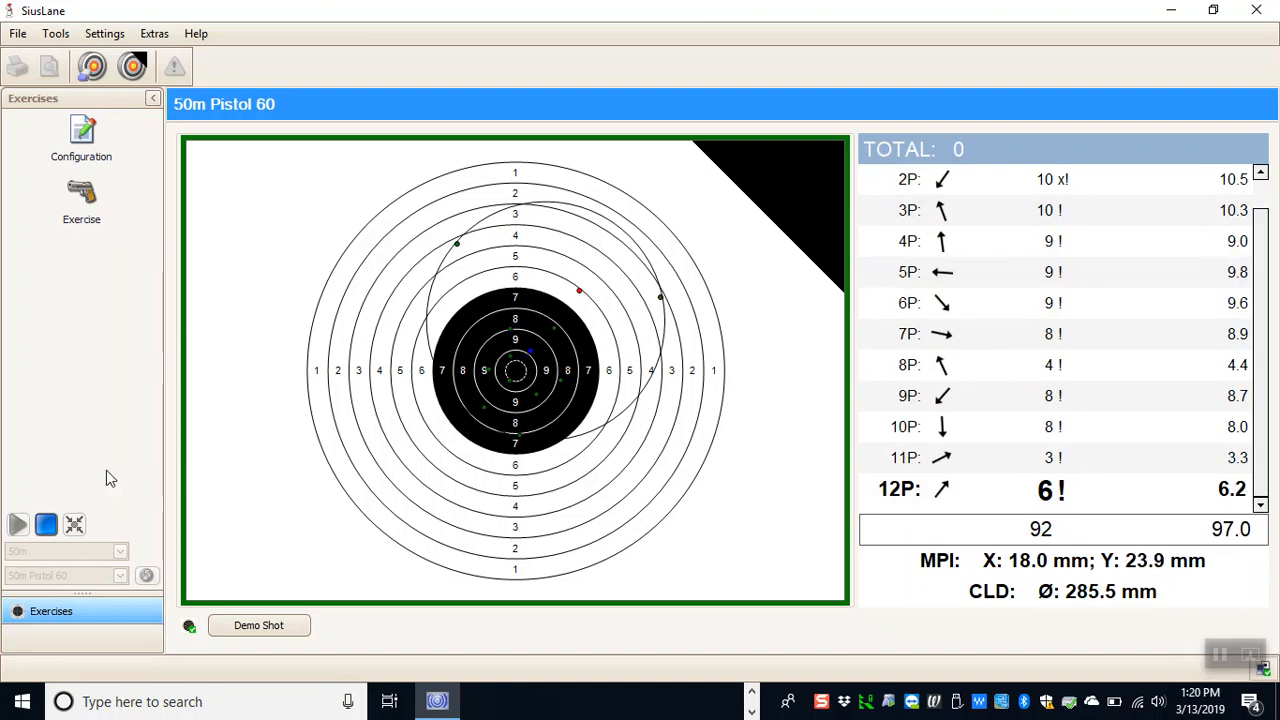
pyautogui.click(47, 524)
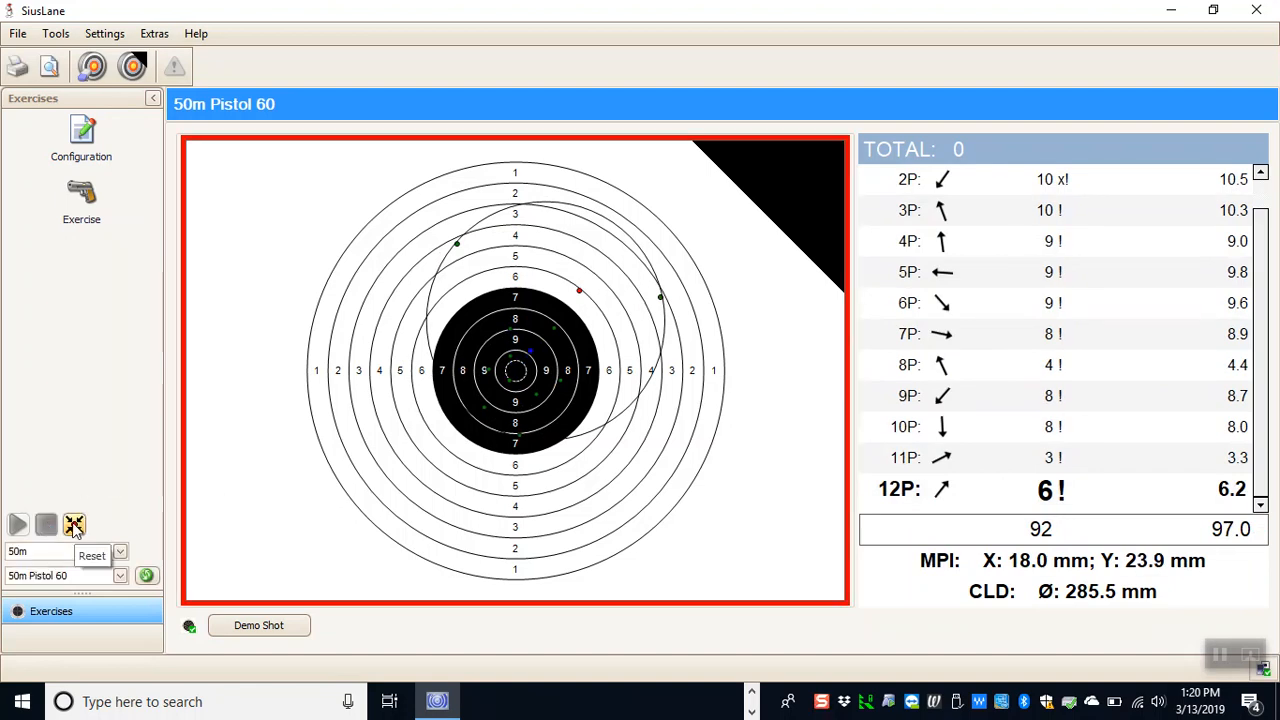
# Reset the target to clear the old series and fire a fresh run of demo shots.
pyautogui.click(74, 524)
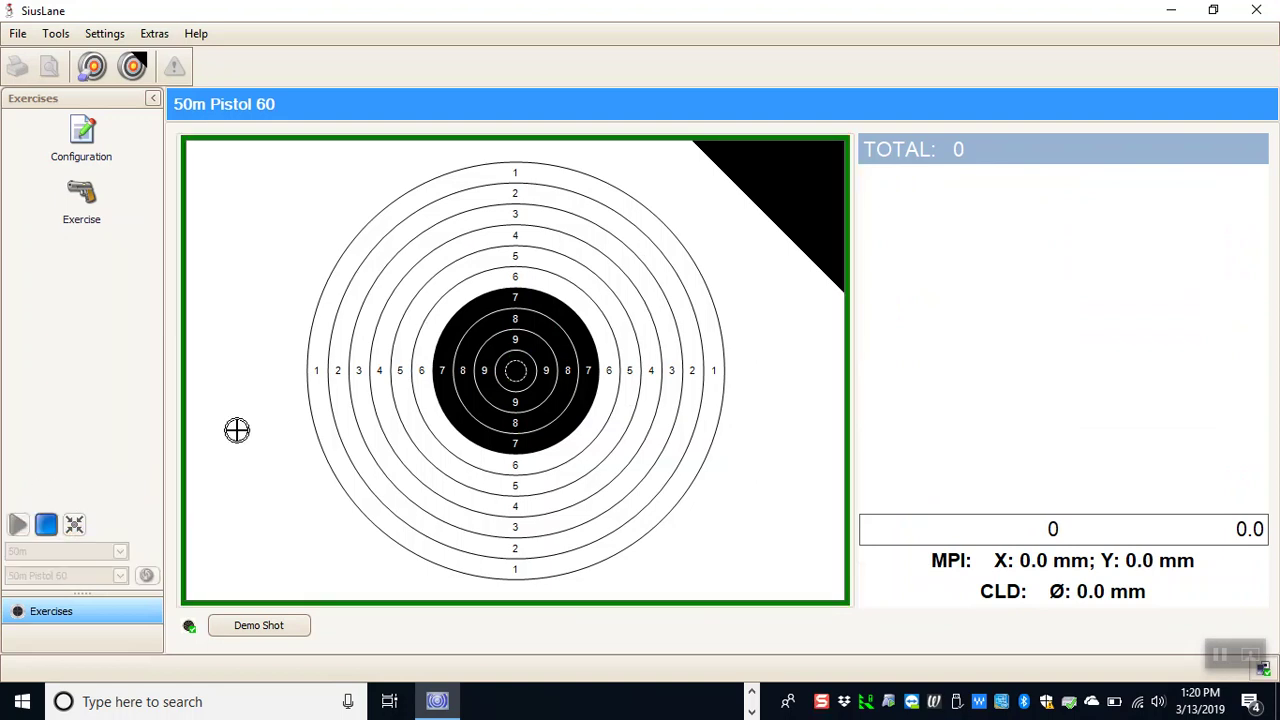
pyautogui.click(258, 625)
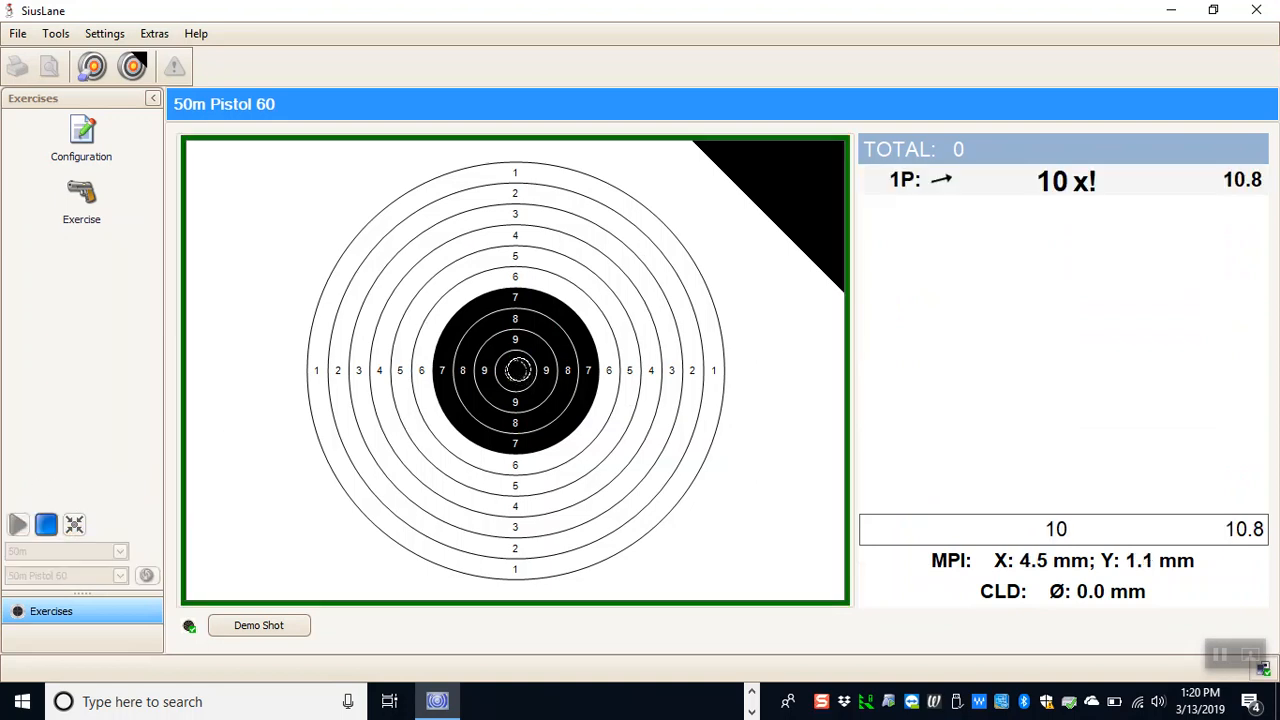
pyautogui.click(258, 625)
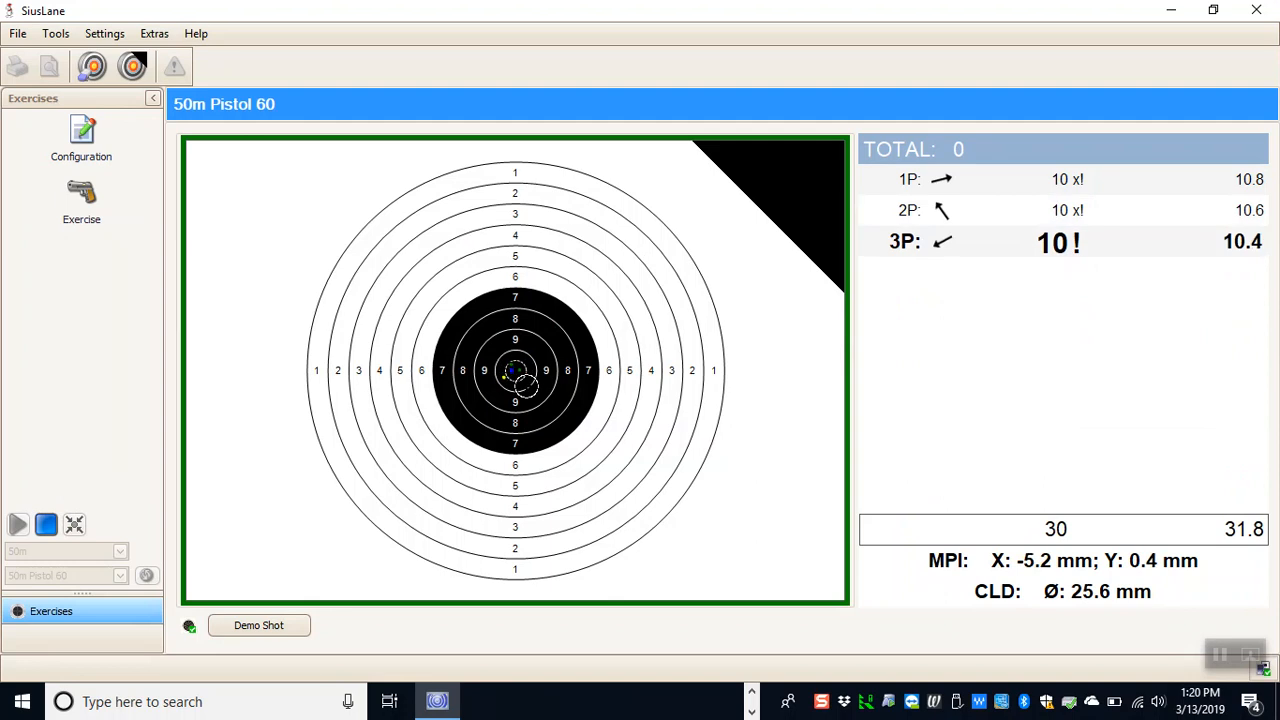
pyautogui.click(258, 625)
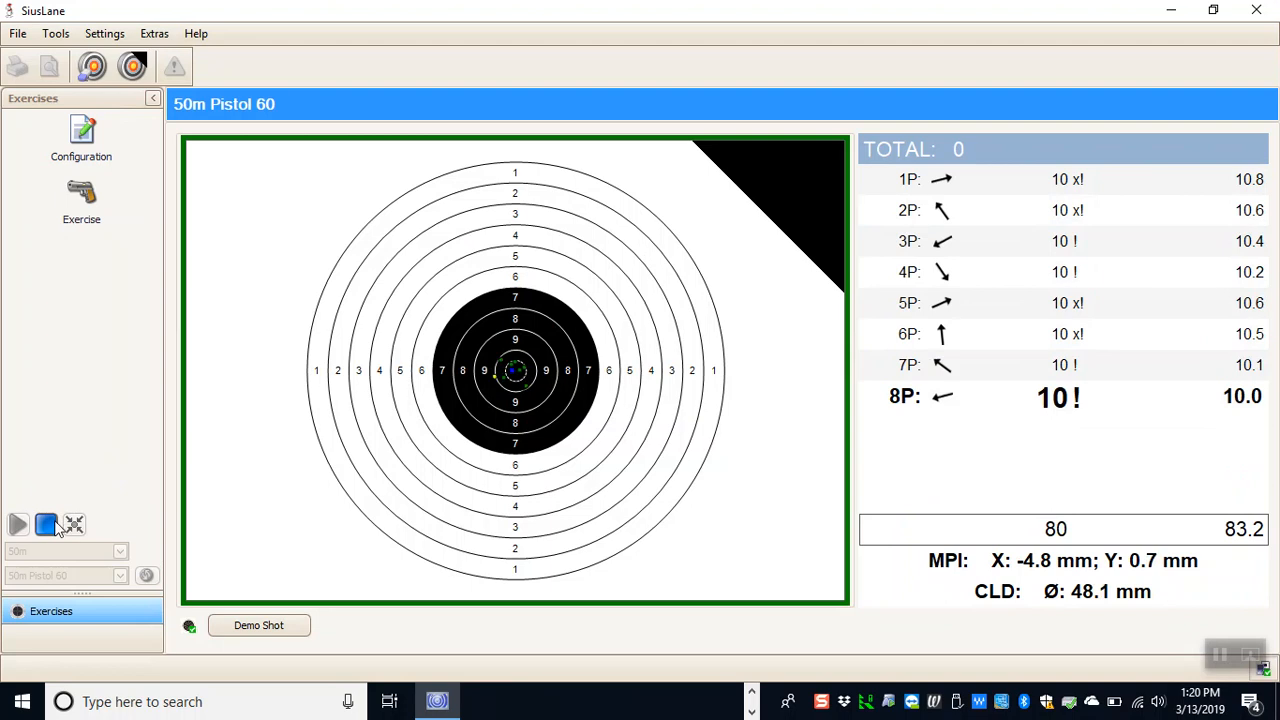
# Stop the exercise and reset the target back to total 0.
pyautogui.click(46, 524)
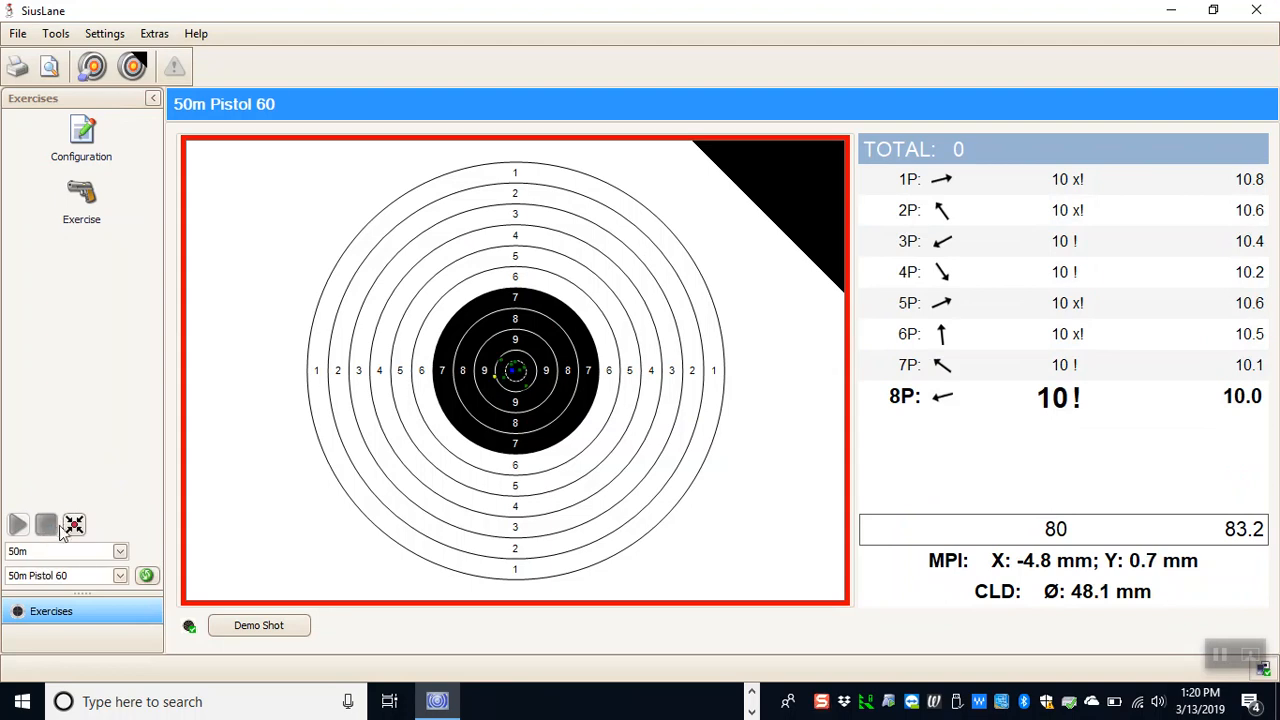
pyautogui.click(73, 524)
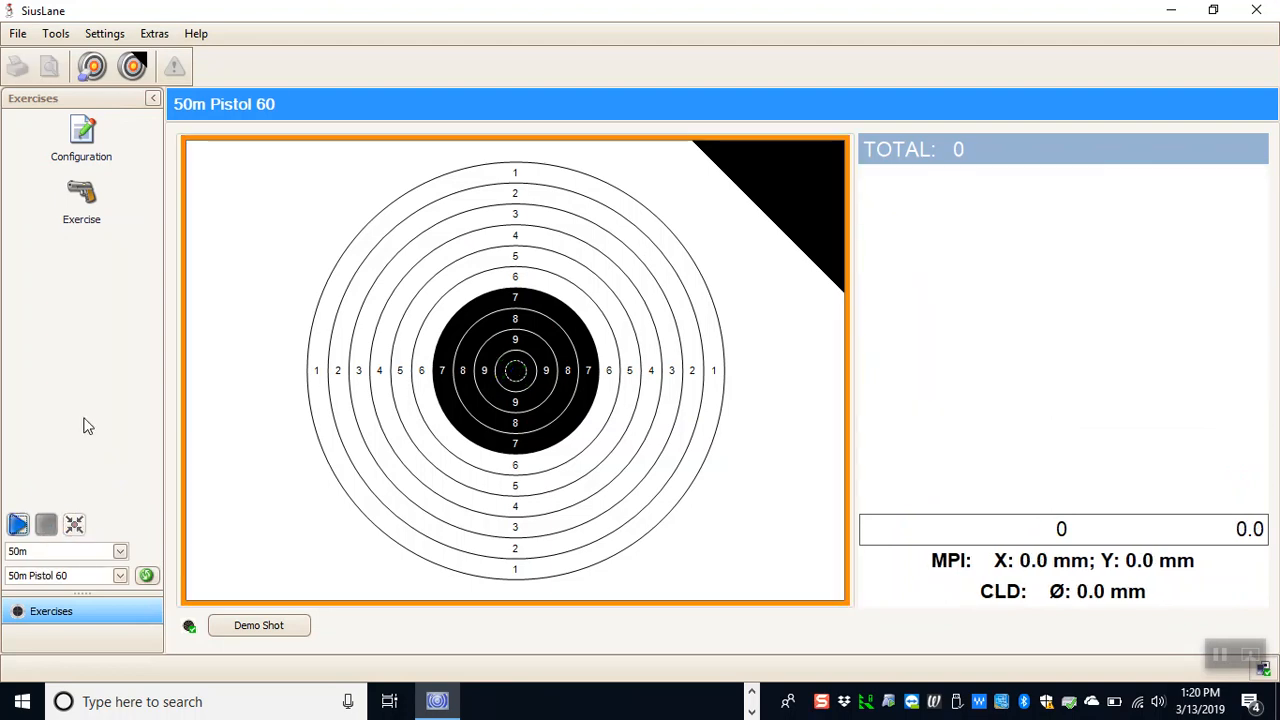
pyautogui.moveTo(95, 418)
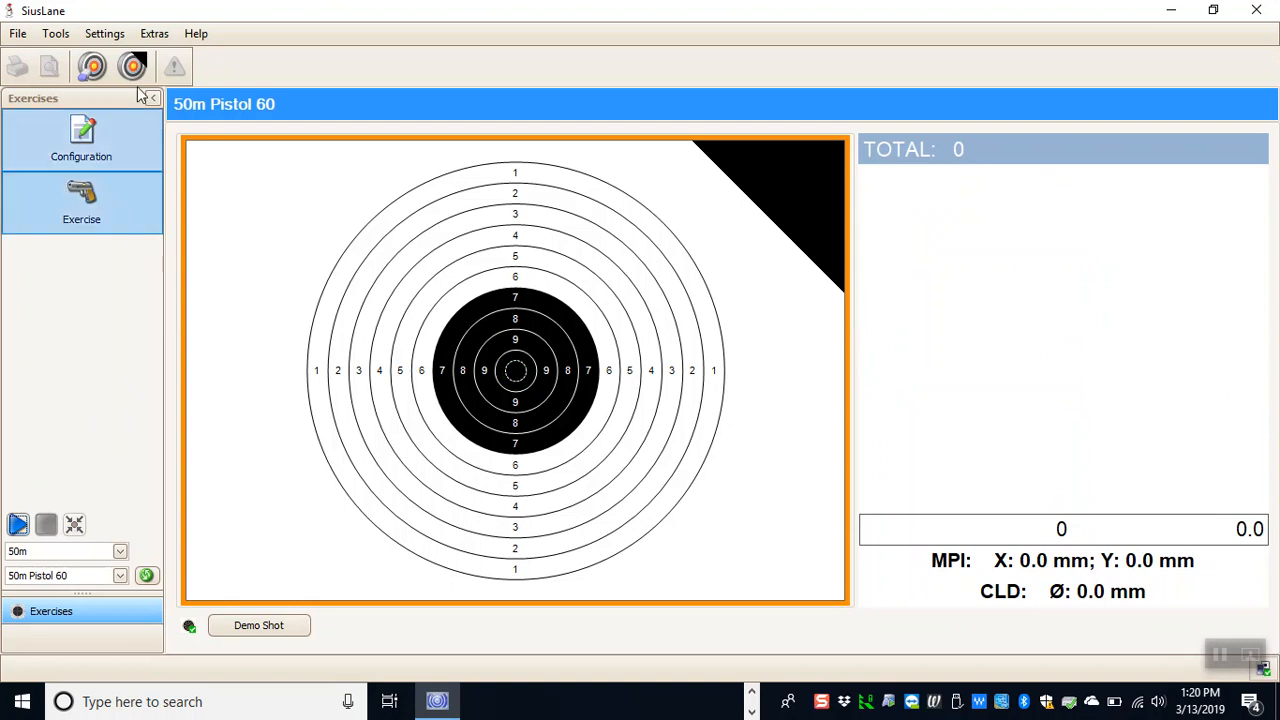
# In General Settings, uncheck 'Activate the Demo-Mode.' on the Application tab and confirm with OK.
pyautogui.click(104, 33)
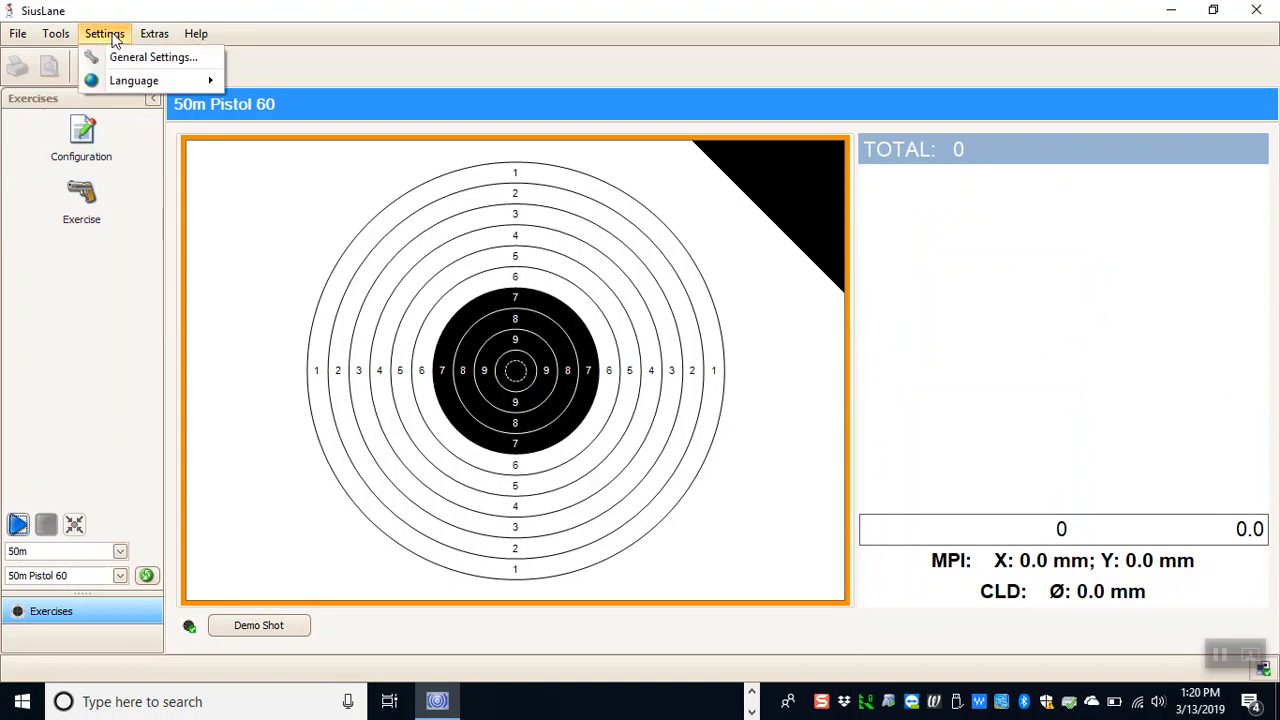
pyautogui.click(152, 57)
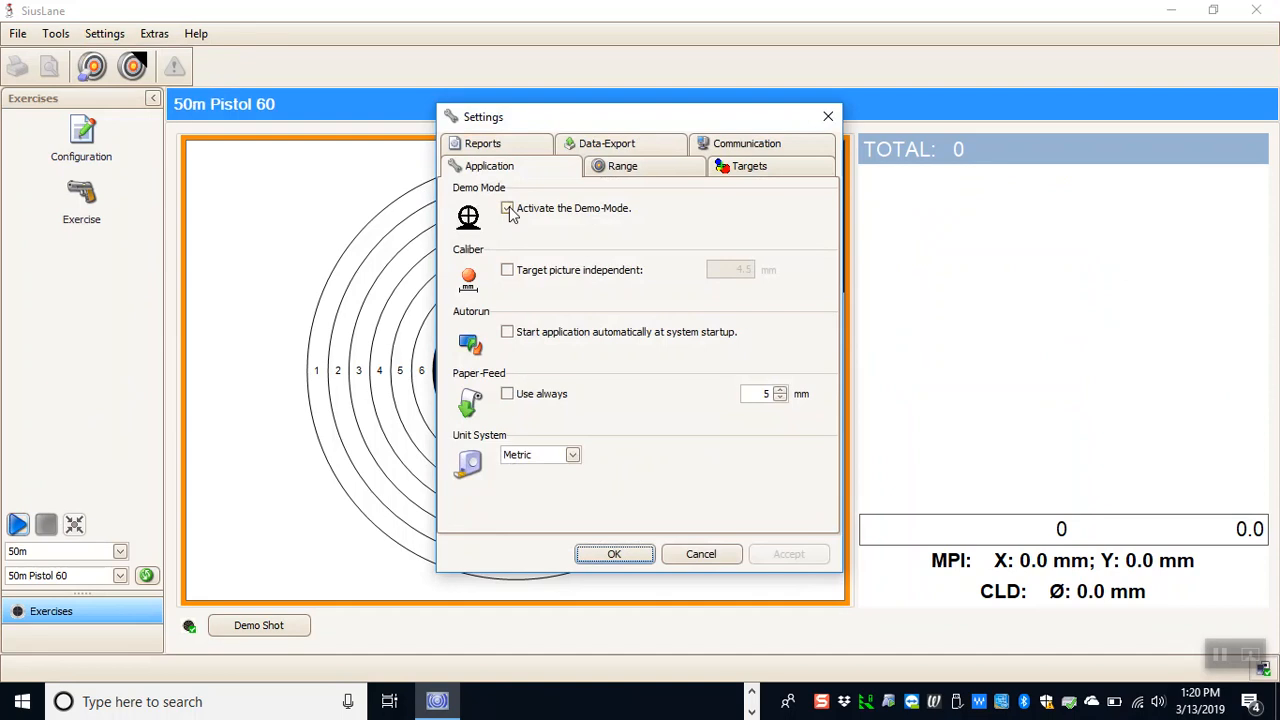
pyautogui.click(507, 208)
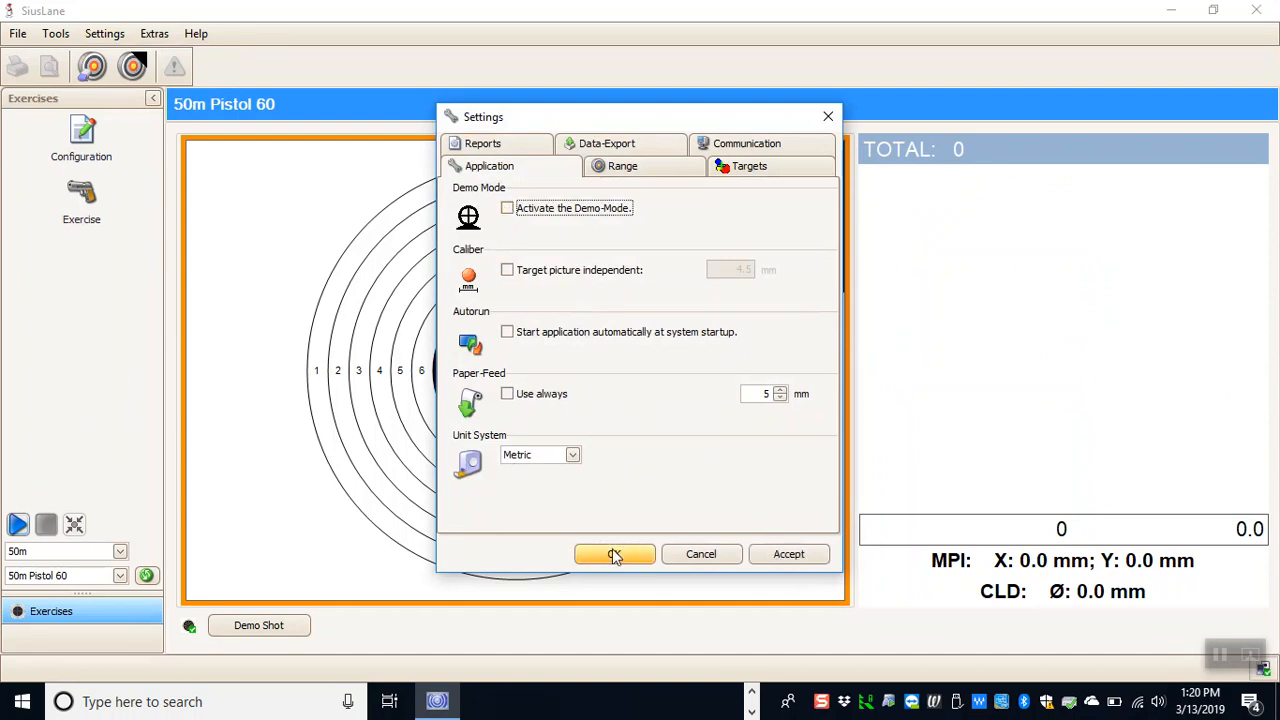
pyautogui.moveTo(617, 420)
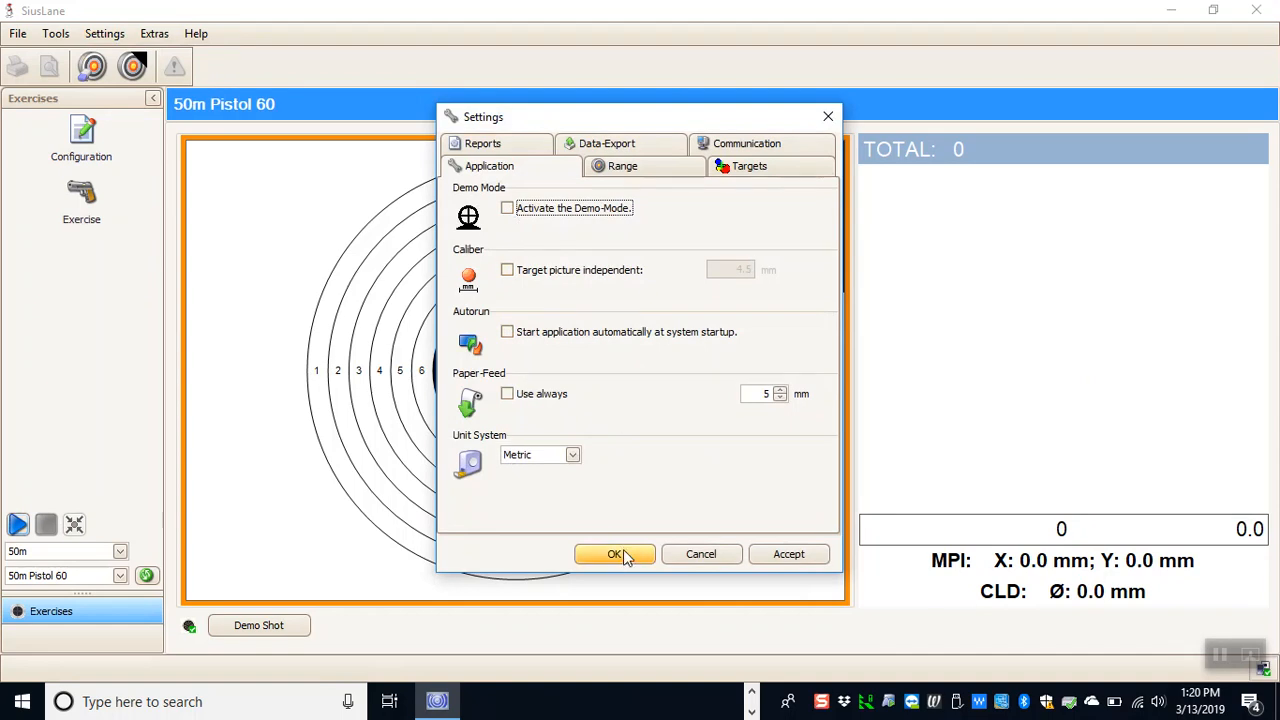
pyautogui.click(614, 554)
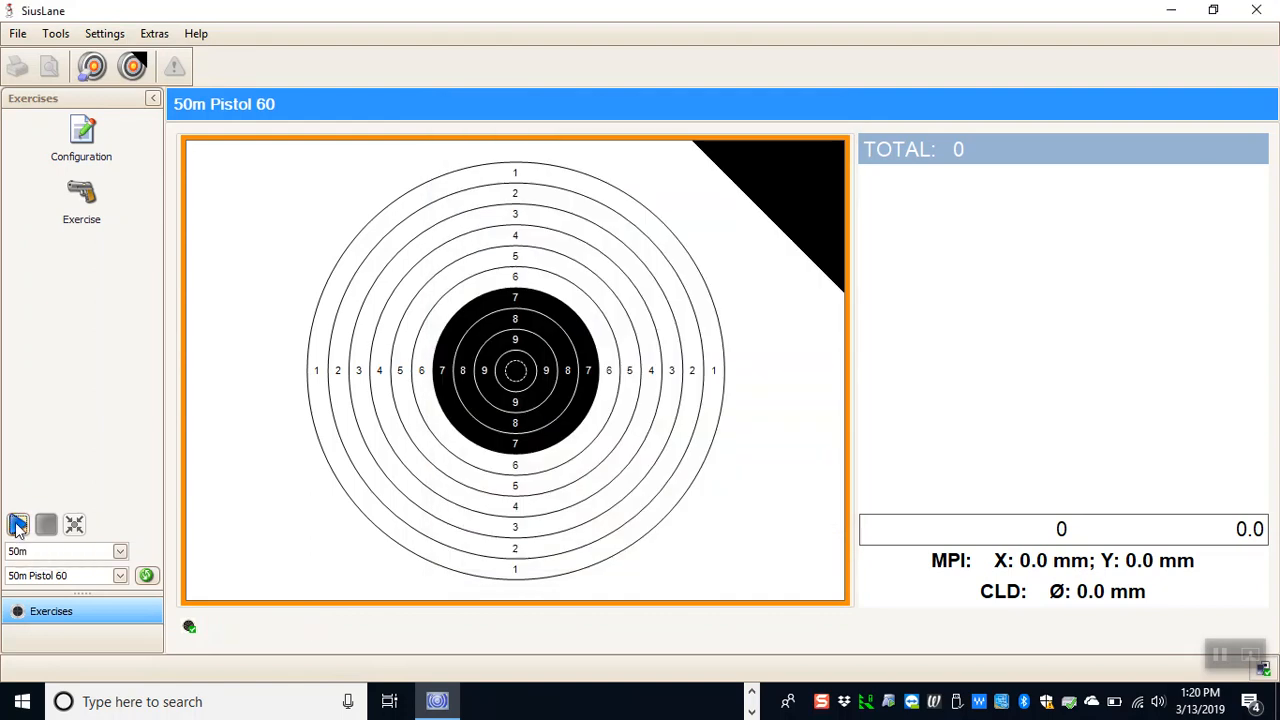
pyautogui.click(18, 524)
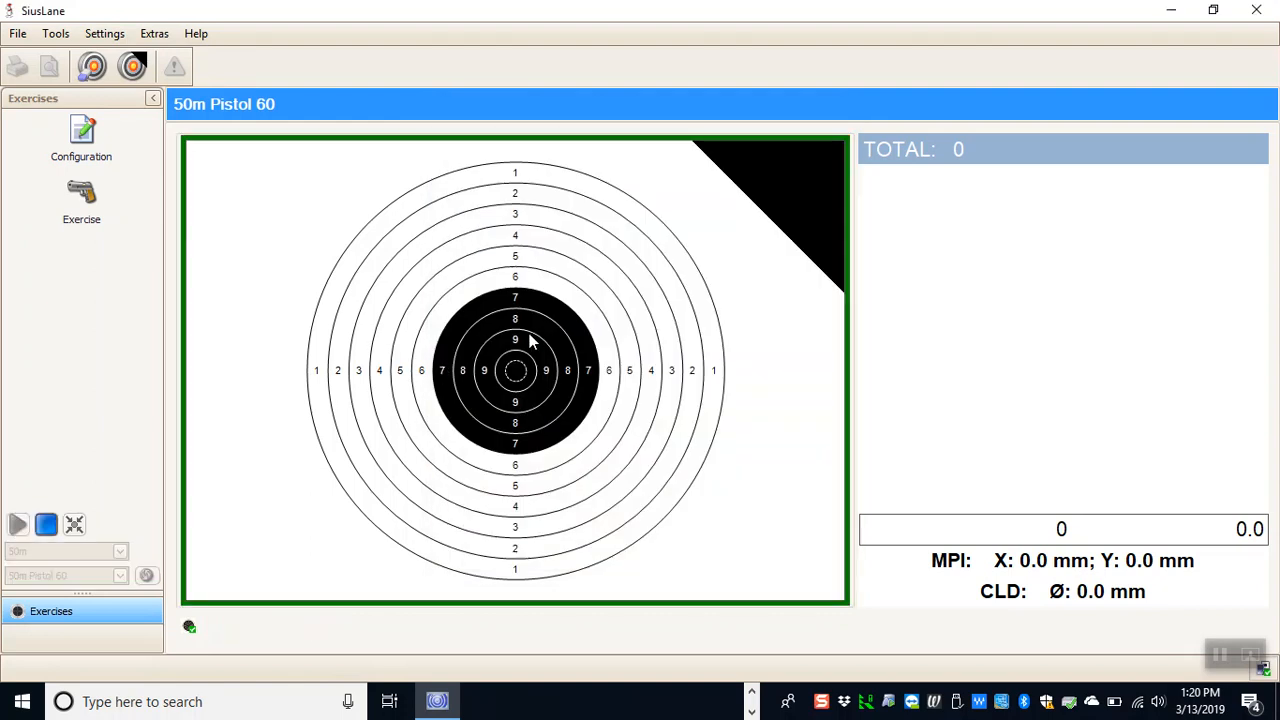
pyautogui.moveTo(470, 420)
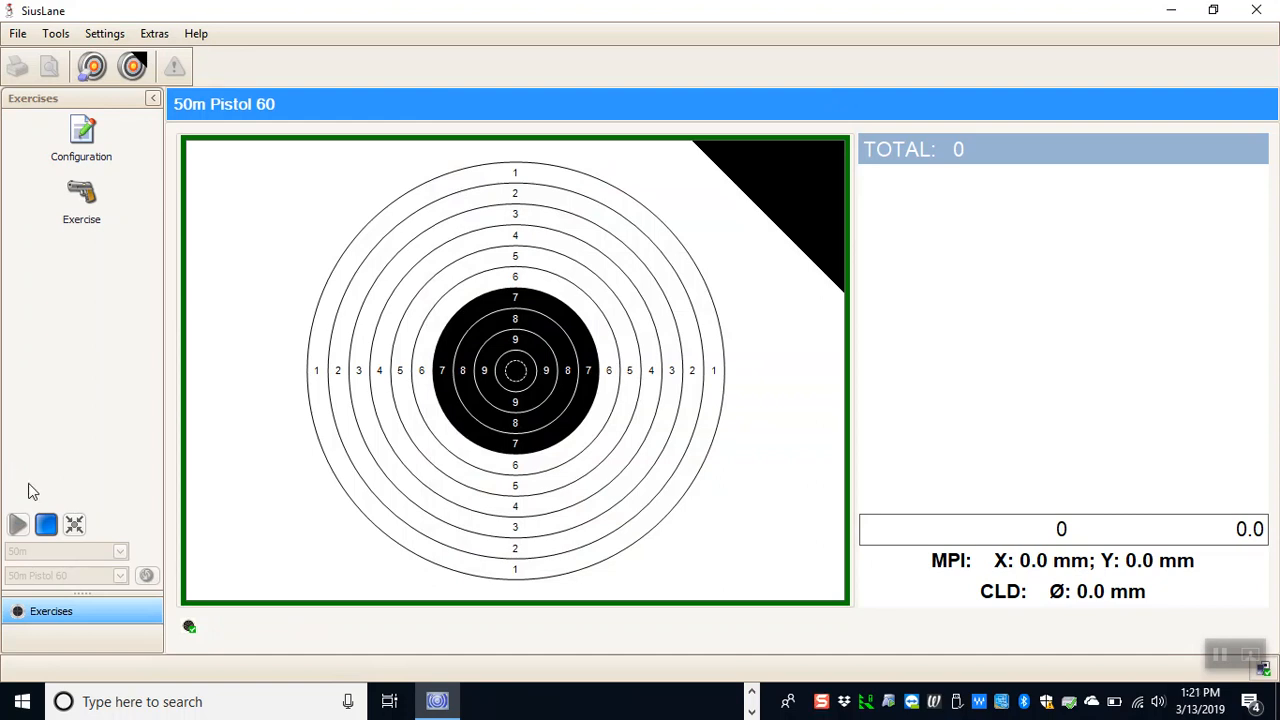
pyautogui.moveTo(37, 513)
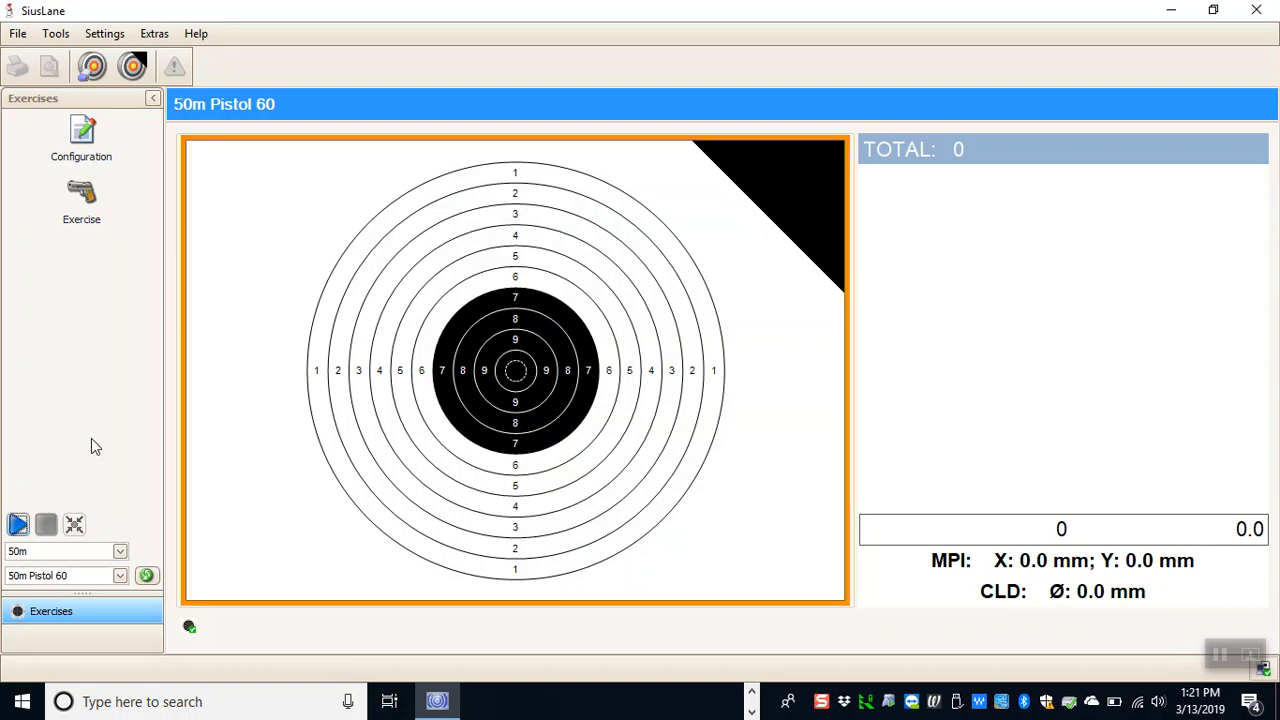
pyautogui.moveTo(553, 347)
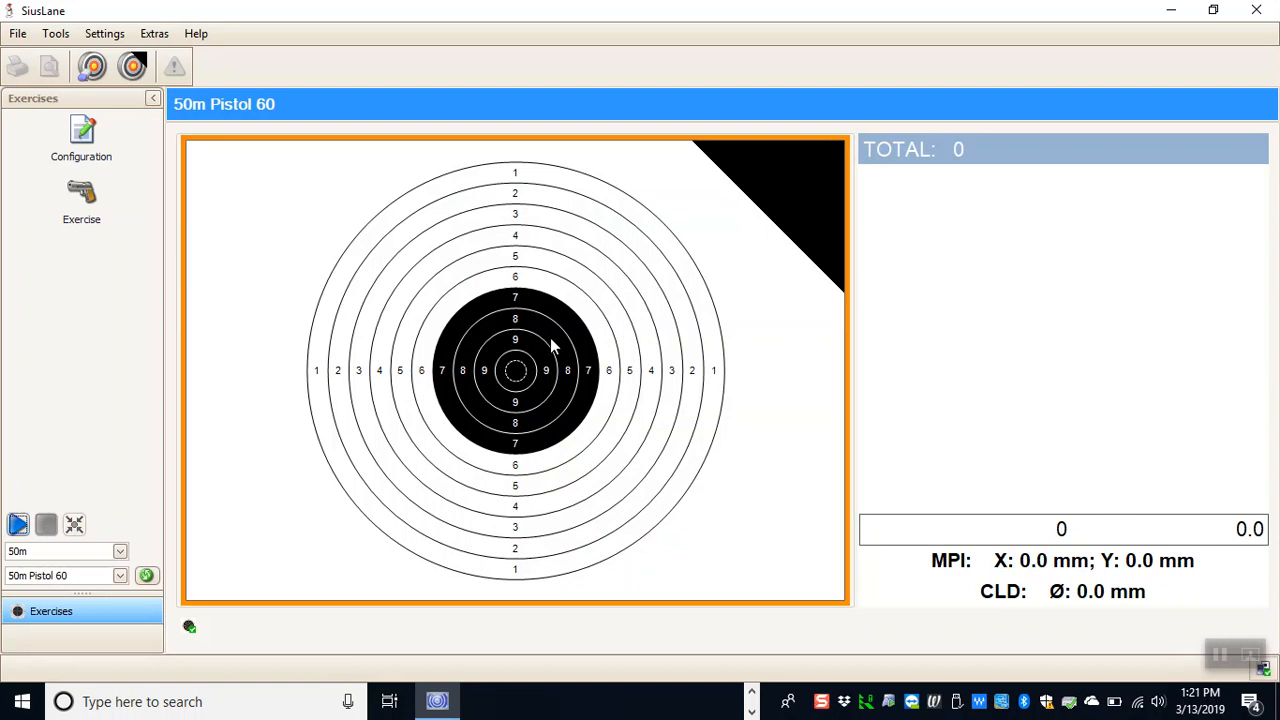
pyautogui.moveTo(843, 288)
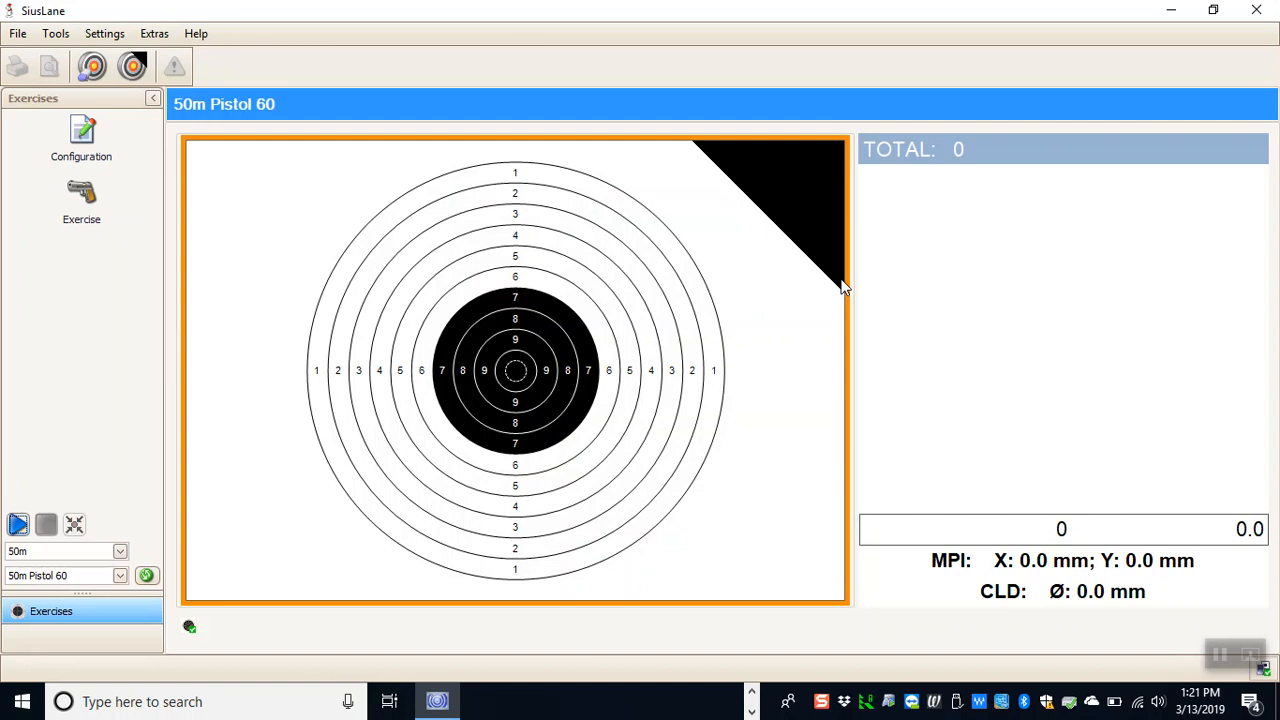
pyautogui.moveTo(1184, 157)
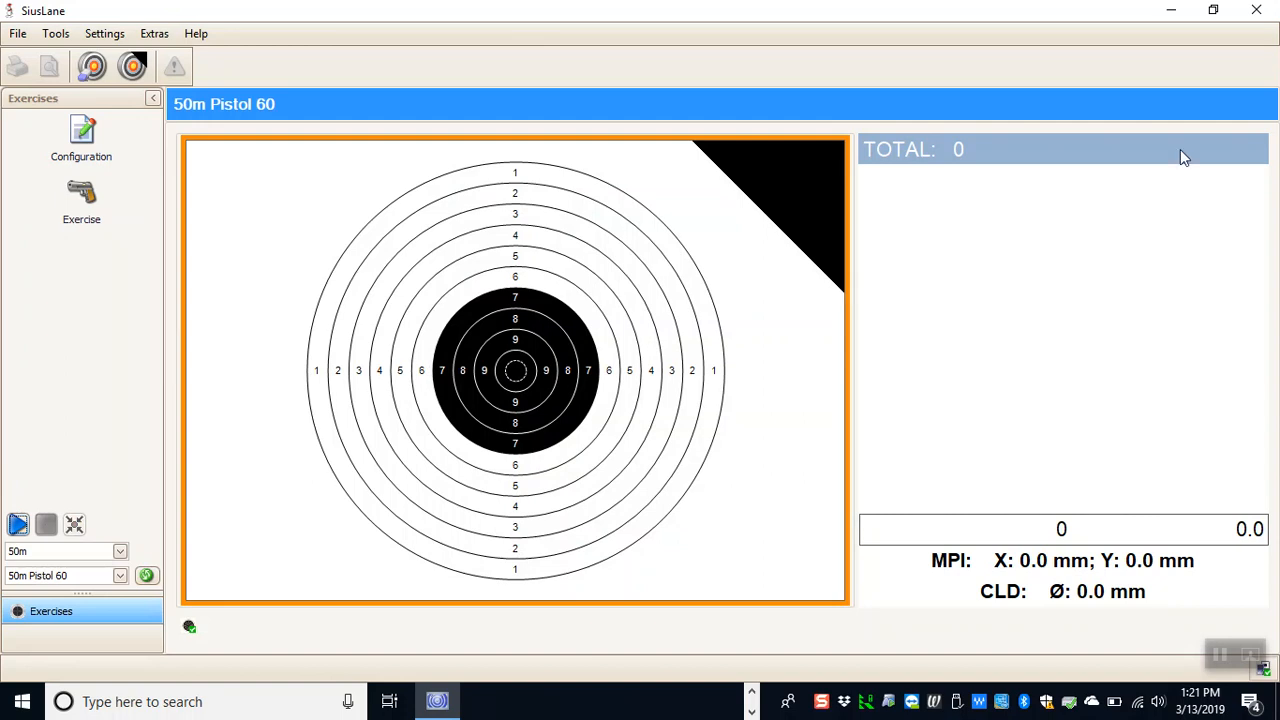
pyautogui.moveTo(1200, 100)
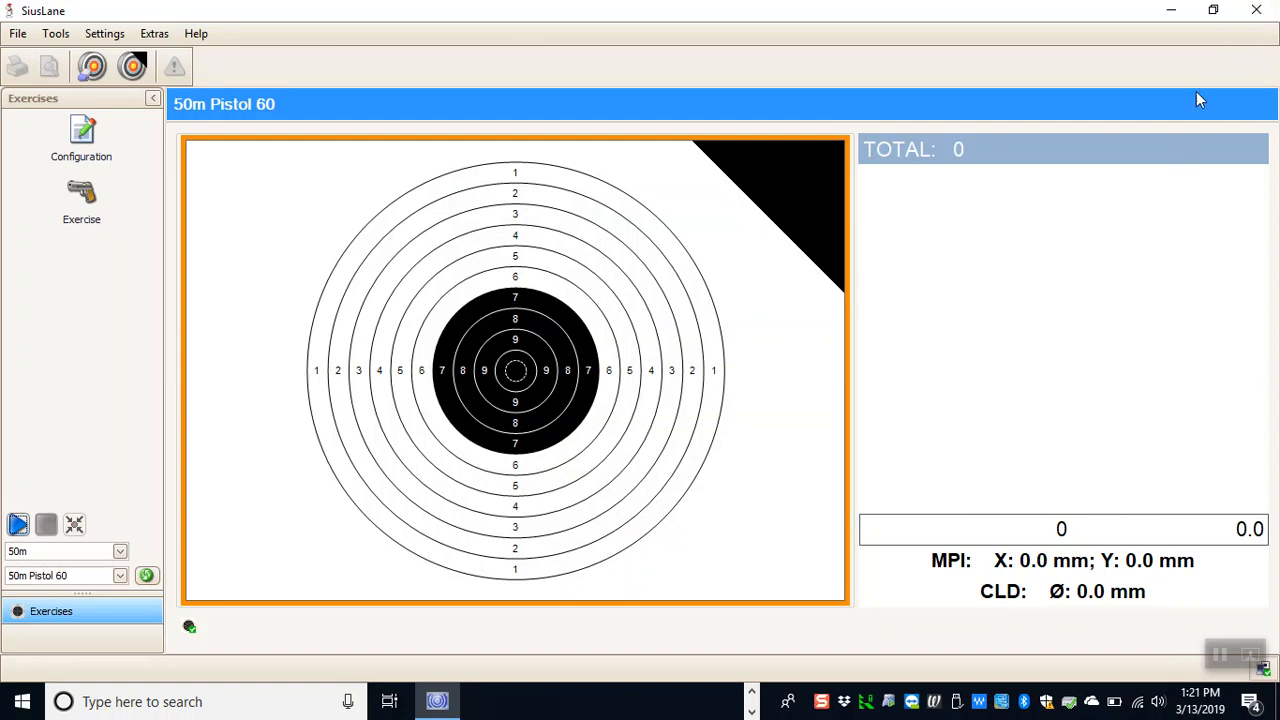
pyautogui.moveTo(1236, 53)
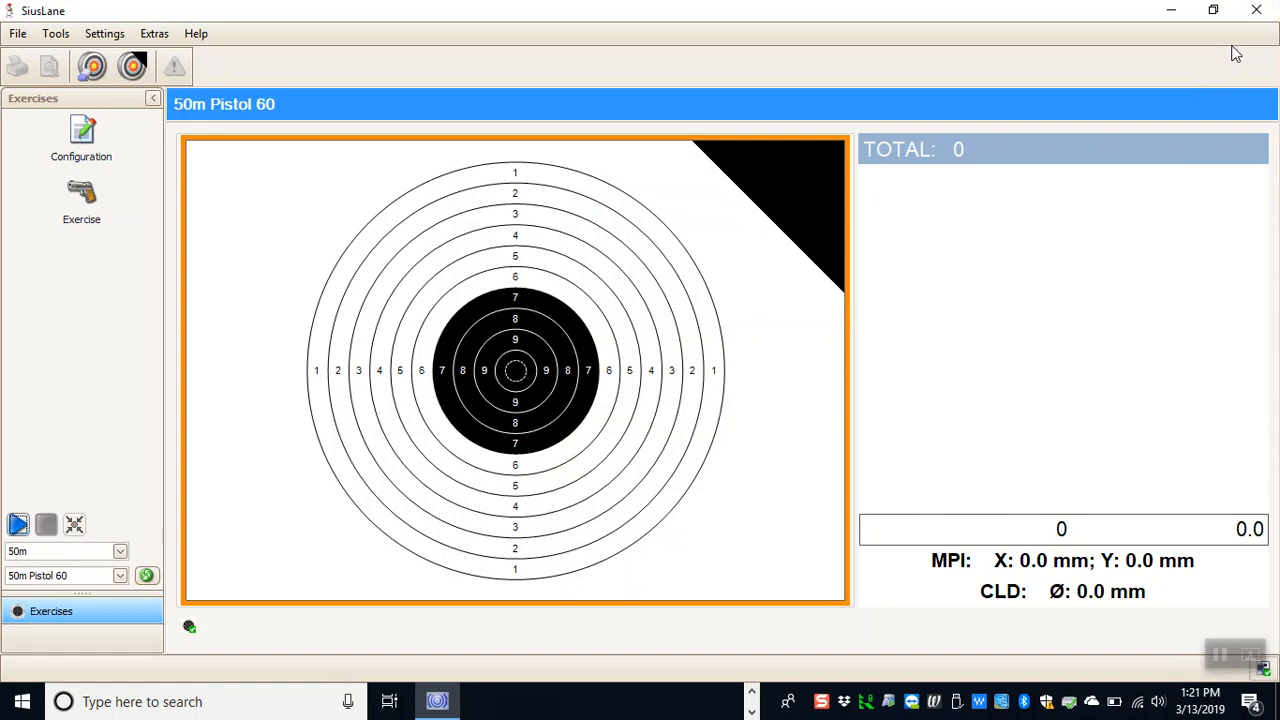
pyautogui.moveTo(1257, 11)
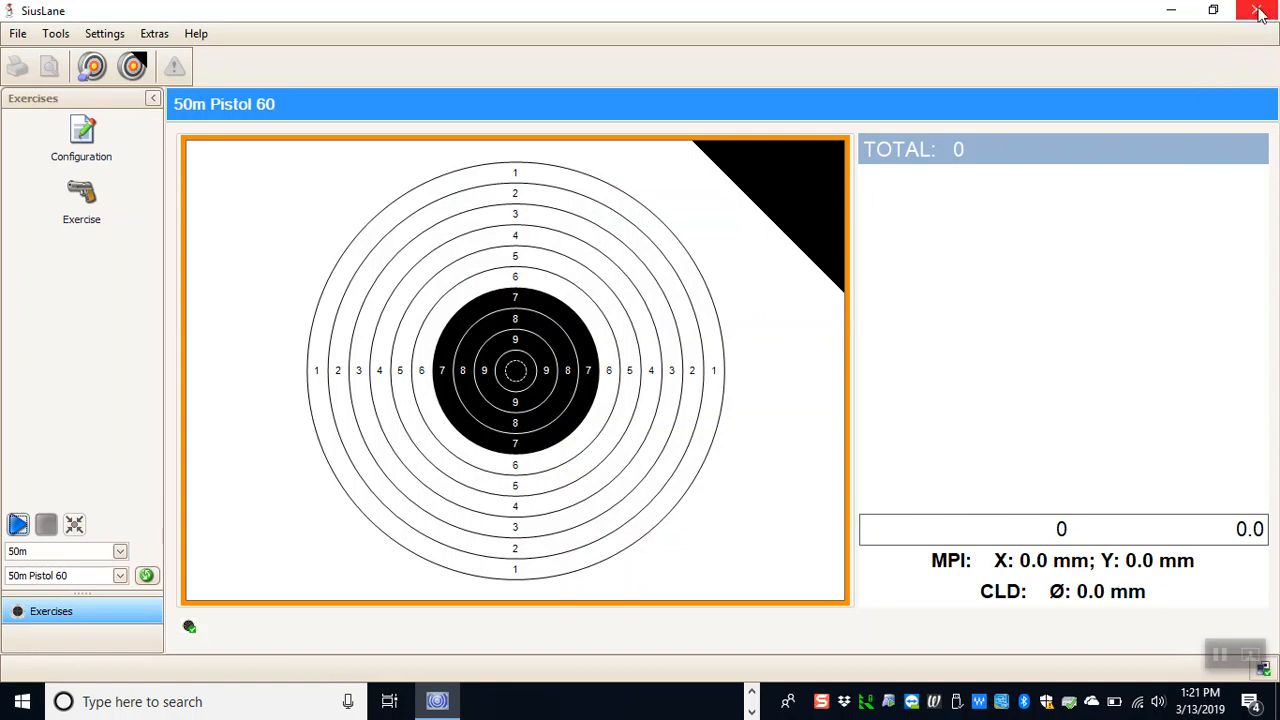
# Close SiusLane, then stop SiusCommService and close its status window.
pyautogui.click(1259, 10)
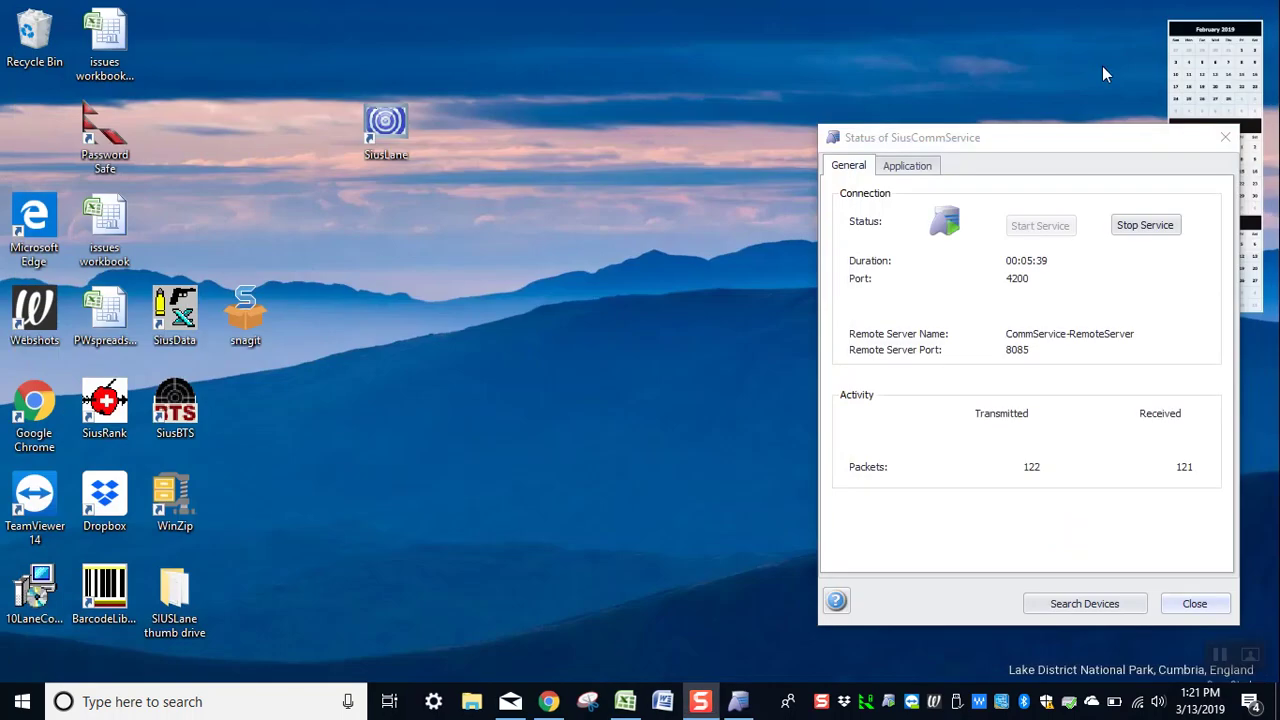
pyautogui.moveTo(1145, 230)
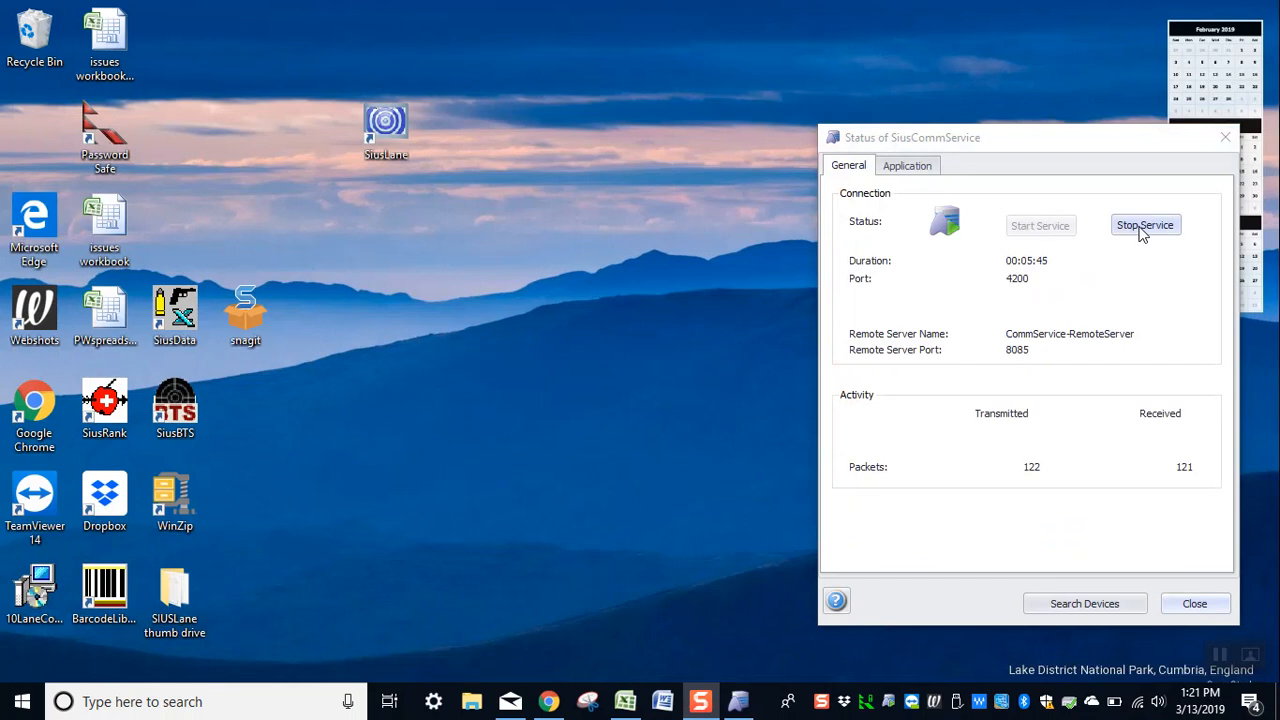
pyautogui.moveTo(1114, 164)
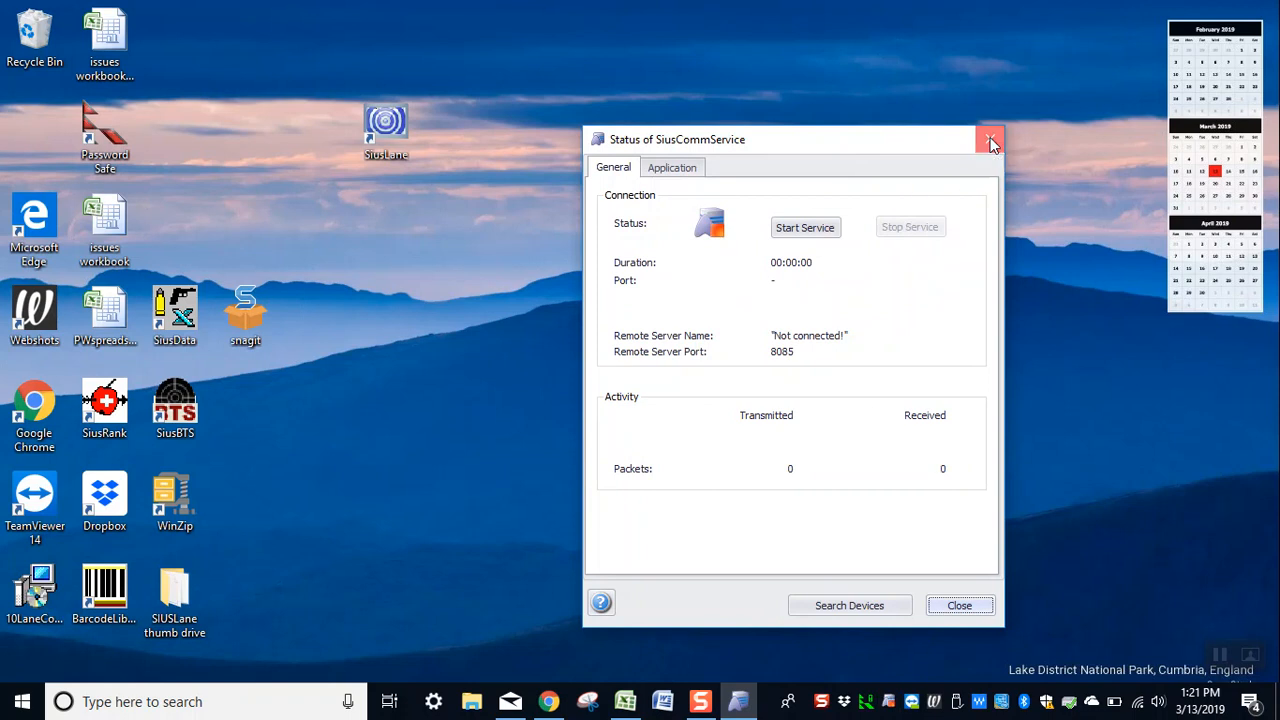
pyautogui.click(990, 139)
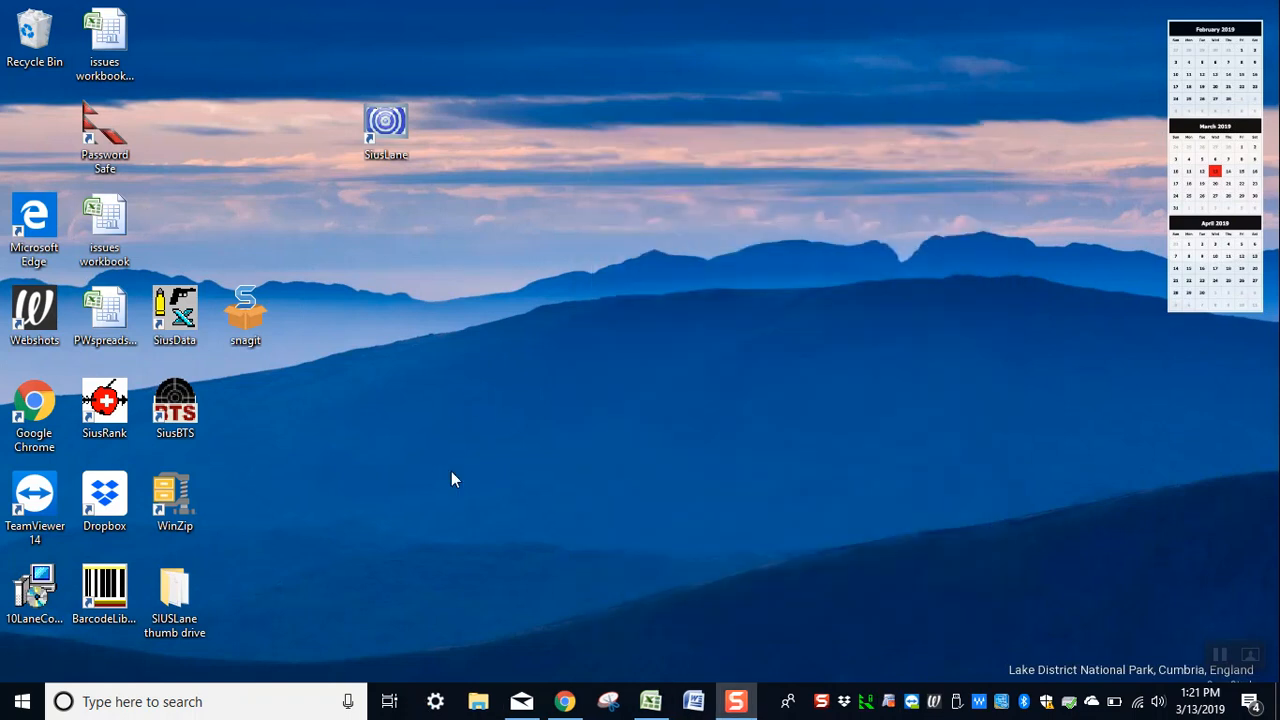